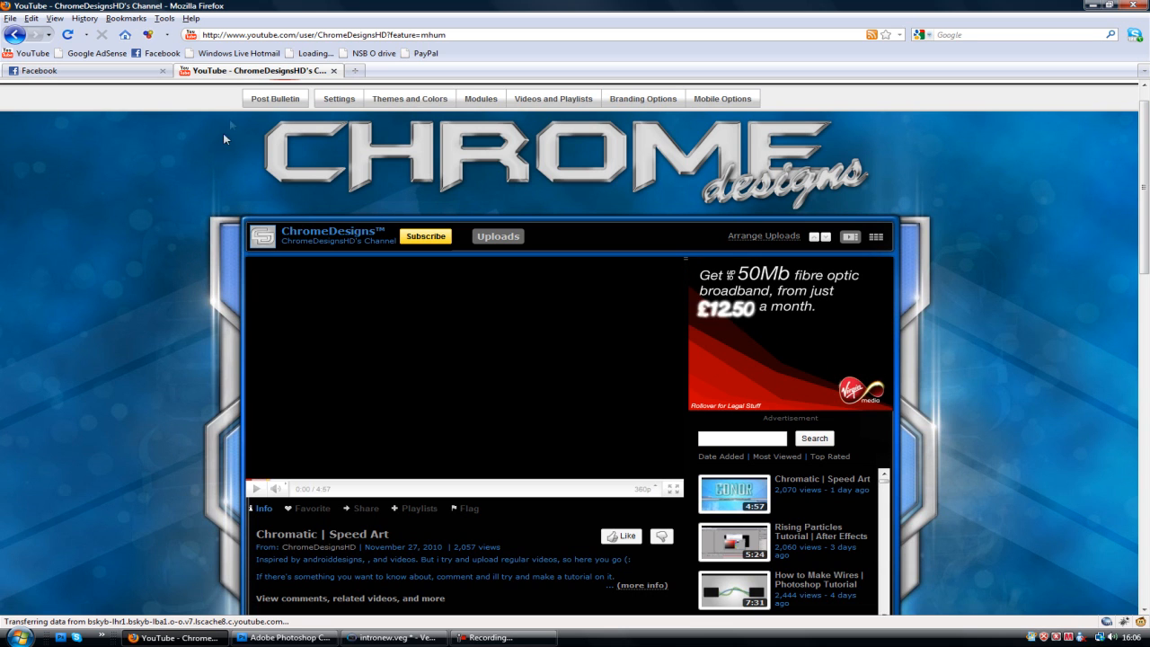
# Browse the How to Make Wires video pages, then go to the channel page
pyautogui.scroll(-3)
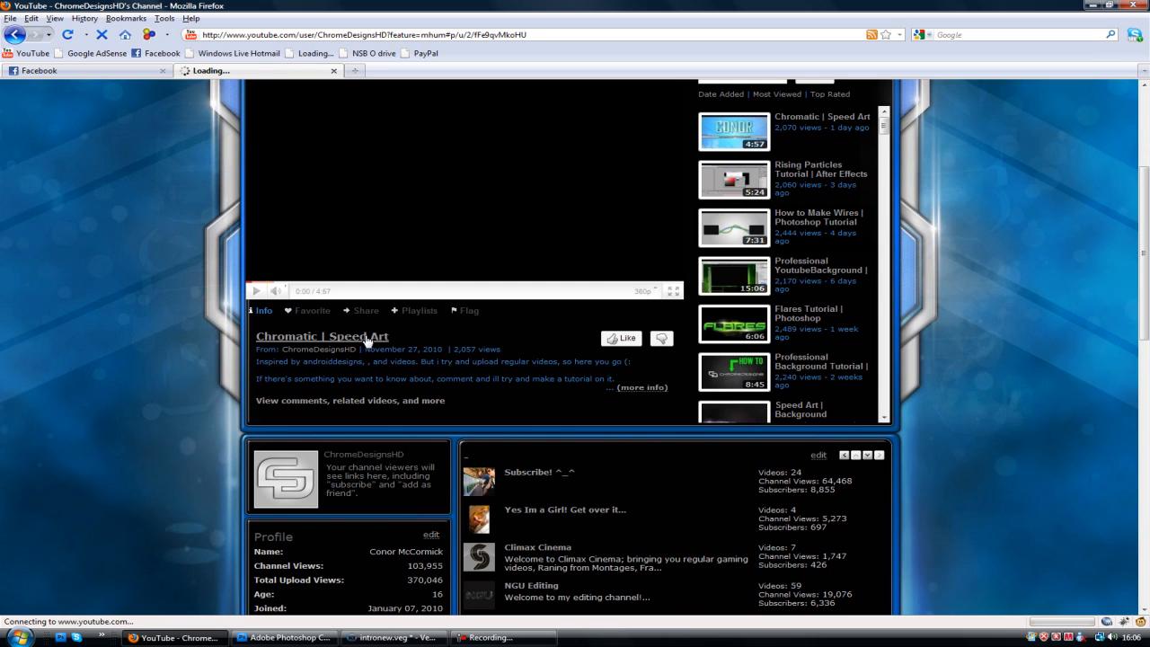
pyautogui.moveTo(754, 266)
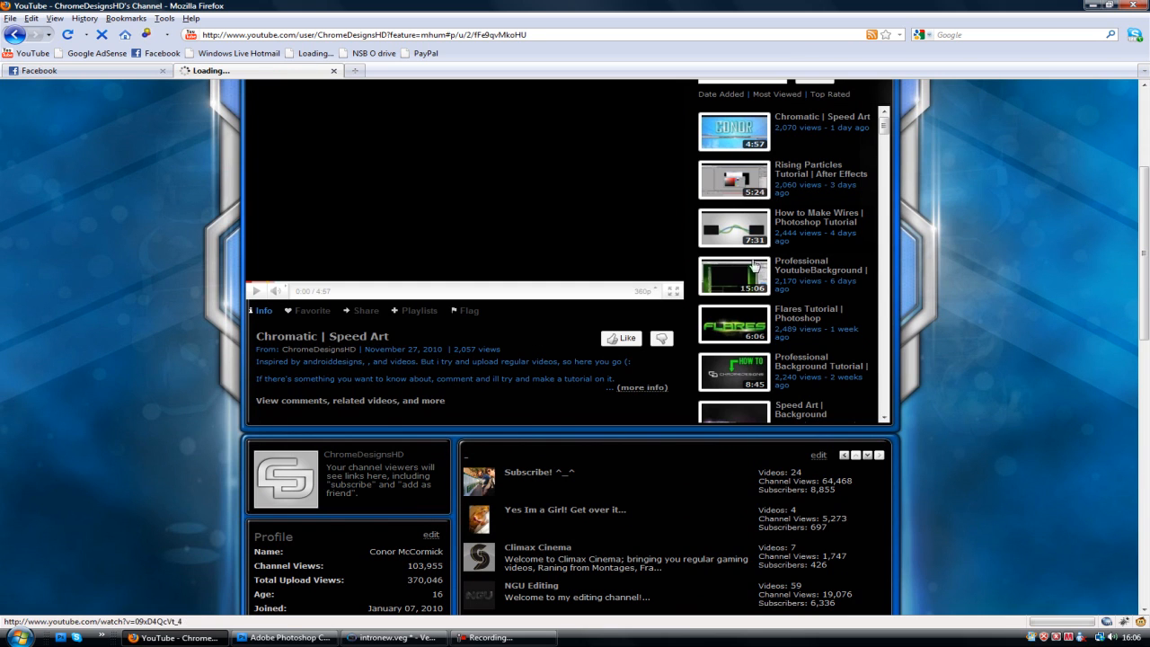
pyautogui.click(734, 133)
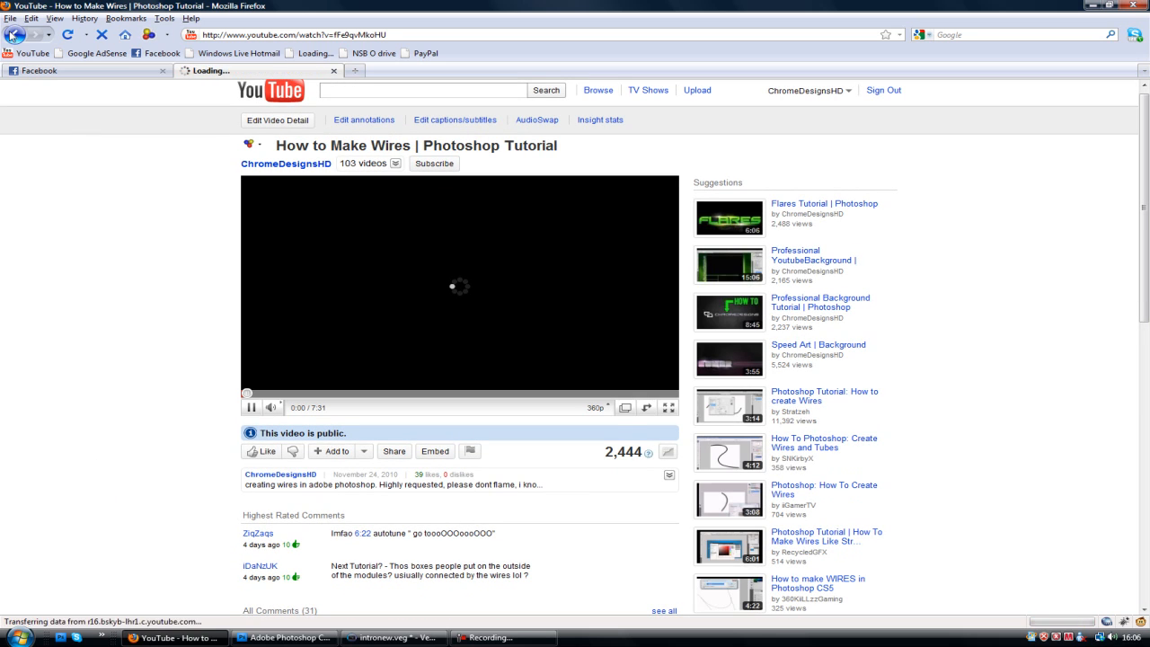
pyautogui.click(33, 34)
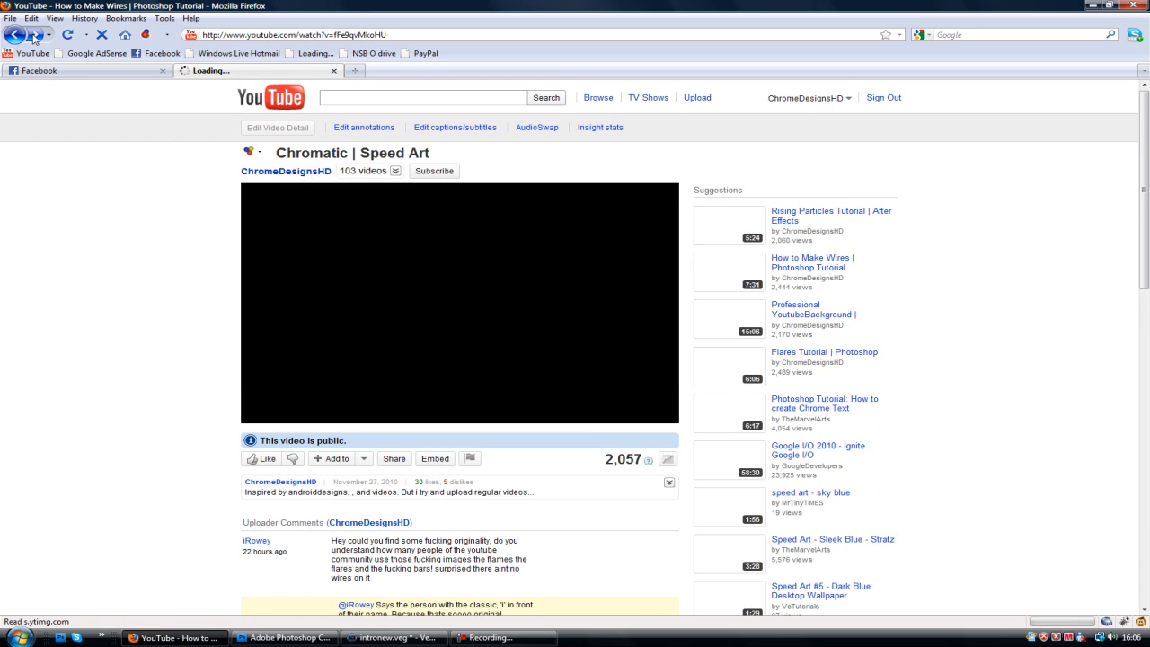
pyautogui.click(810, 261)
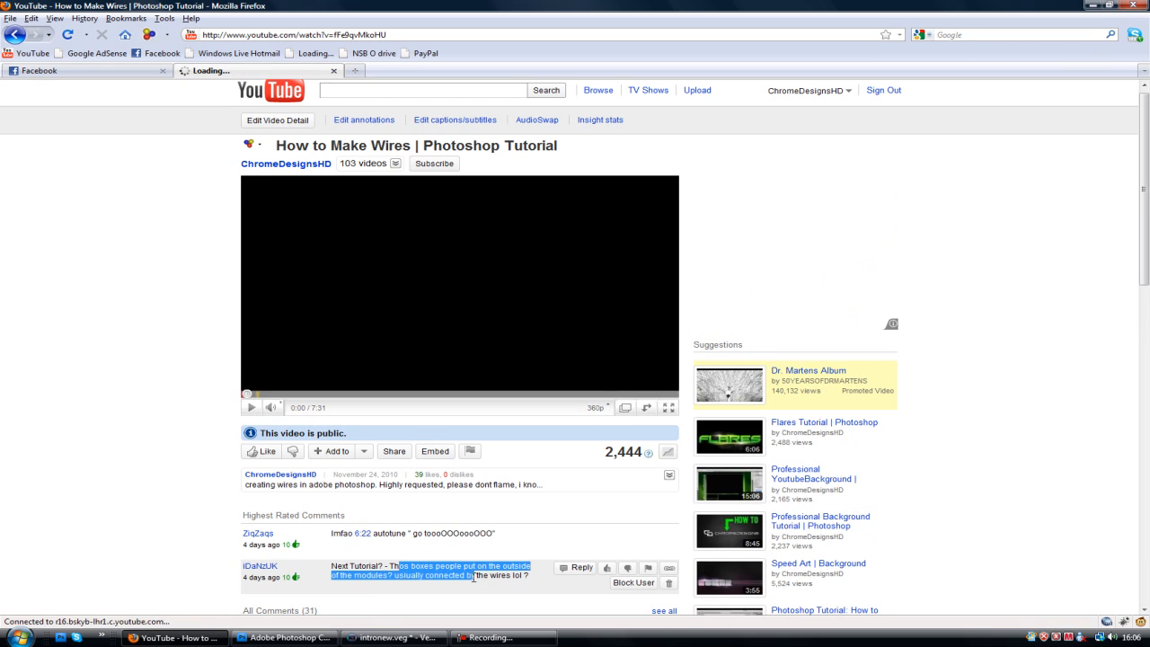
pyautogui.click(805, 90)
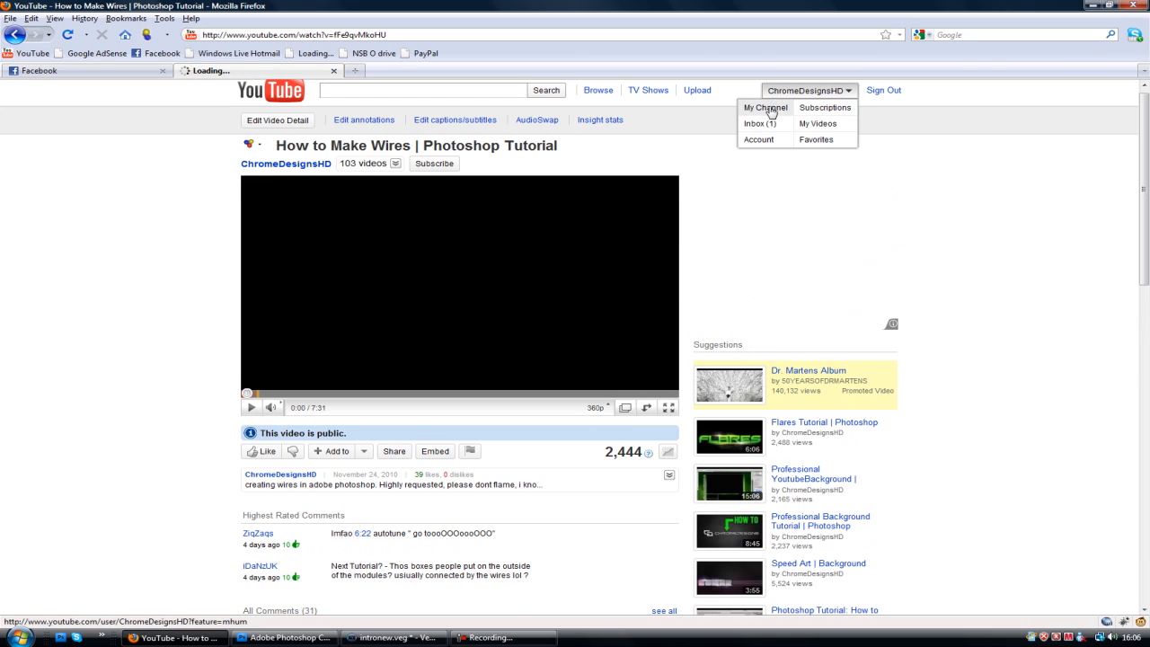
pyautogui.click(765, 108)
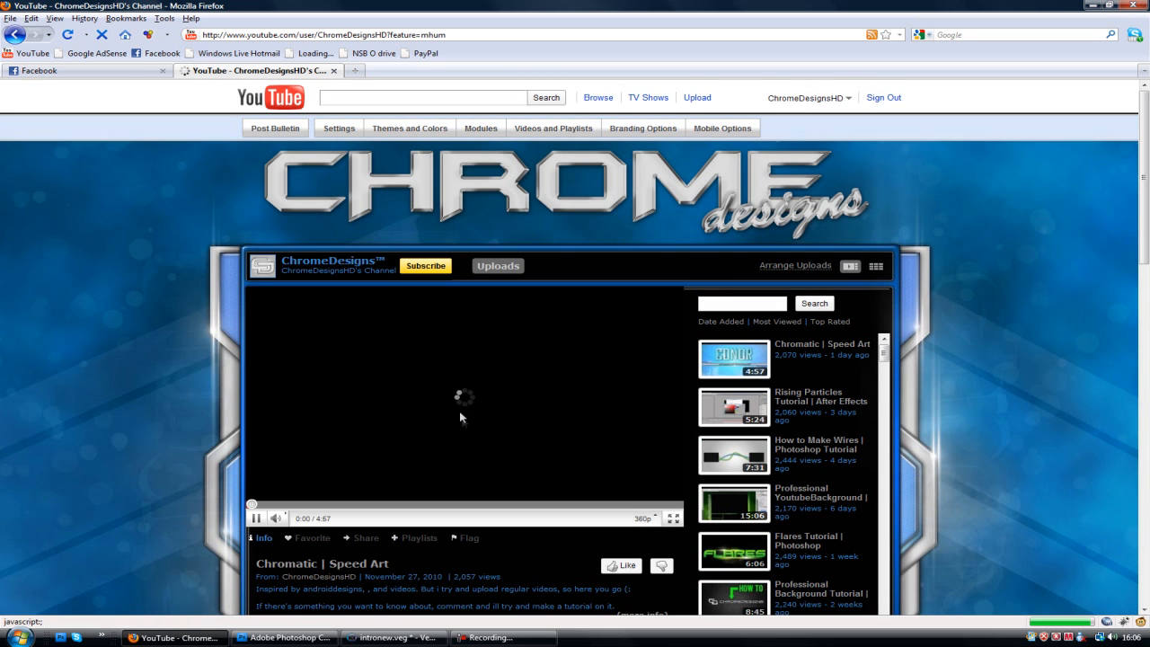
# Switch to the bg flare.jpg background and begin a new 1280×720 document
pyautogui.scroll(-3)
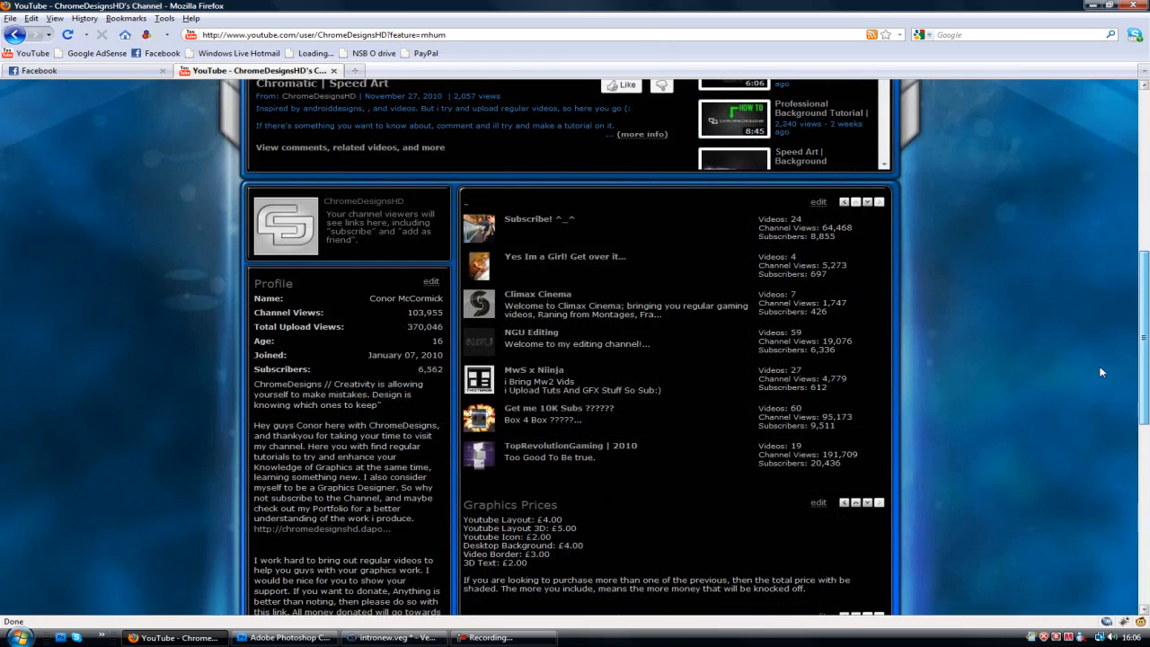
pyautogui.scroll(3)
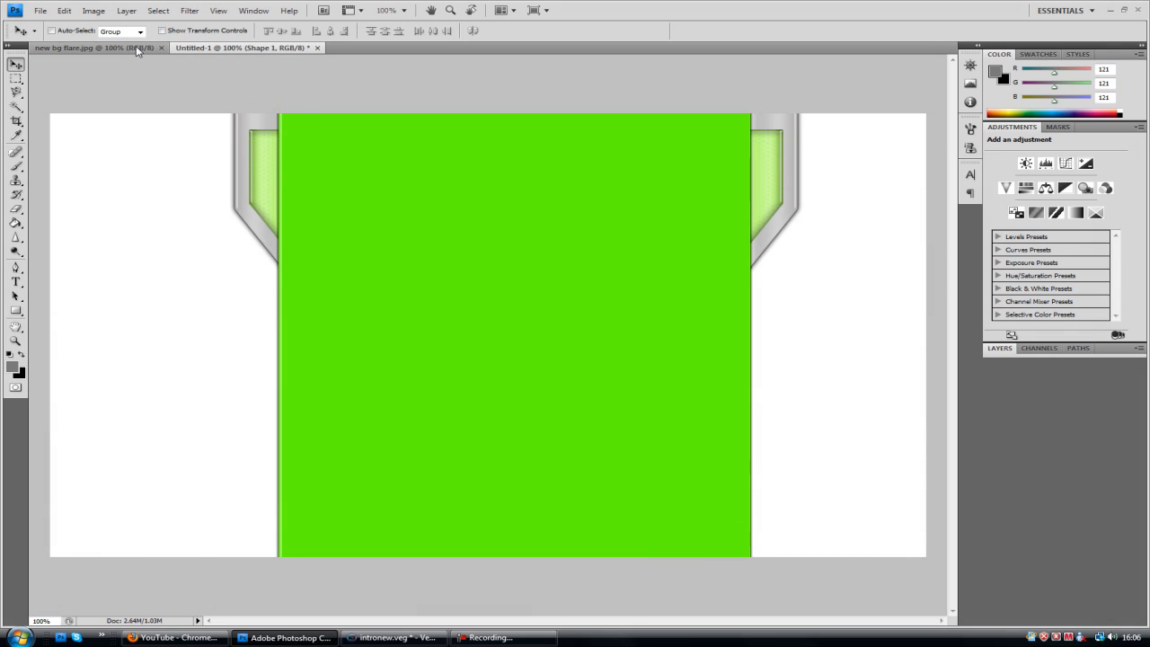
pyautogui.click(89, 48)
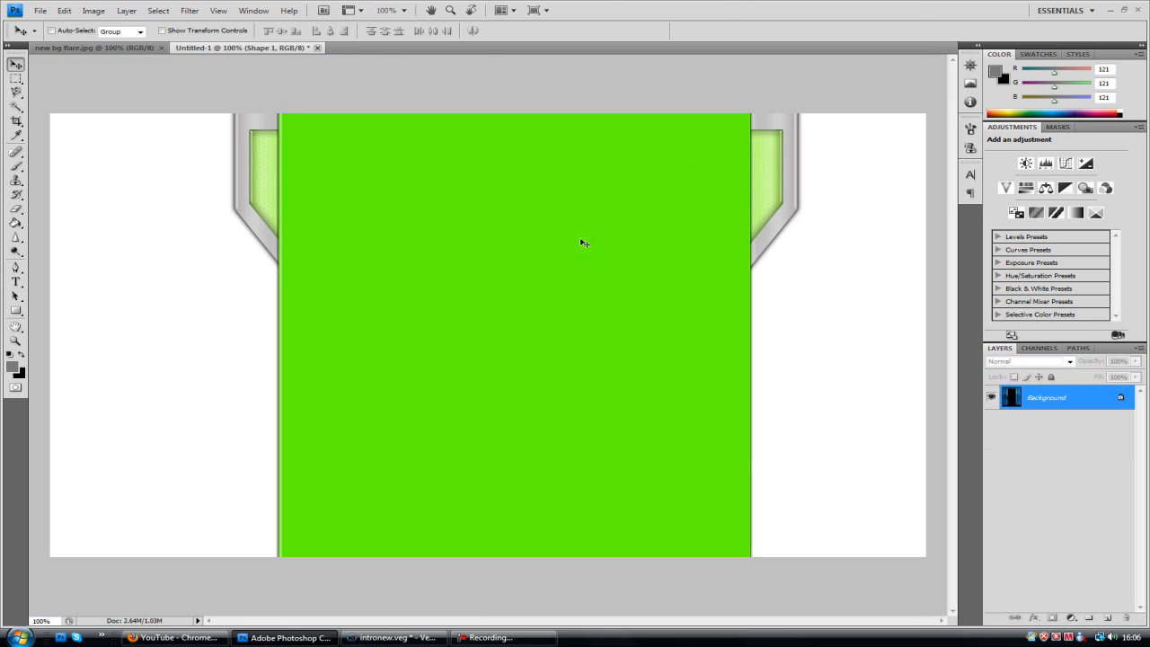
pyautogui.click(39, 10)
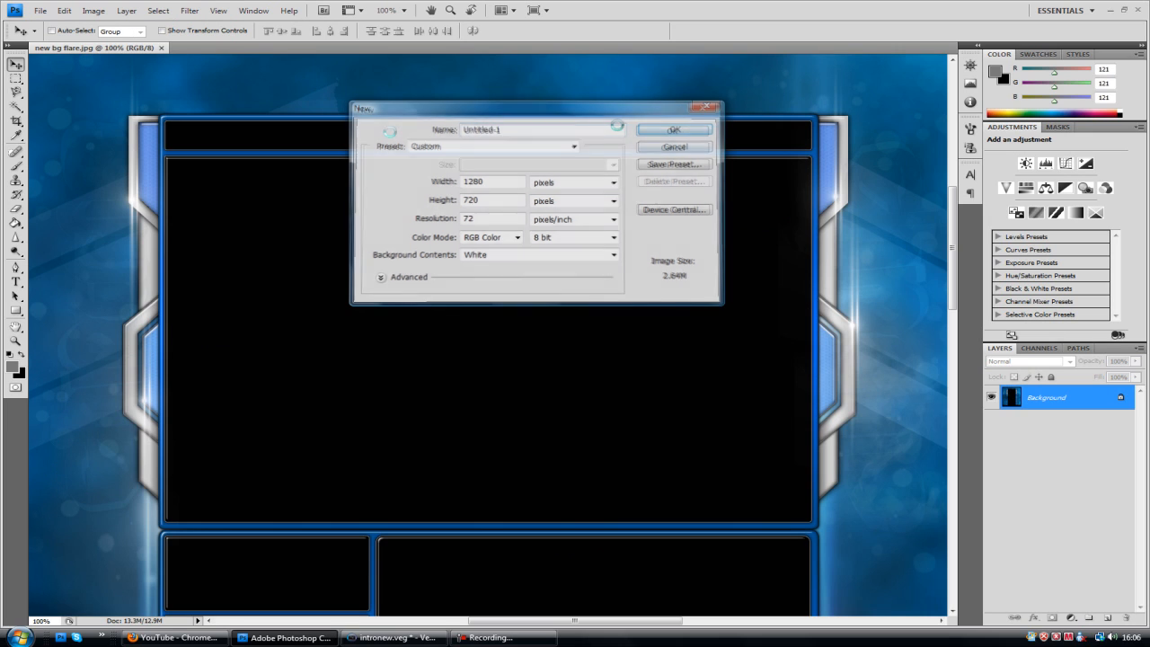
# Create the 1280×720 document and draw a tall bright green rectangle across its centre
pyautogui.click(674, 129)
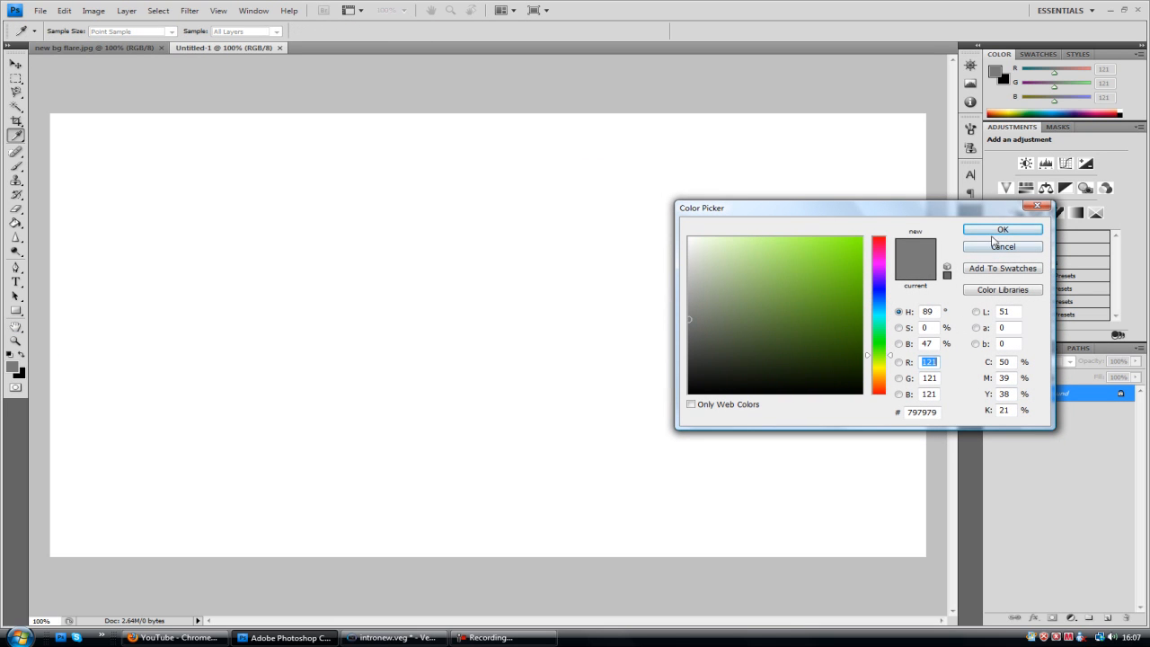
pyautogui.click(1003, 230)
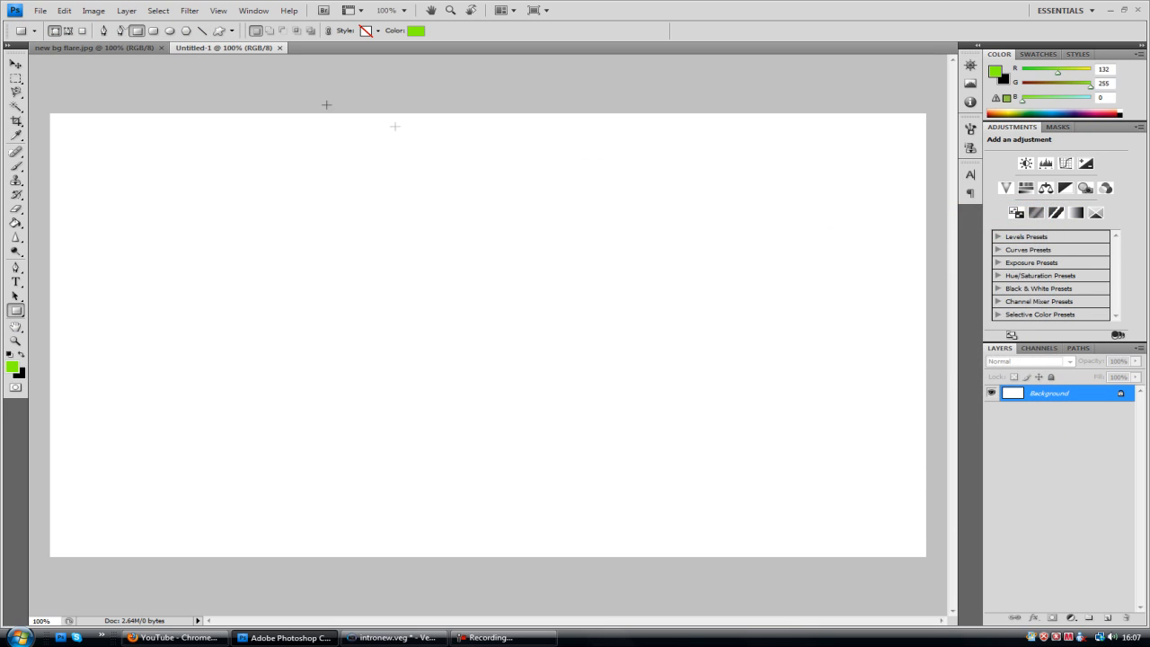
pyautogui.moveTo(319, 104); pyautogui.dragTo(775, 588)
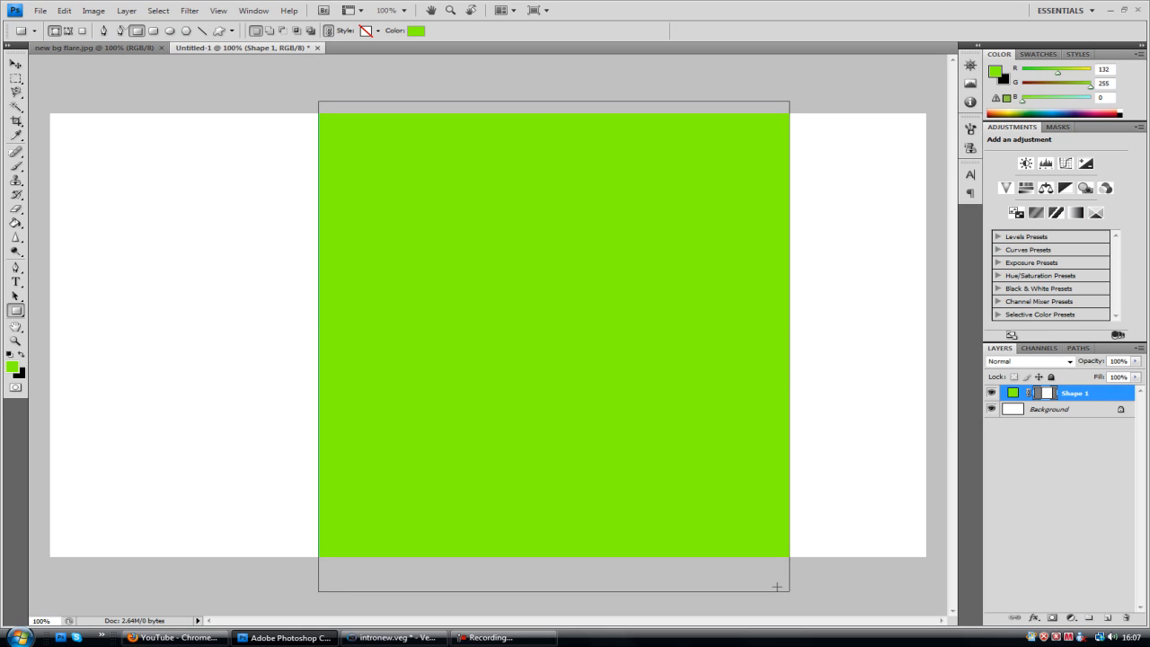
pyautogui.moveTo(1083, 408)
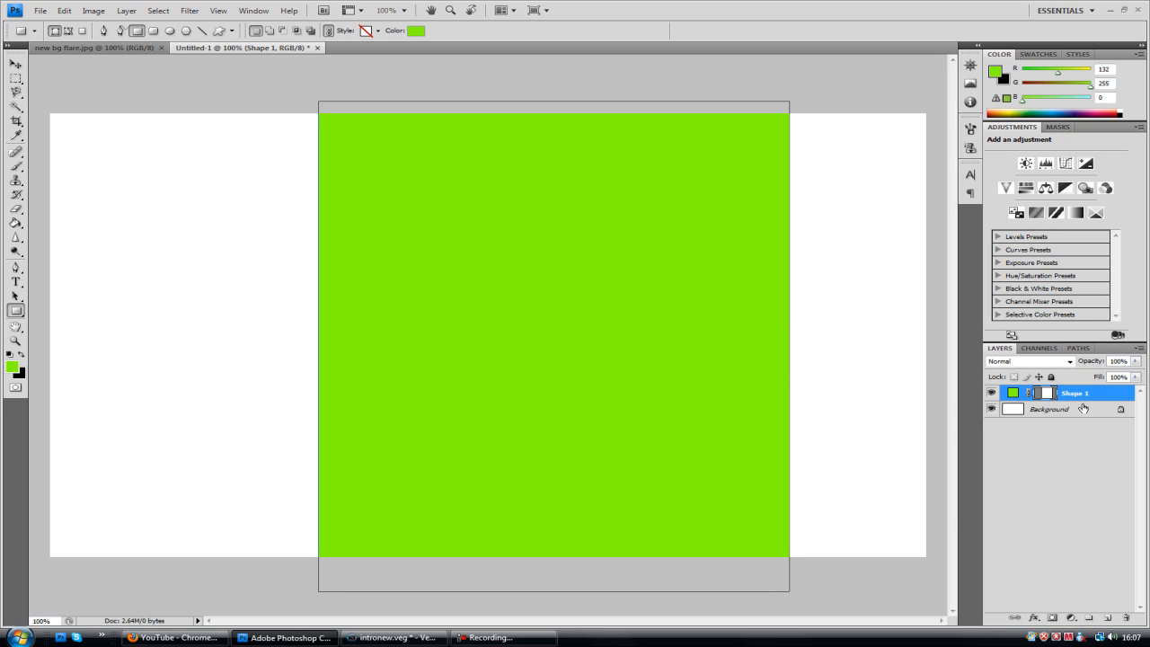
# Select the Background layer and compare the layout against the blue flare file
pyautogui.click(1048, 409)
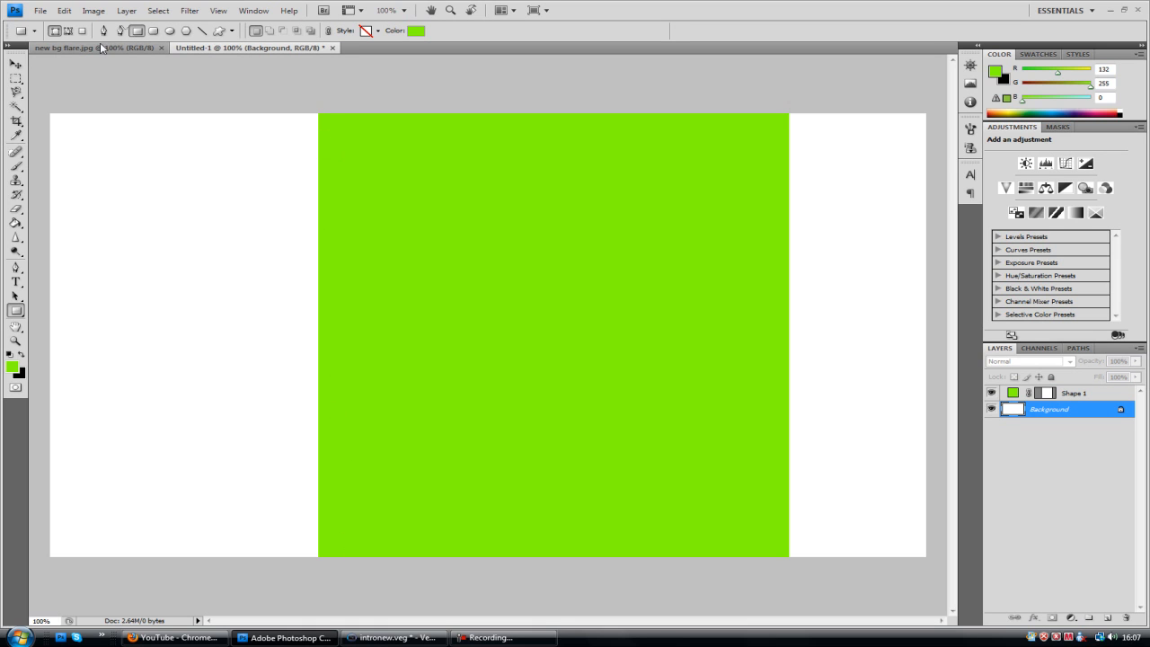
pyautogui.click(63, 48)
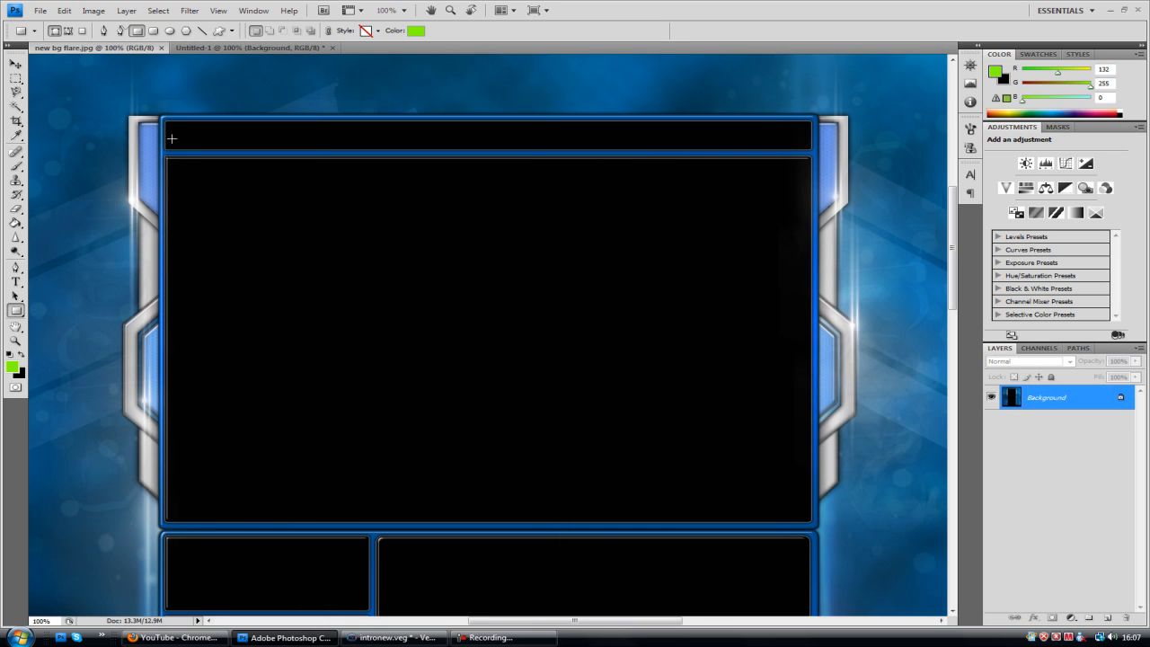
pyautogui.moveTo(177, 493)
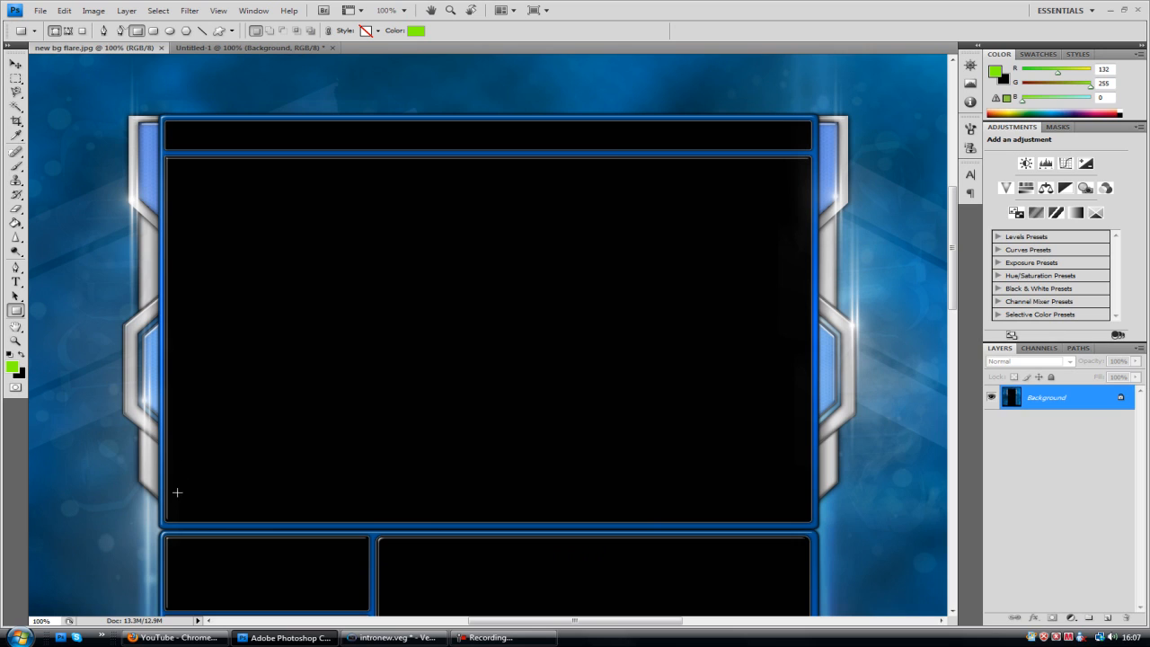
pyautogui.click(16, 64)
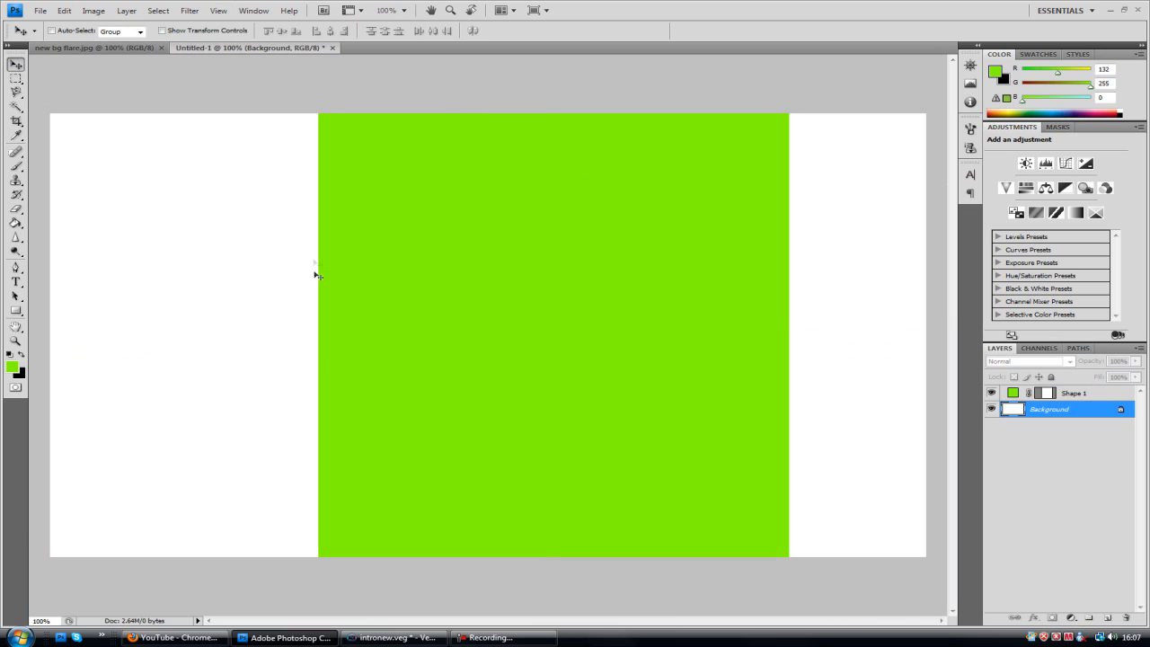
pyautogui.moveTo(332, 554)
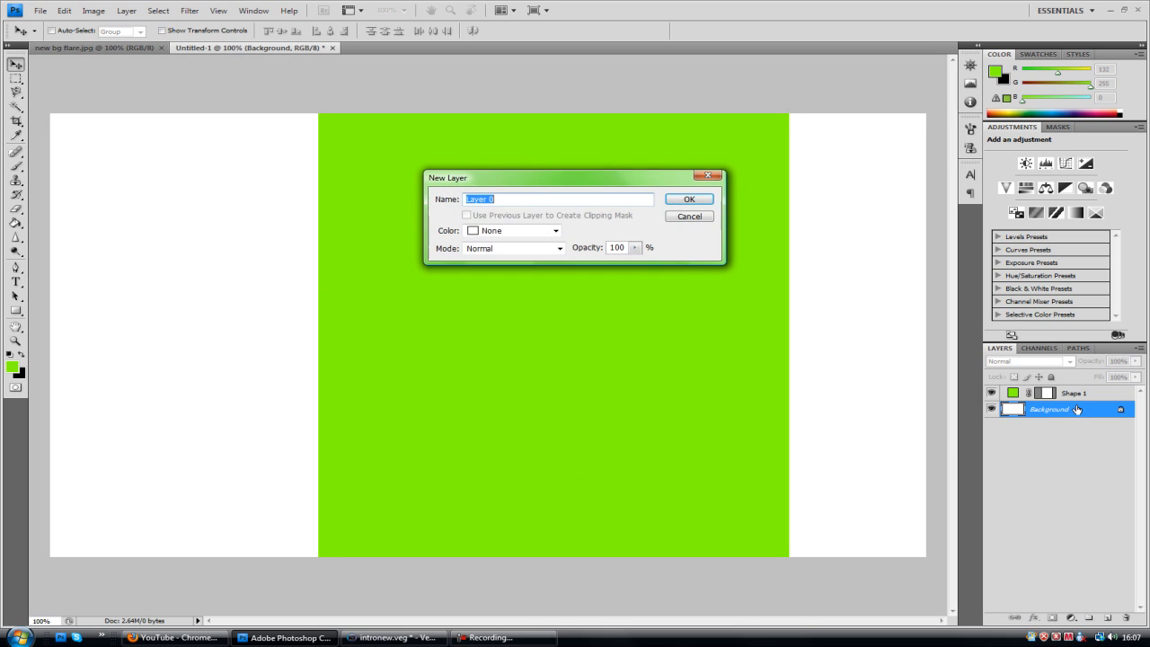
# Convert the background to Layer 0 and give the green rectangle a black size-9 outer glow
pyautogui.click(688, 199)
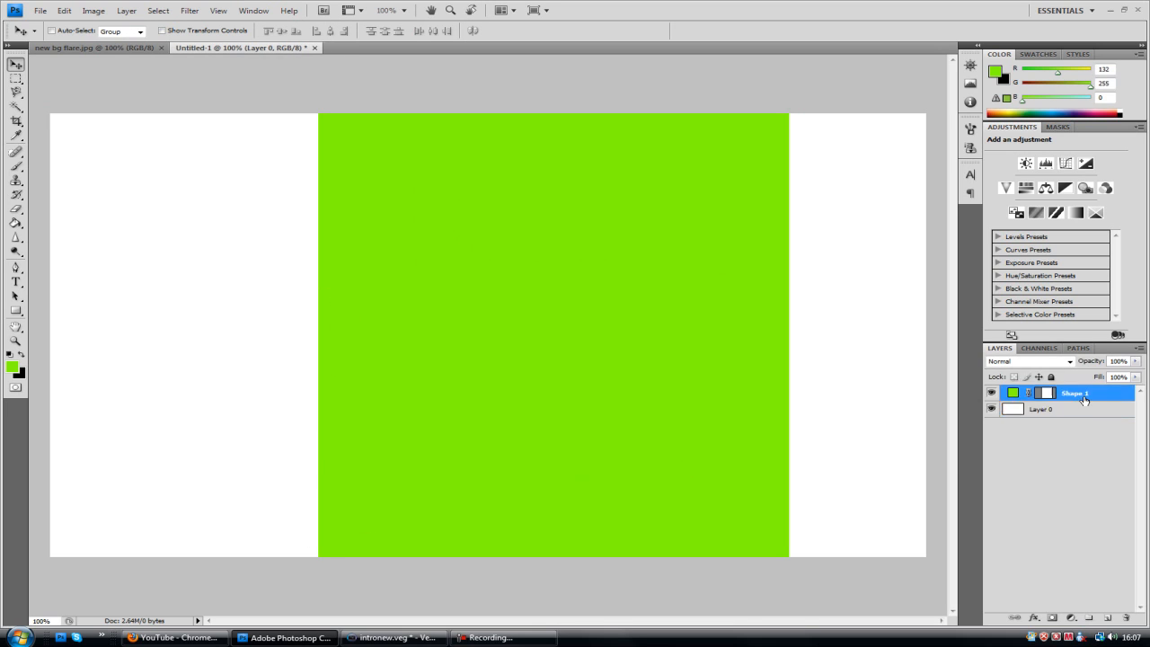
pyautogui.doubleClick(1073, 393)
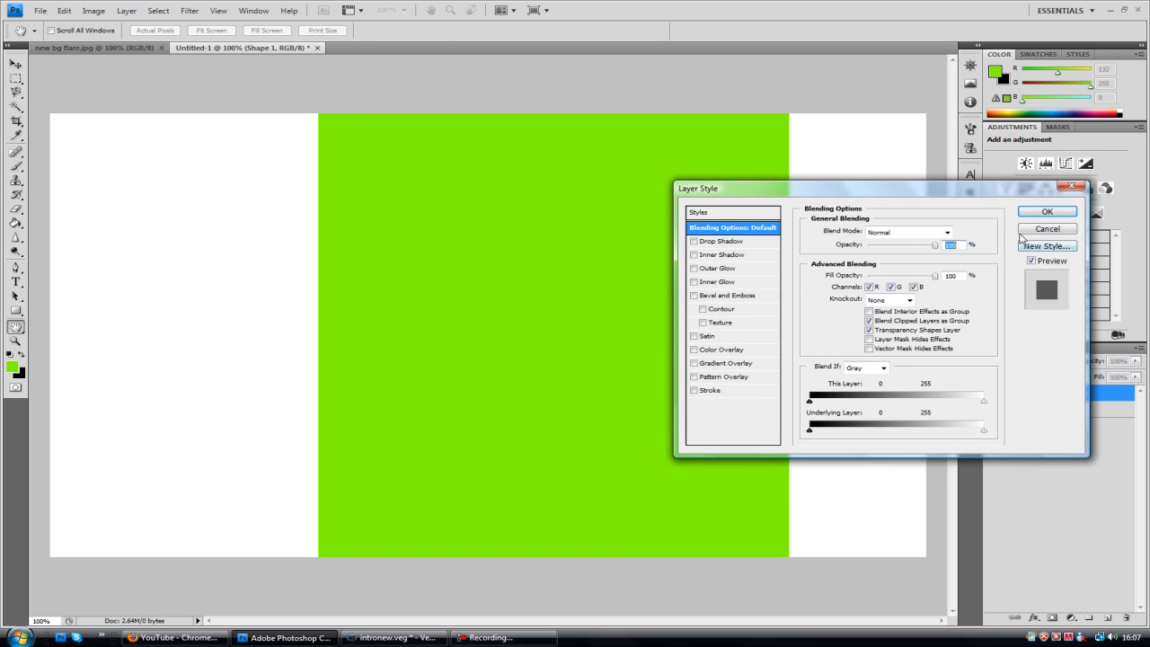
pyautogui.click(1046, 228)
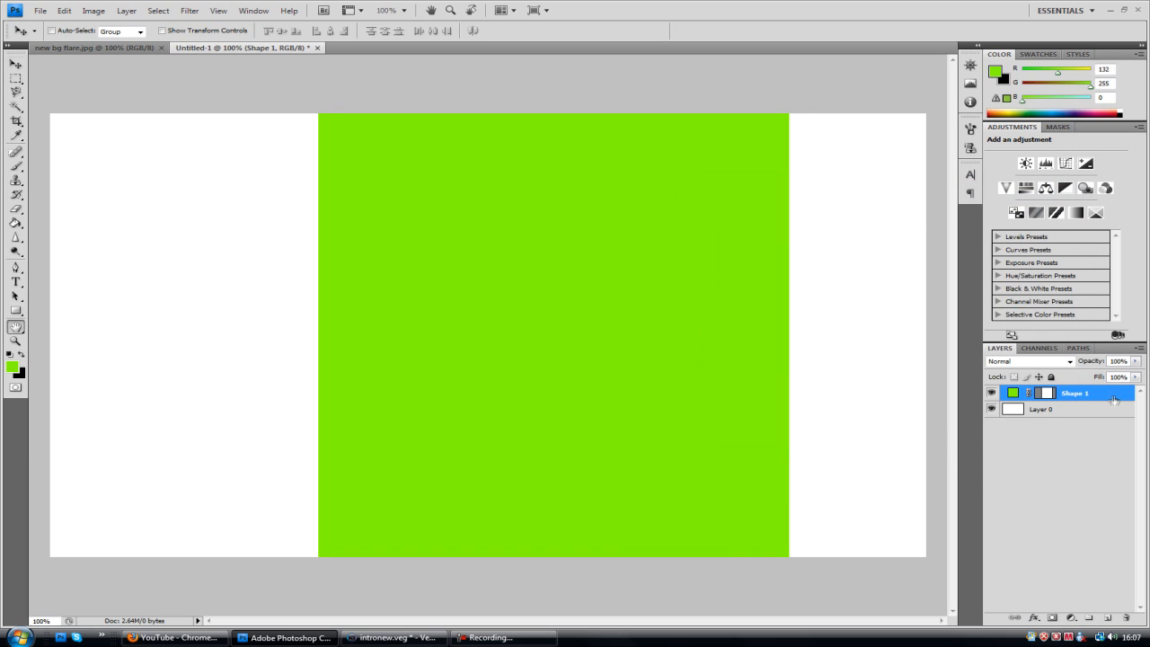
pyautogui.doubleClick(1075, 393)
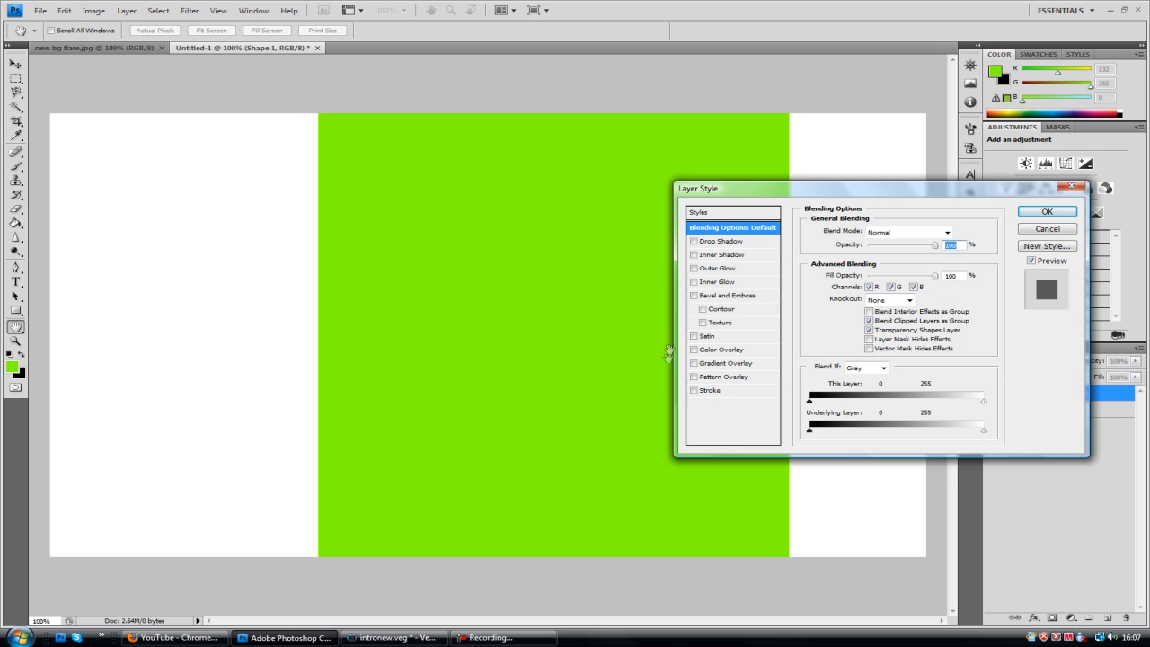
pyautogui.click(693, 267)
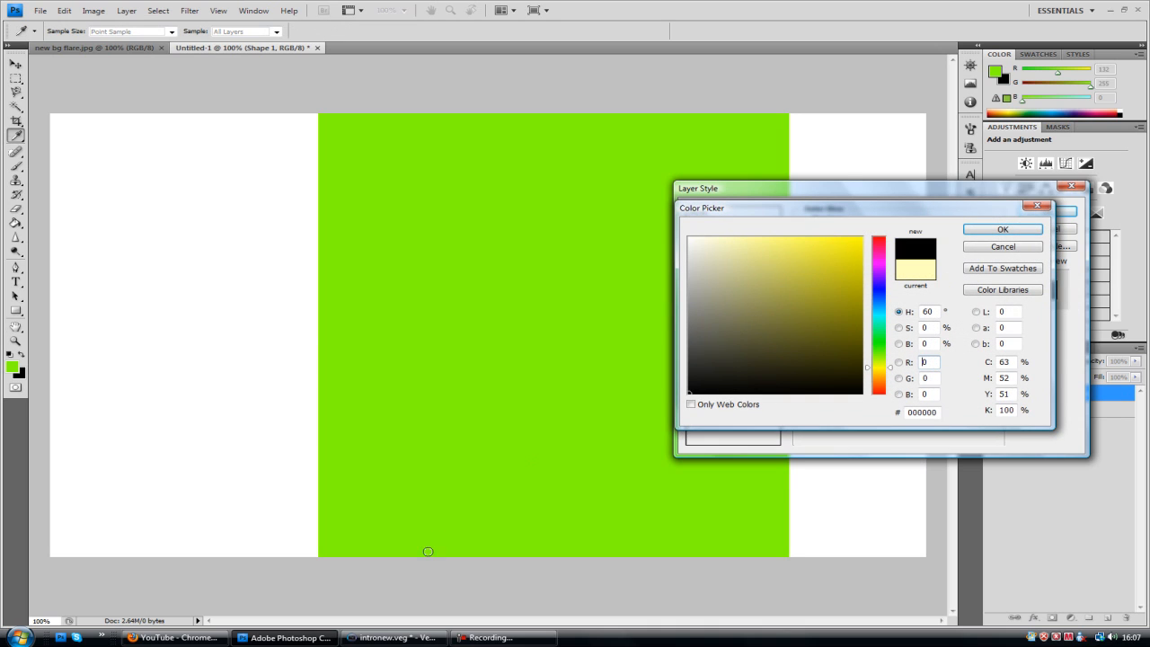
pyautogui.click(1002, 229)
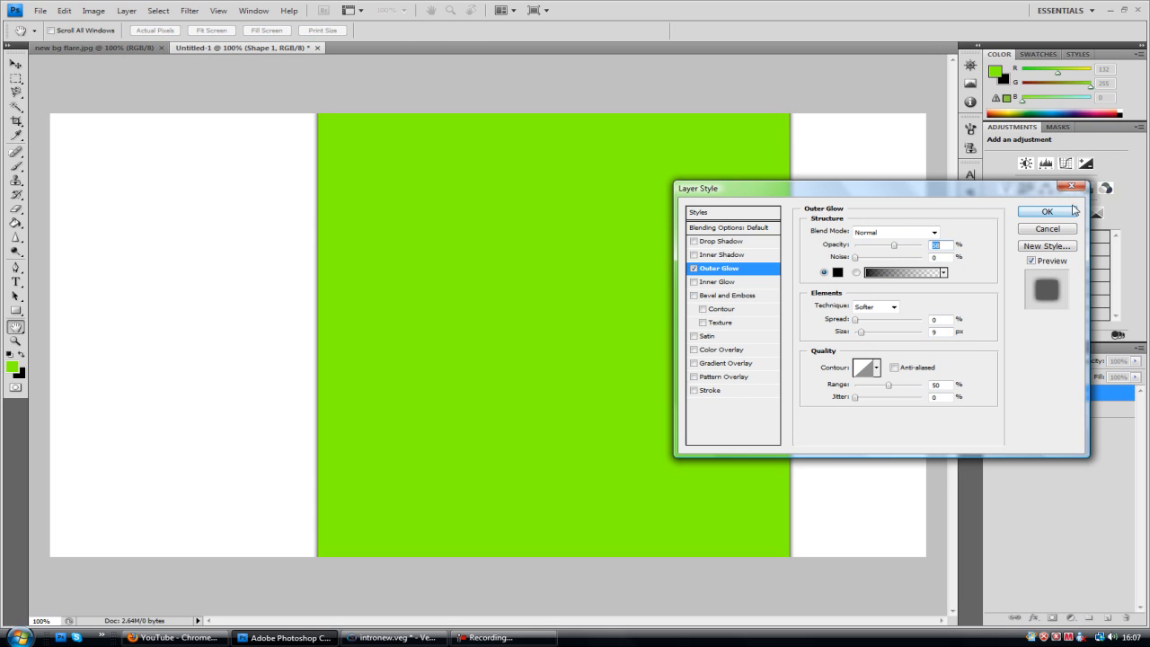
pyautogui.click(1045, 211)
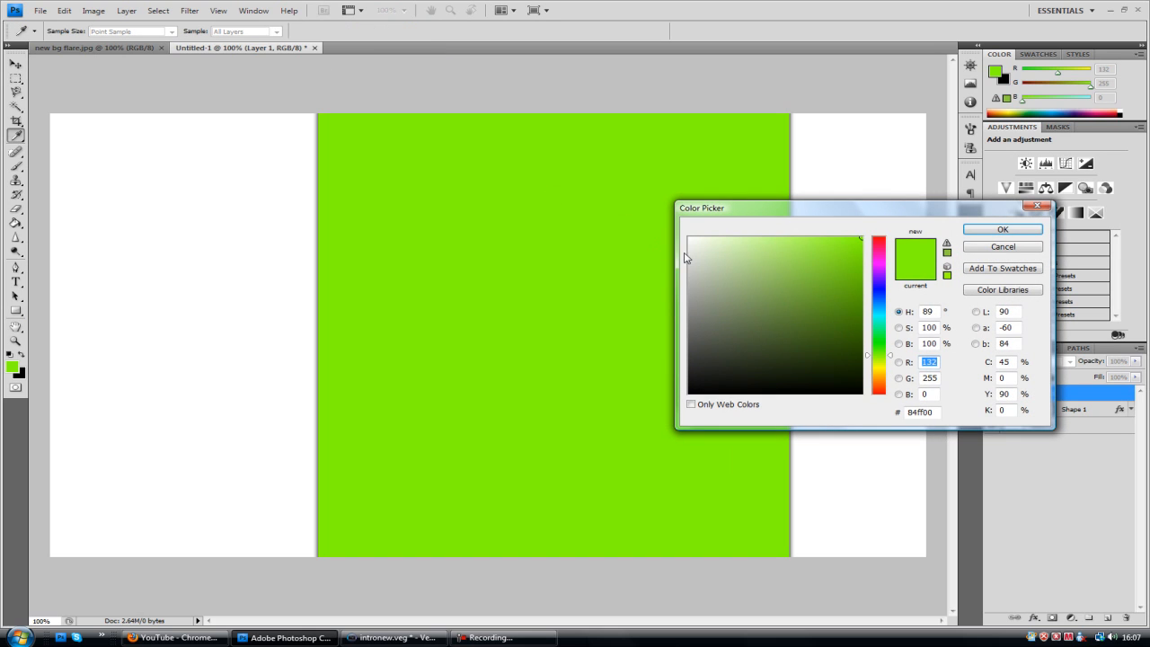
# Draw a tall light grey rectangle at the green panel's top-left, layered beneath it
pyautogui.click(689, 292)
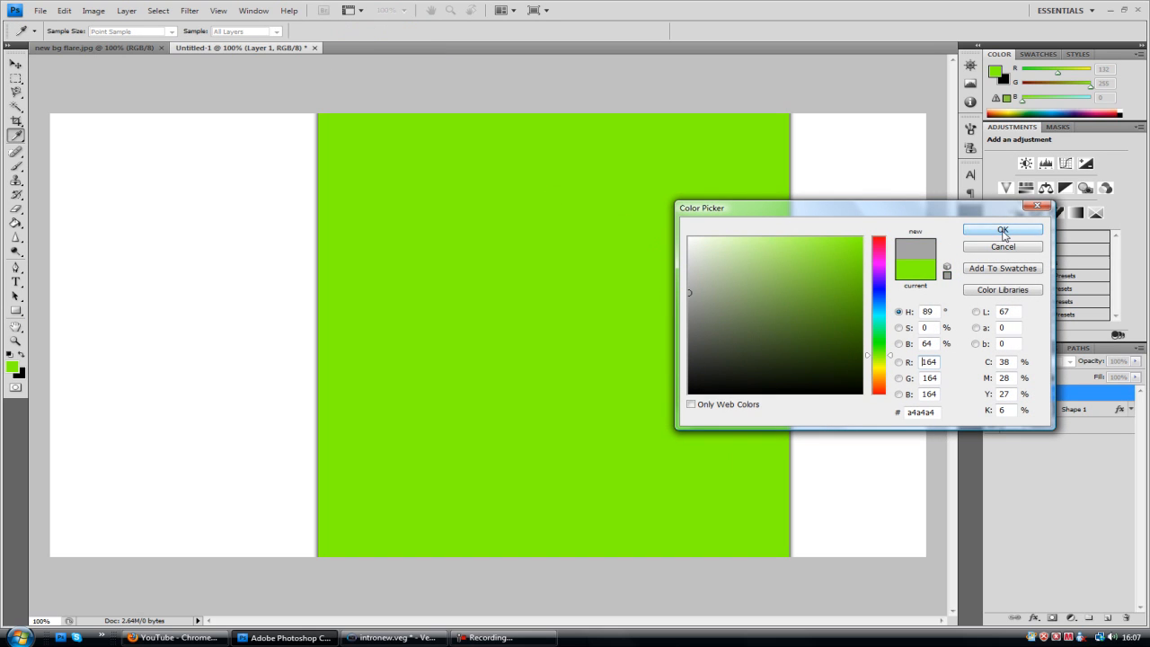
pyautogui.click(1003, 229)
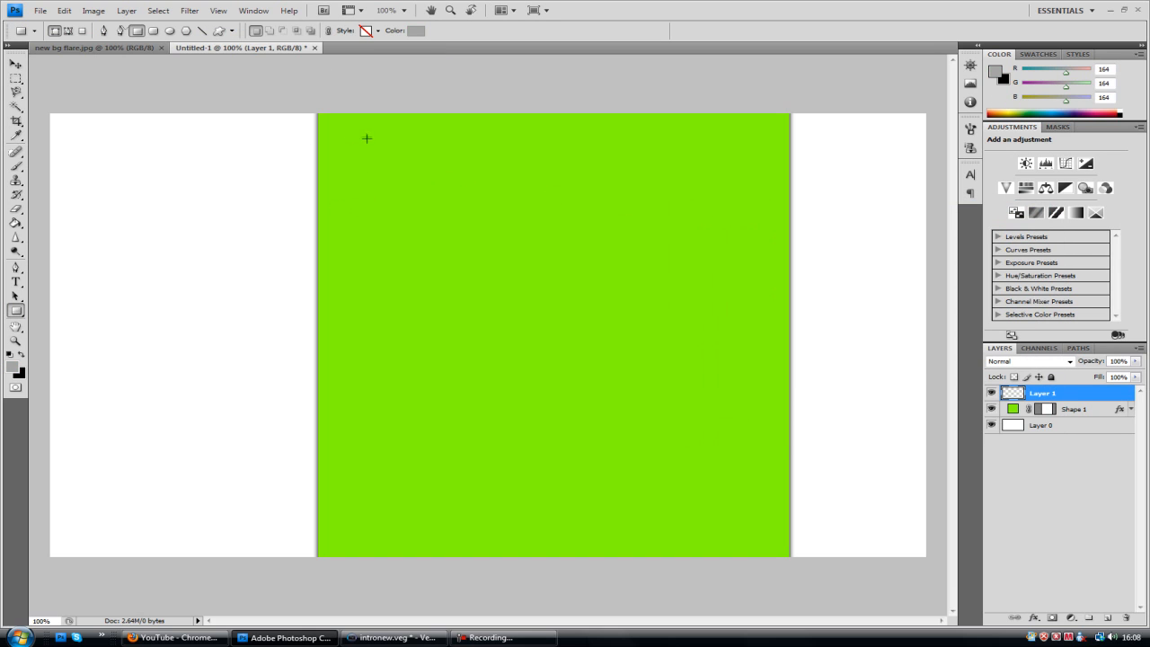
pyautogui.moveTo(305, 93)
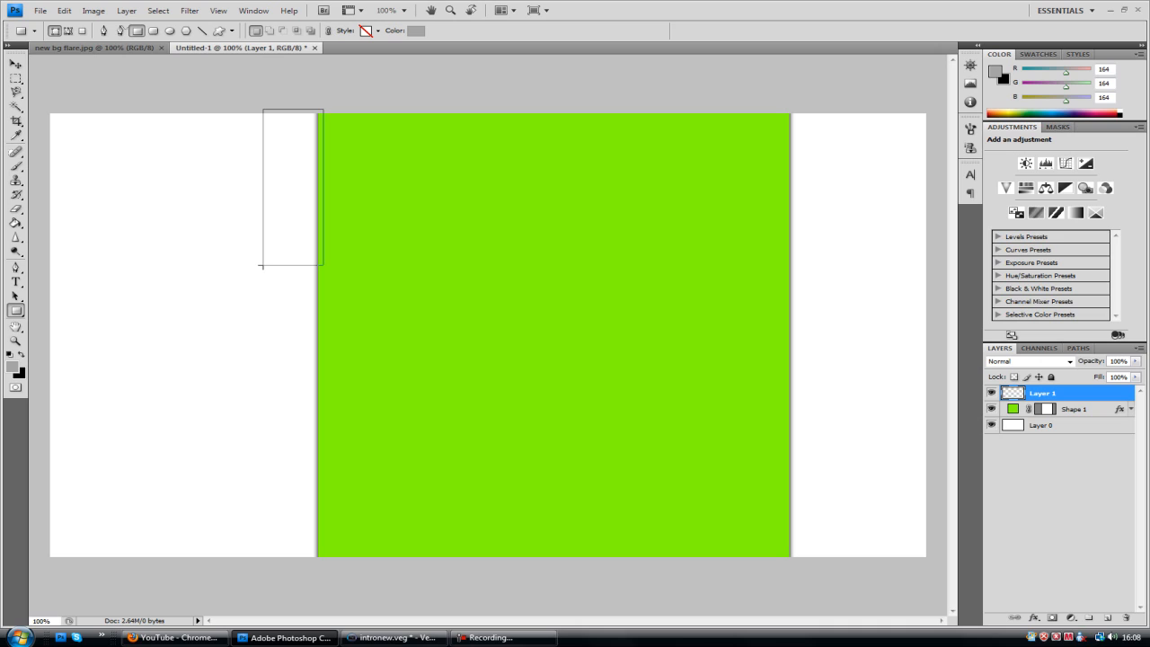
pyautogui.moveTo(293, 111); pyautogui.dragTo(293, 265)
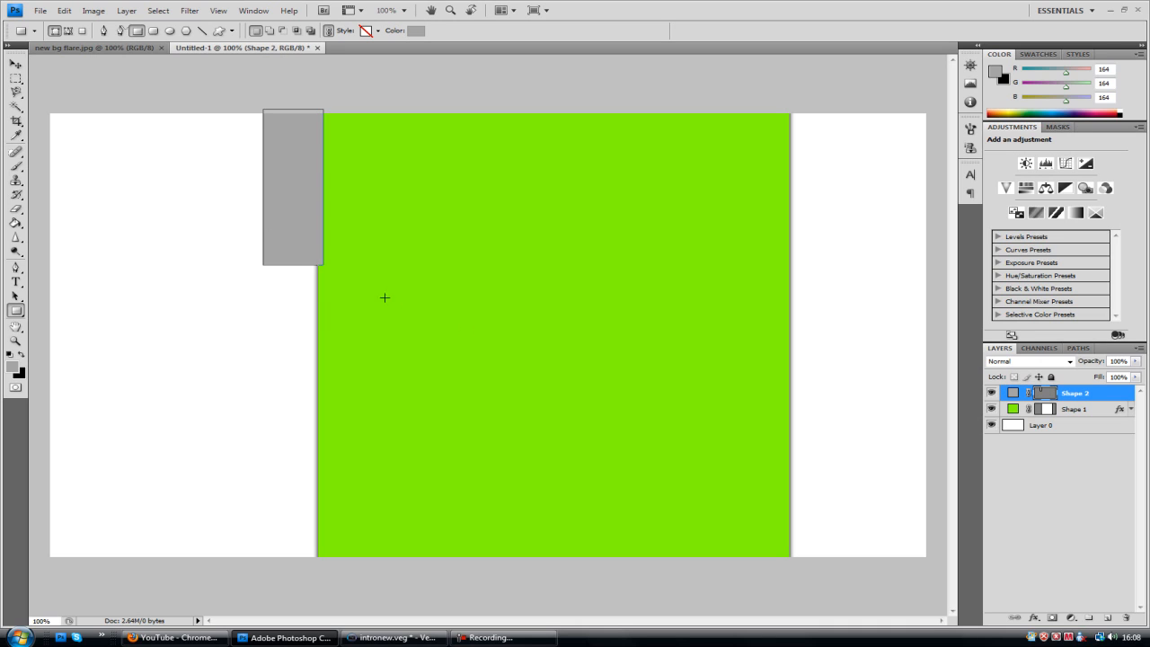
pyautogui.moveTo(112, 181)
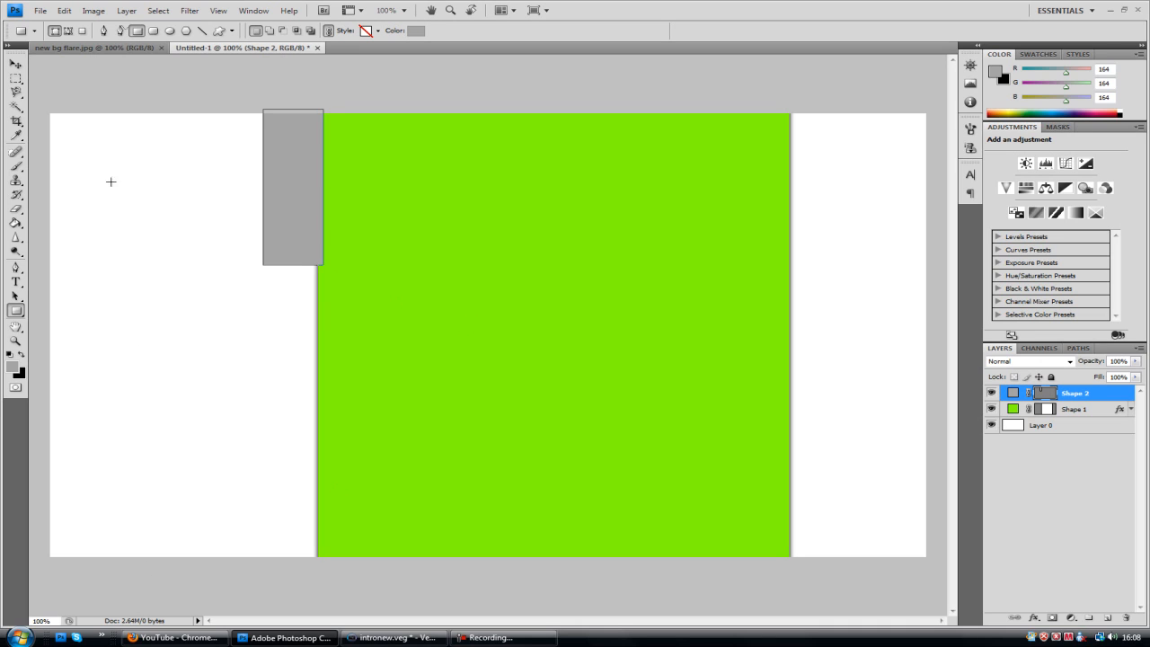
pyautogui.click(15, 64)
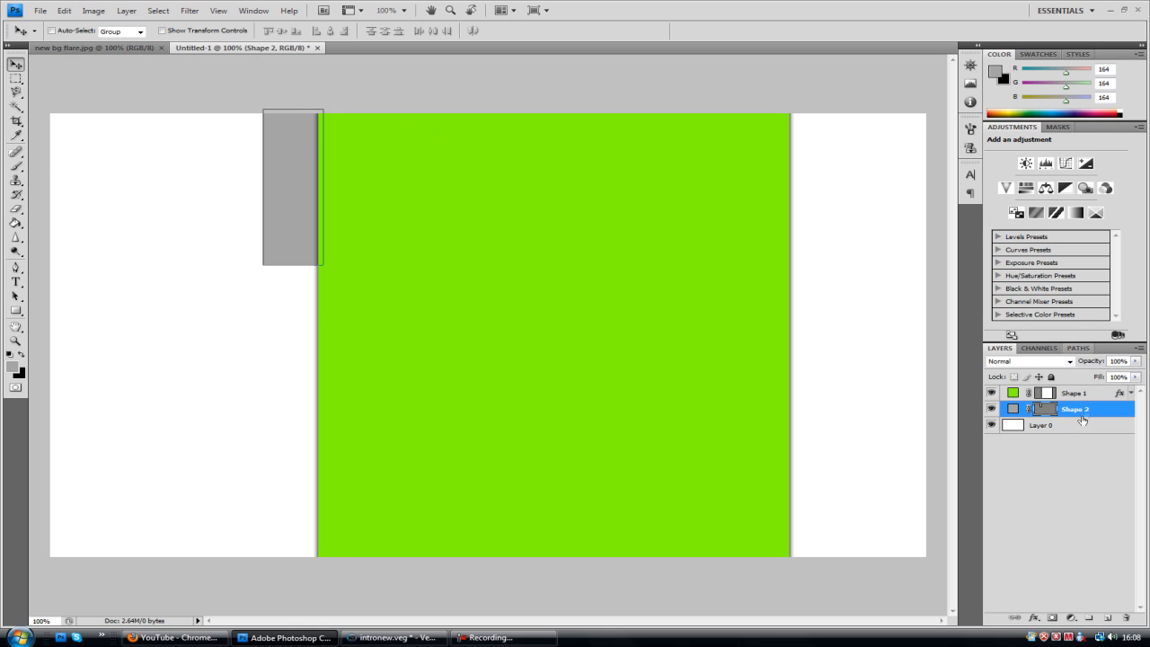
pyautogui.click(1042, 425)
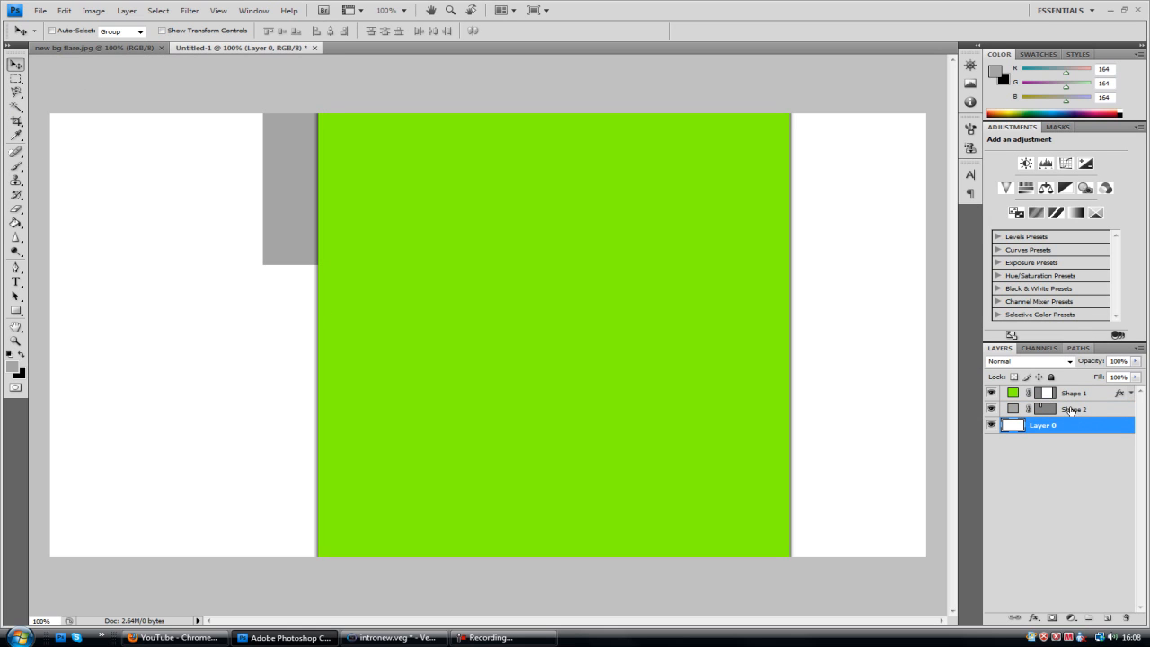
# Rasterize the grey box and turn a pen path around its lower-left corner into a selection
pyautogui.click(1073, 408)
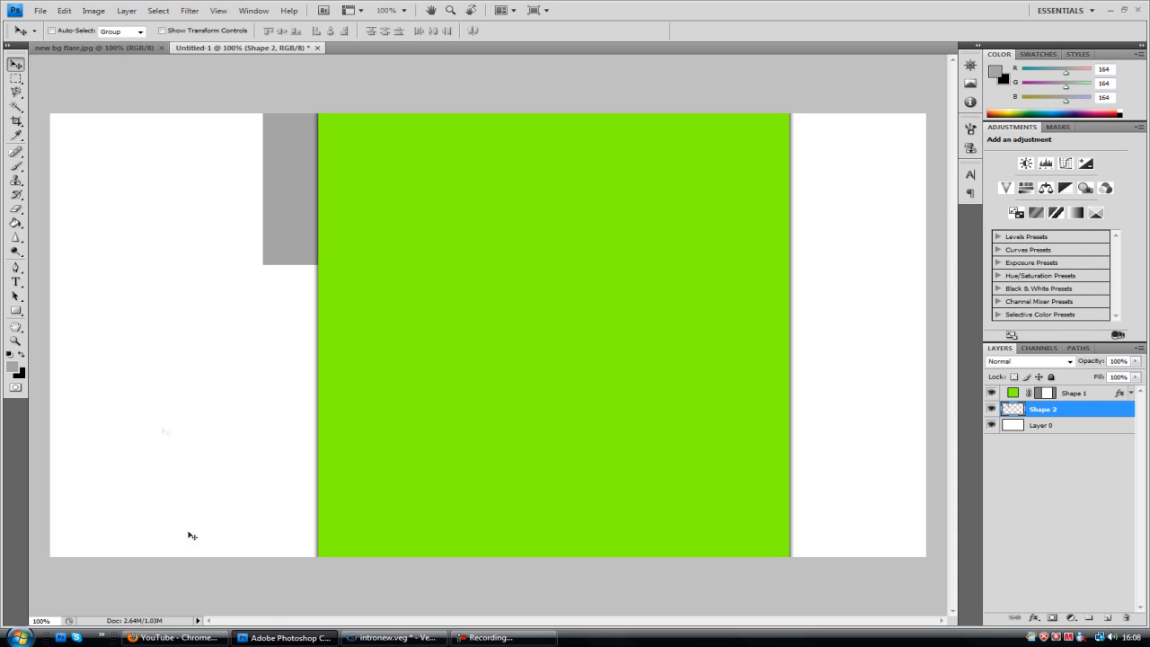
pyautogui.click(15, 267)
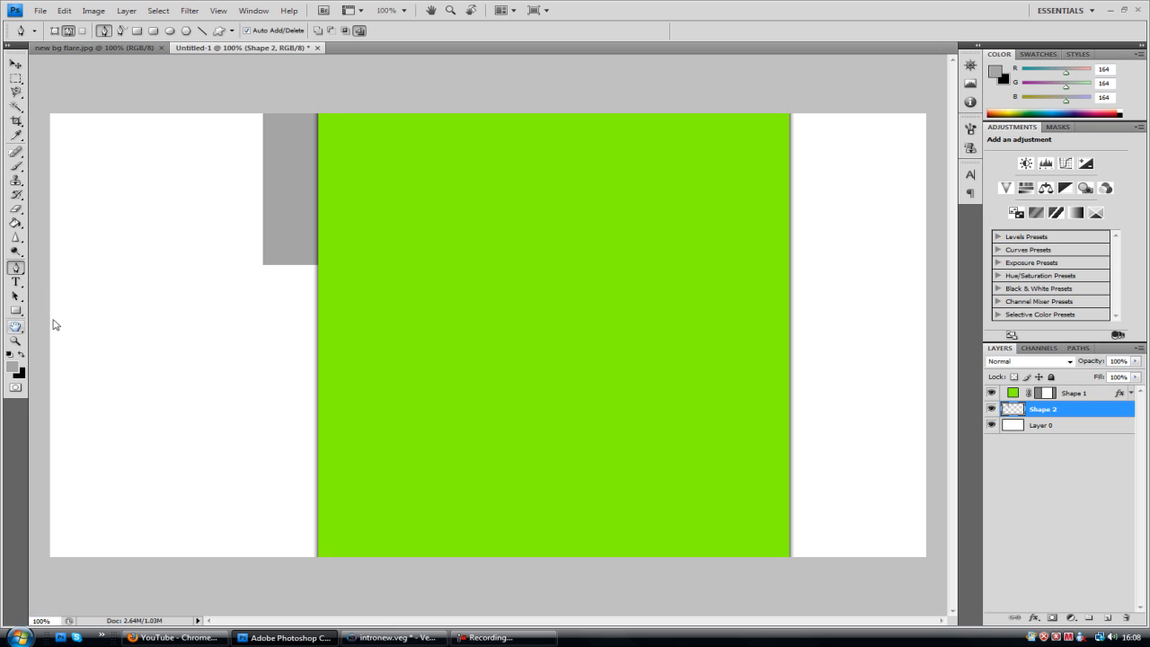
pyautogui.moveTo(318, 268)
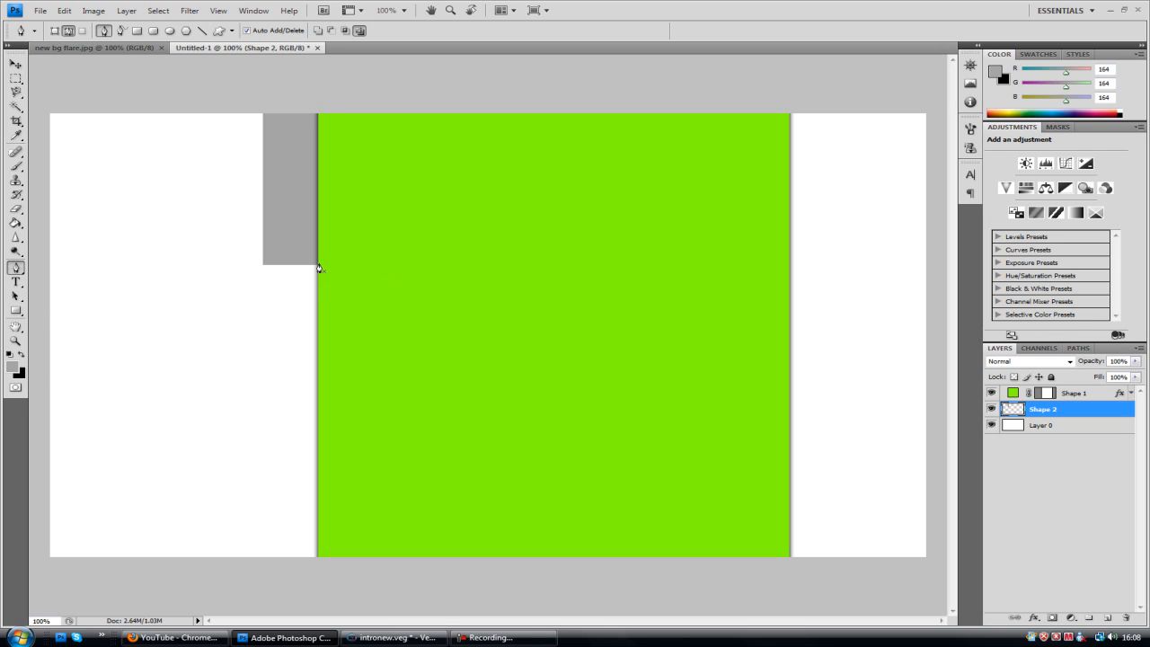
pyautogui.moveTo(375, 348)
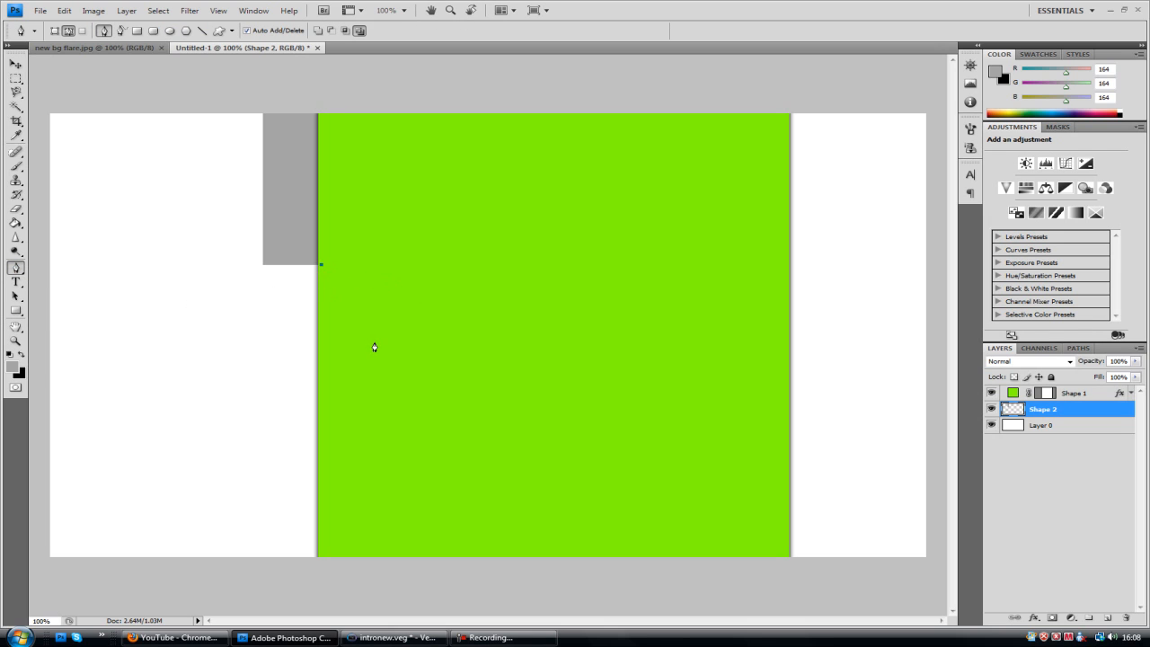
pyautogui.moveTo(402, 246)
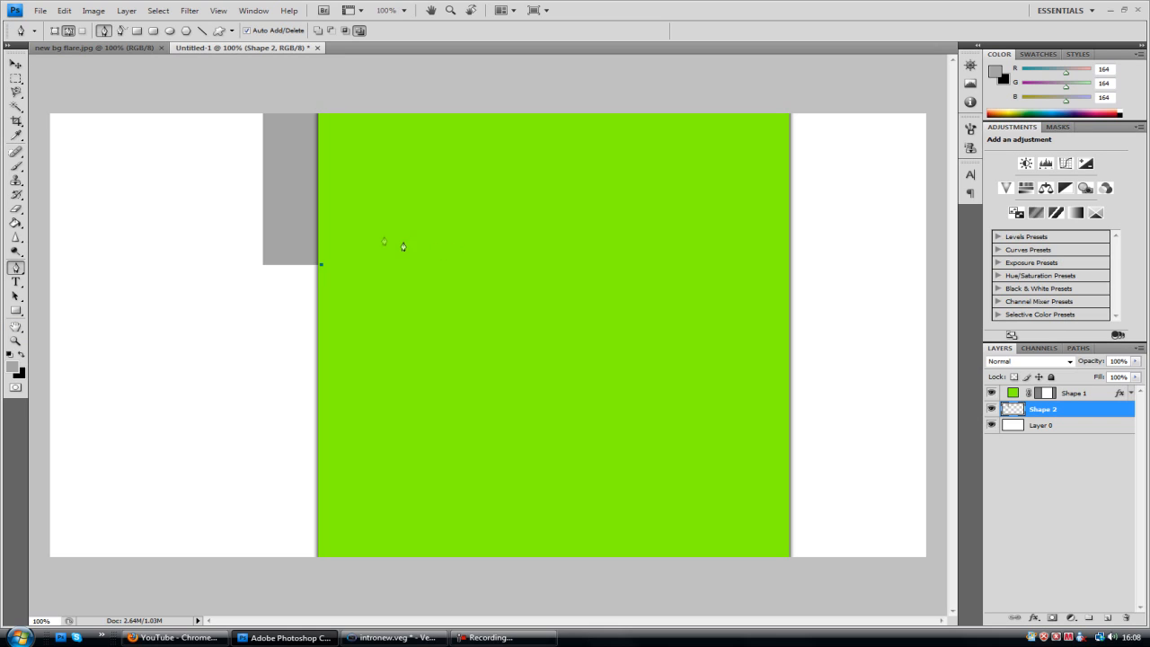
pyautogui.moveTo(260, 225)
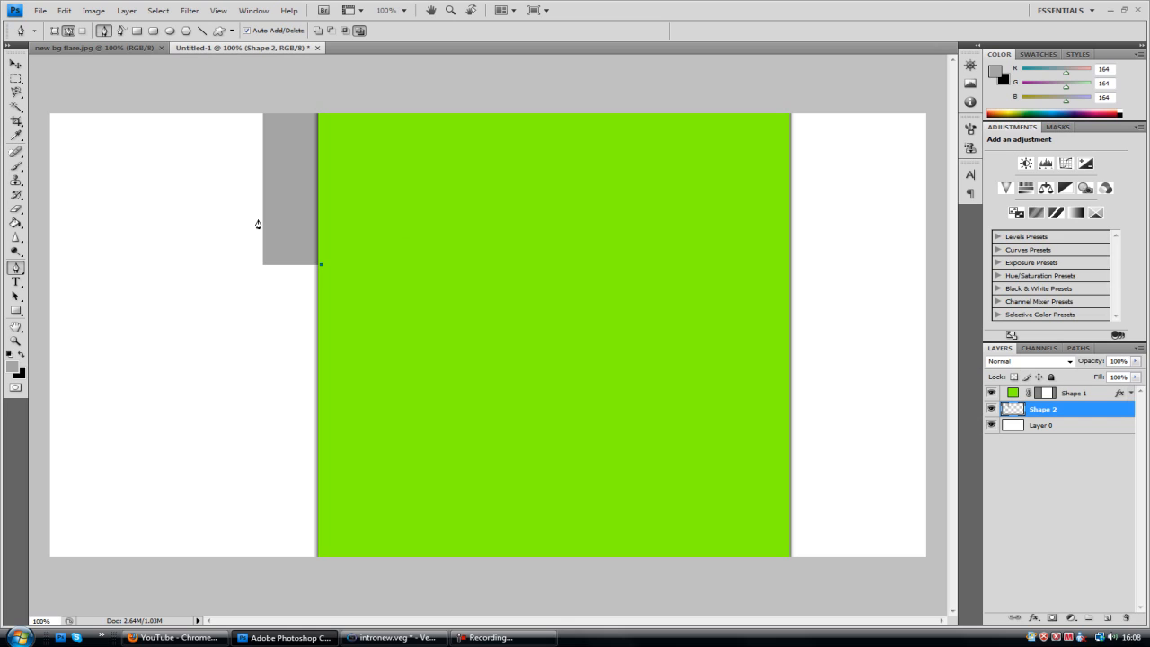
pyautogui.moveTo(251, 220)
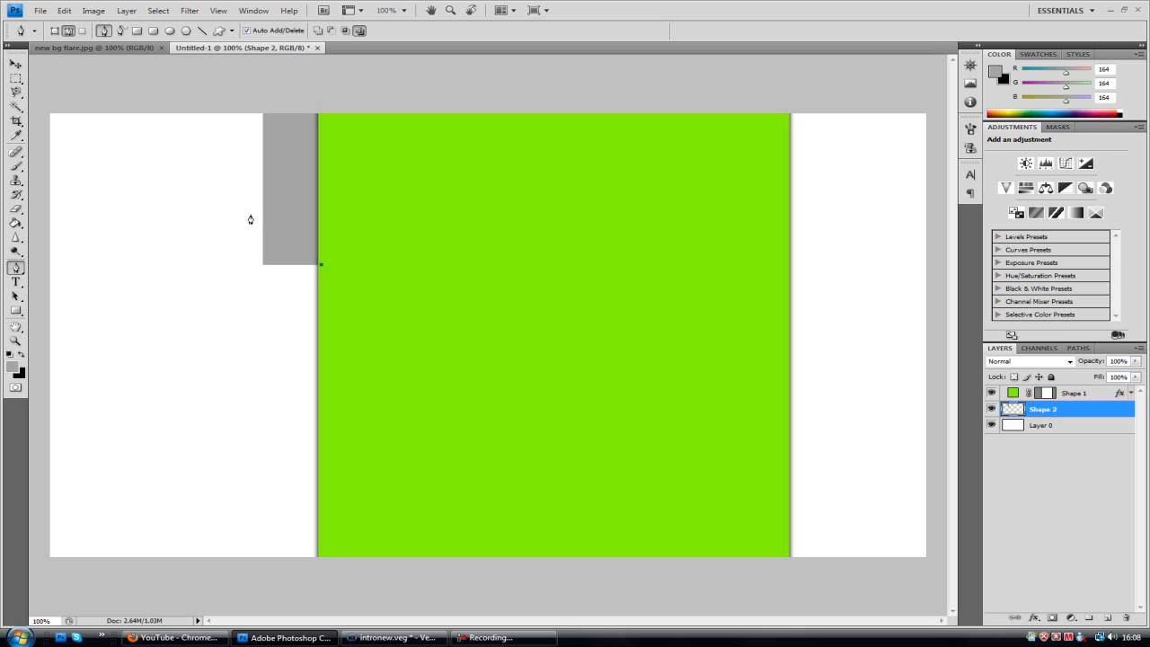
pyautogui.click(253, 203)
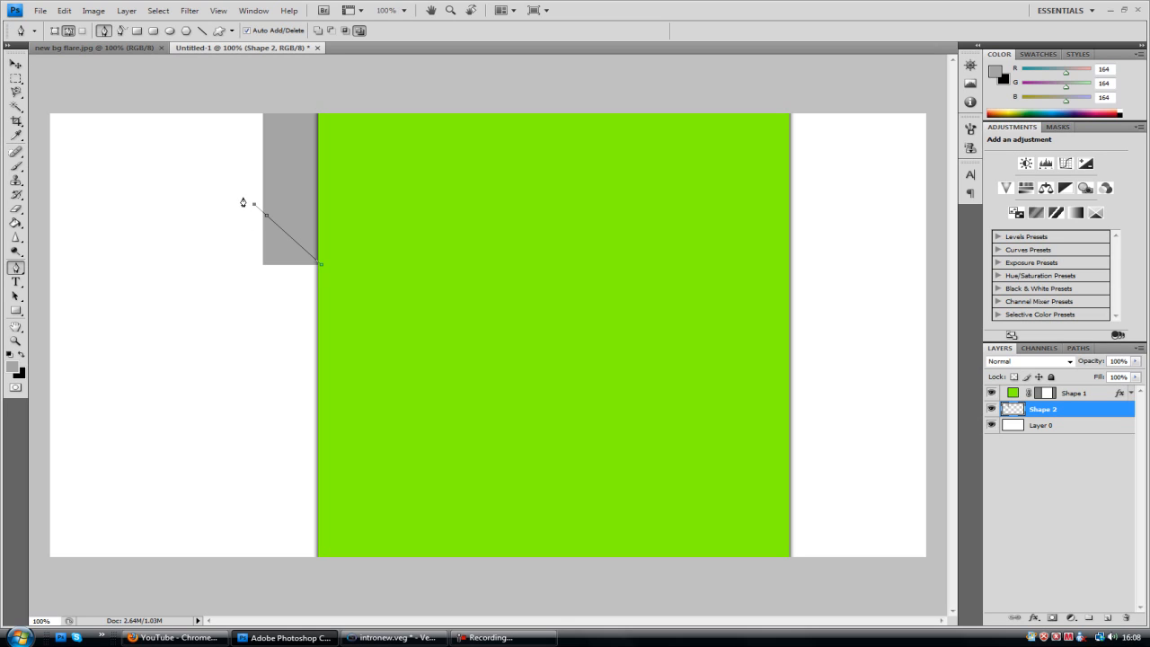
pyautogui.moveTo(945, 485)
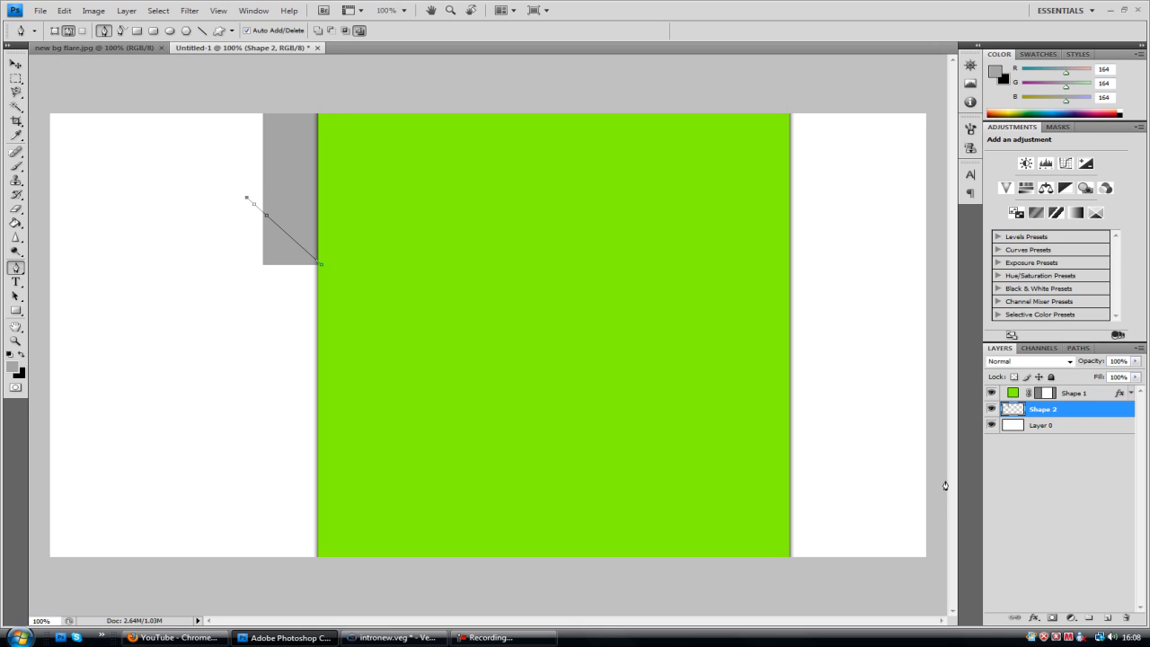
pyautogui.moveTo(432, 312)
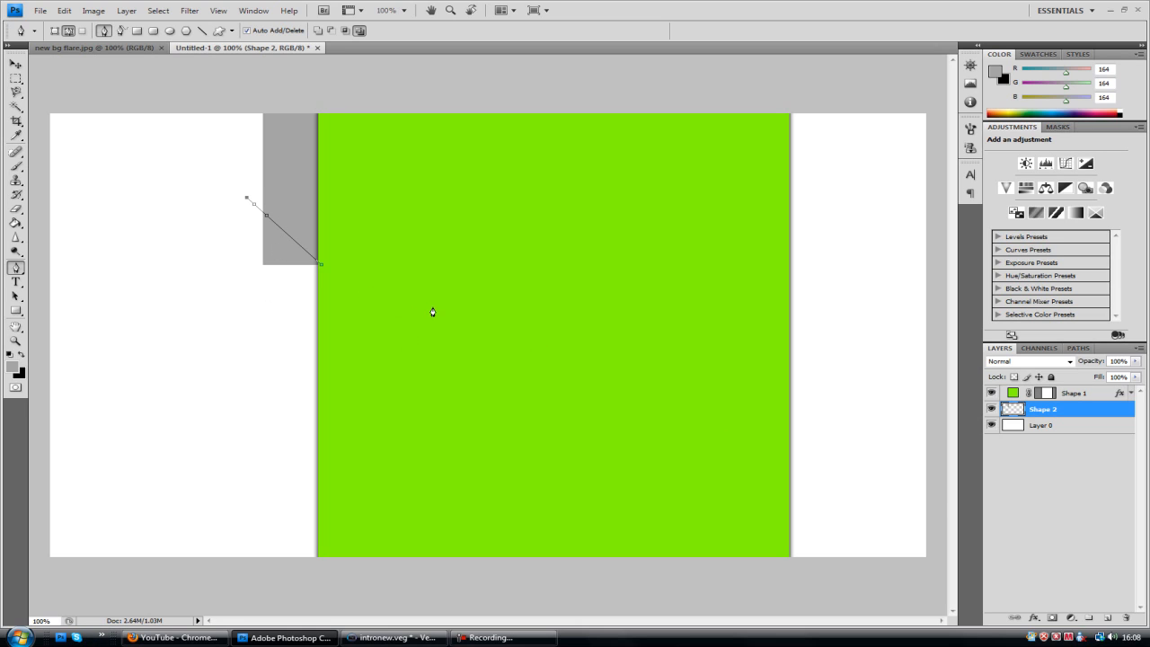
pyautogui.click(245, 268)
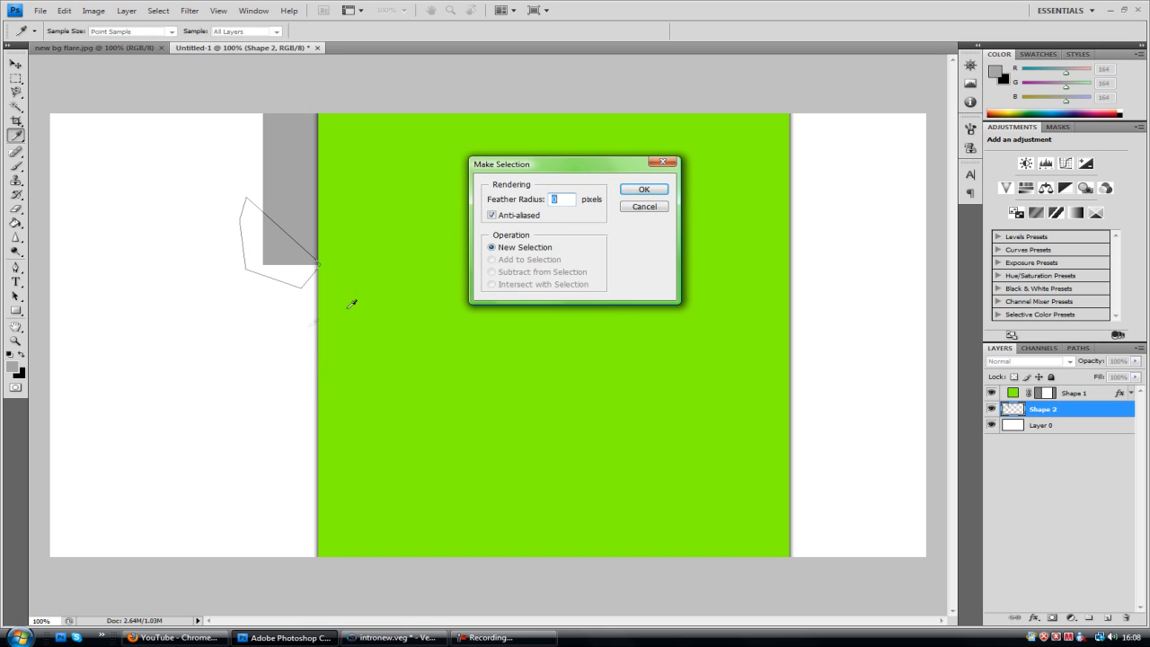
pyautogui.click(643, 189)
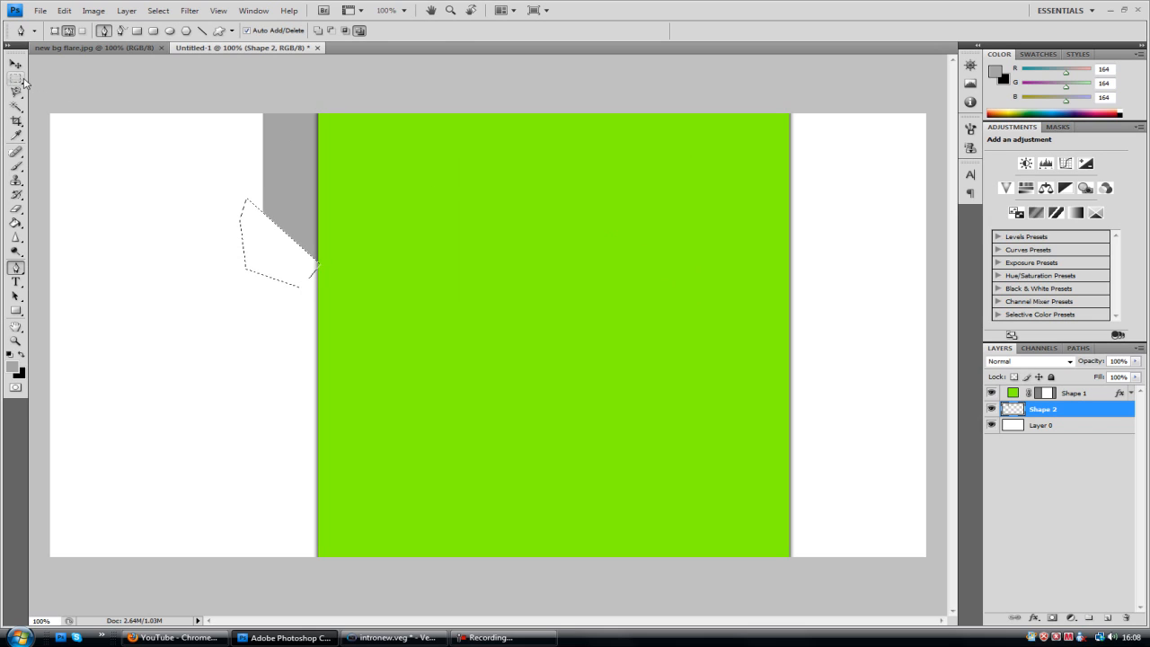
# Delete the selected corner, stretch the grey box slightly lower, and reselect its layer
pyautogui.click(16, 63)
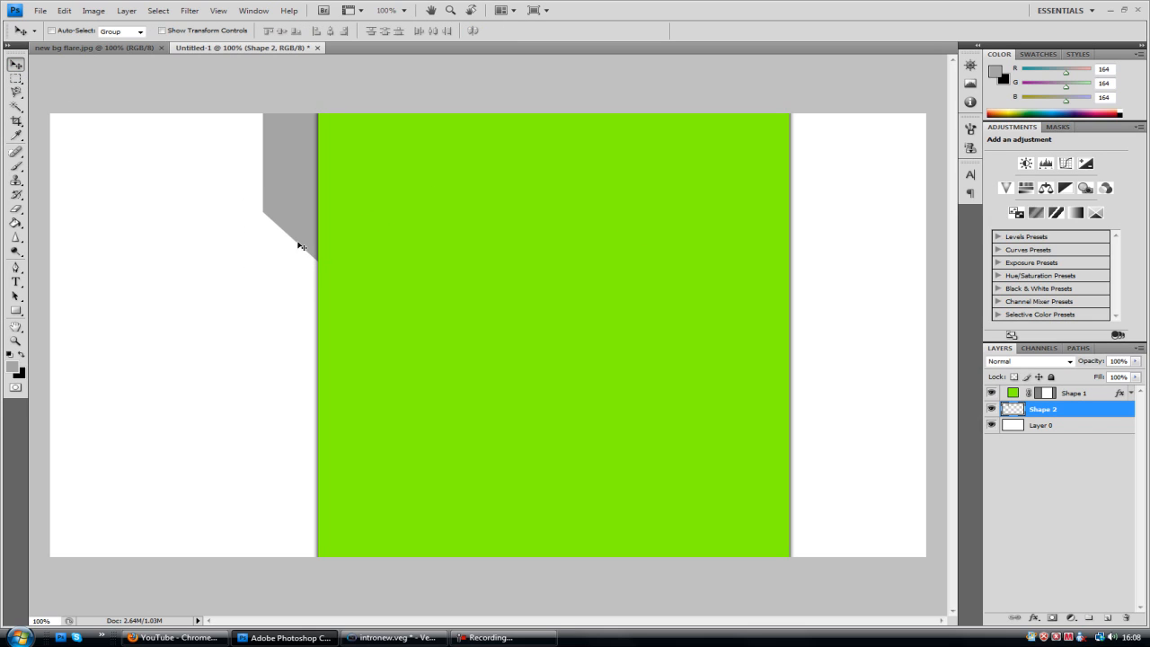
pyautogui.moveTo(64, 10)
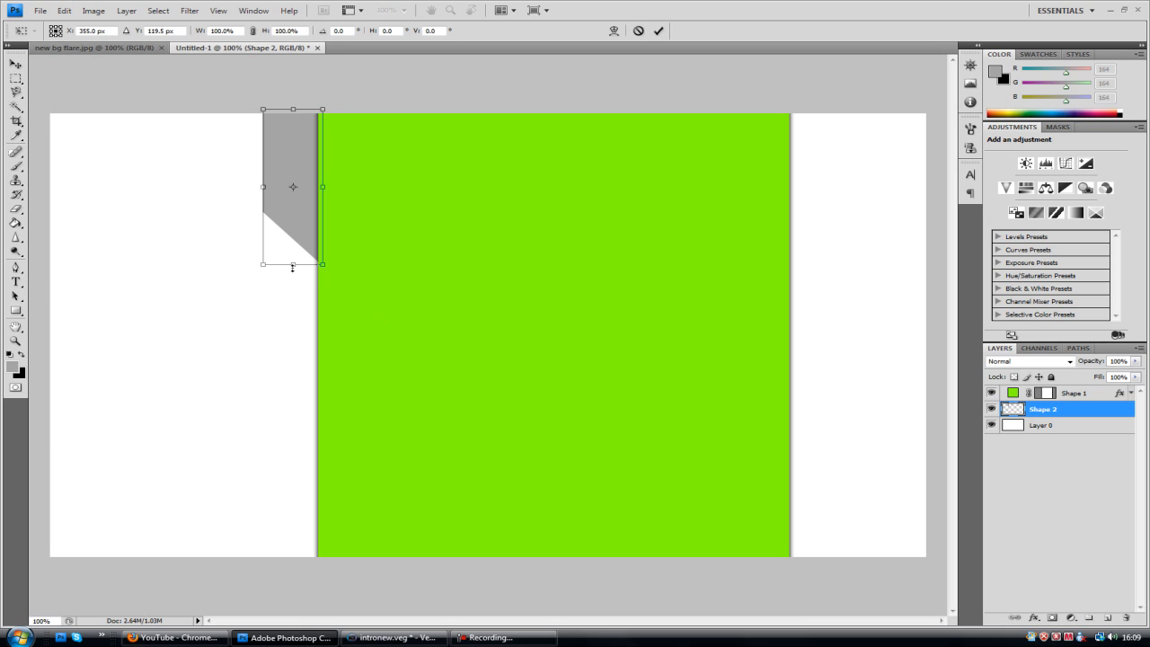
pyautogui.moveTo(293, 264); pyautogui.dragTo(293, 286)
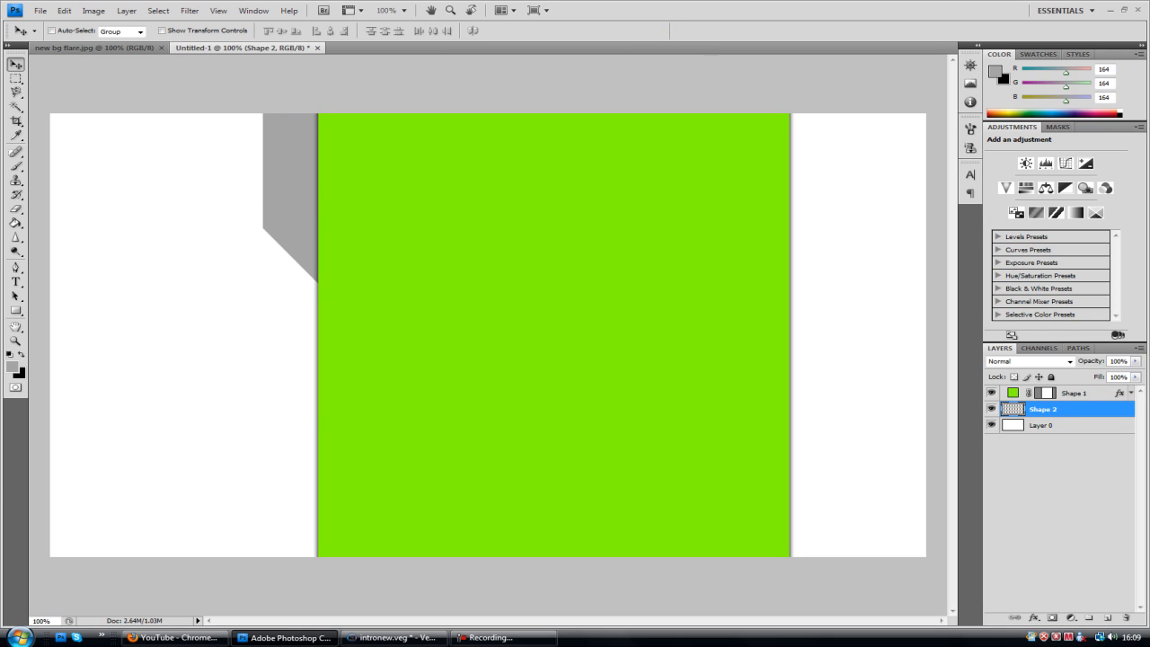
pyautogui.click(1042, 424)
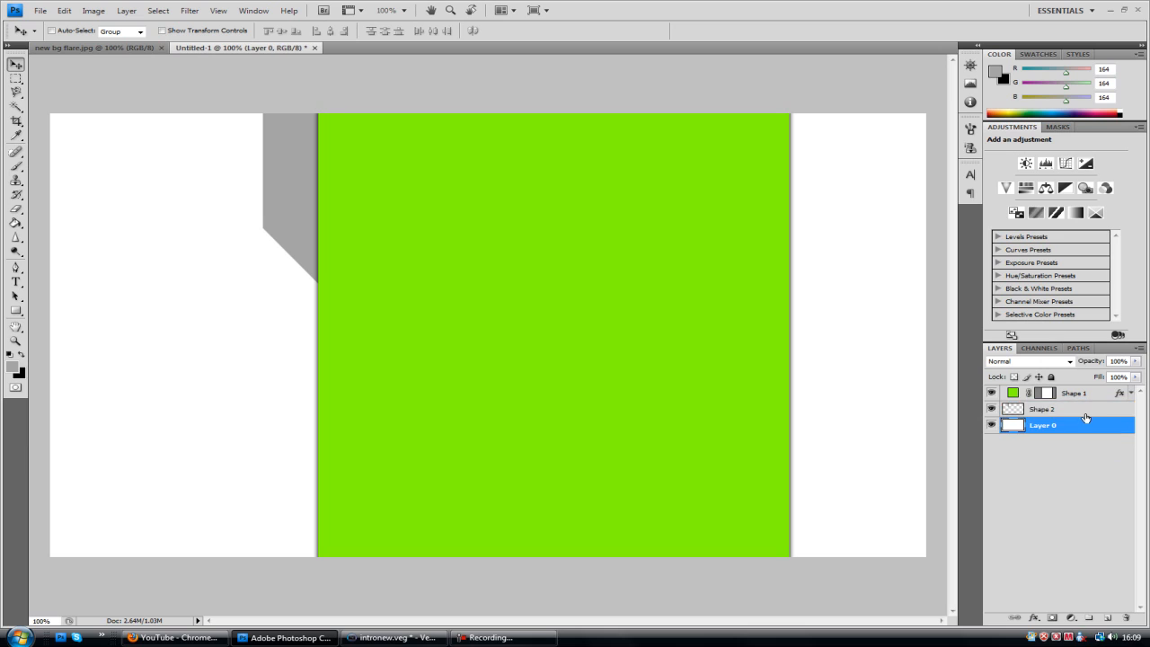
pyautogui.click(1042, 409)
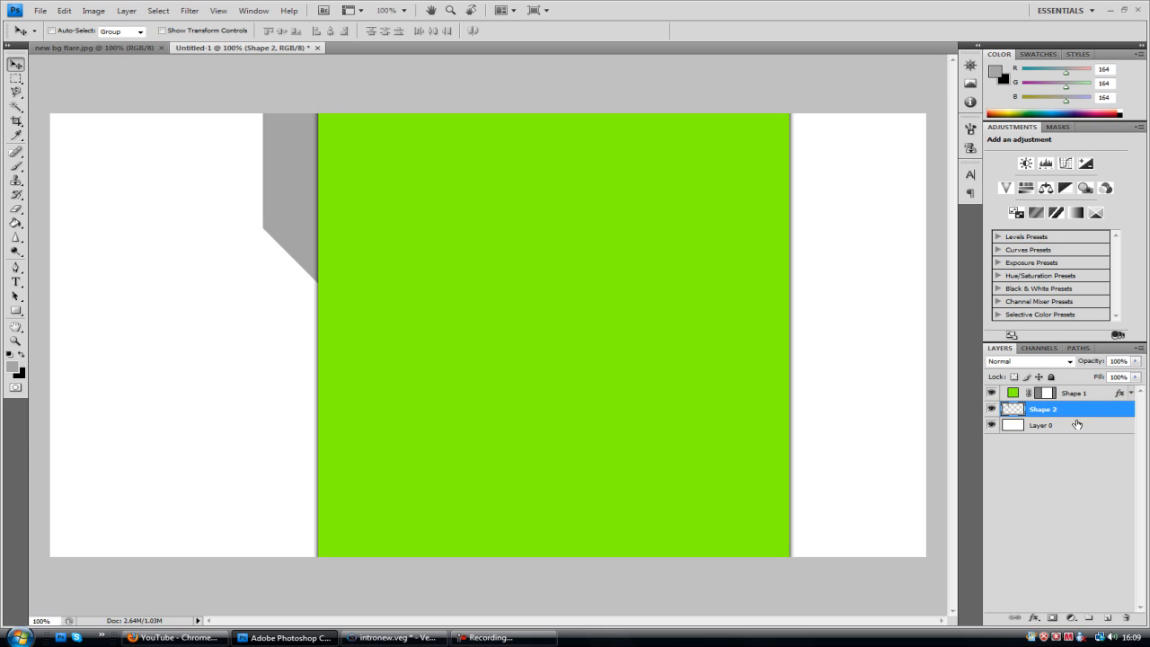
pyautogui.moveTo(1080, 411)
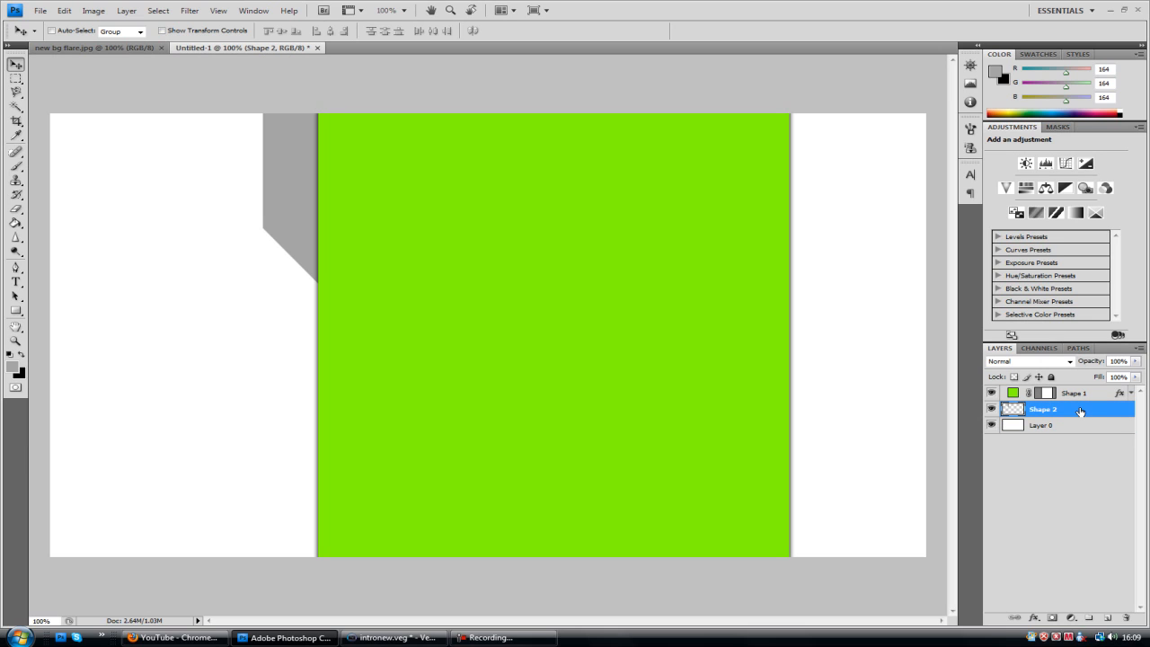
pyautogui.moveTo(1130, 392)
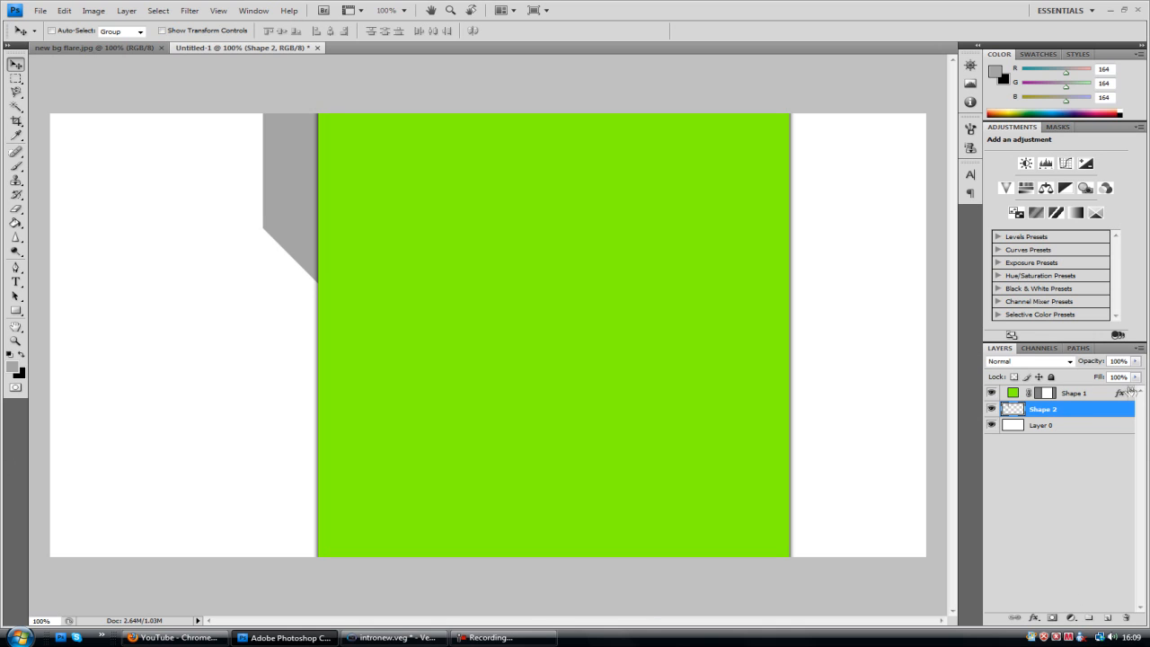
pyautogui.moveTo(1110, 406)
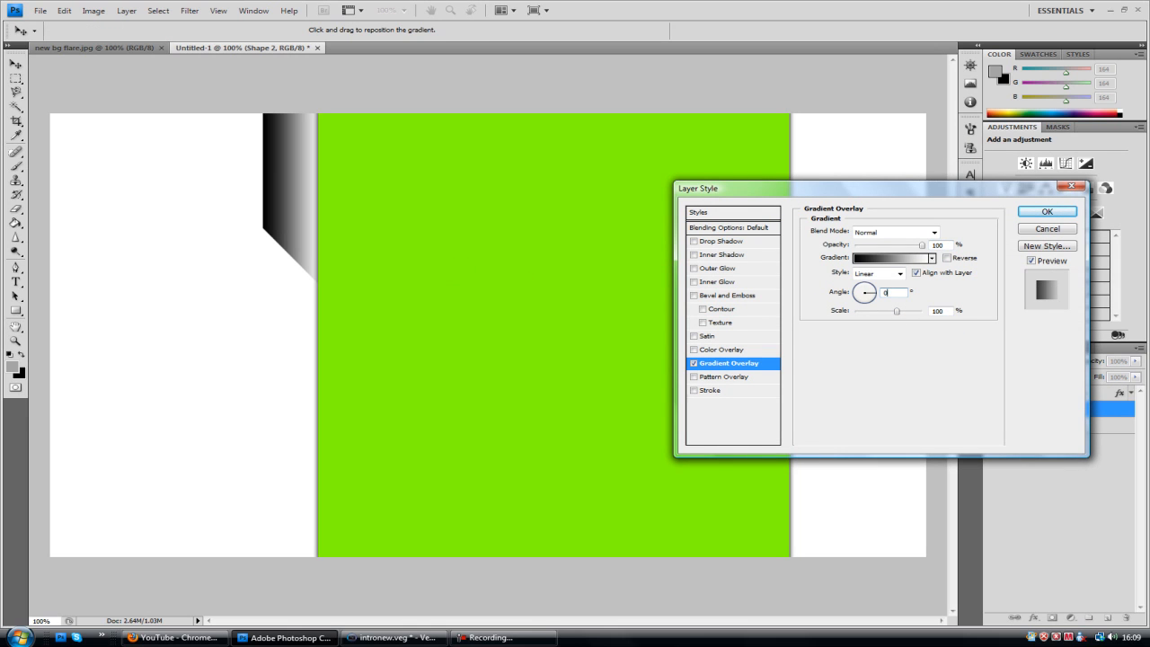
# Build a banded silver gradient overlay for the grey box using several light grey stops
pyautogui.click(888, 257)
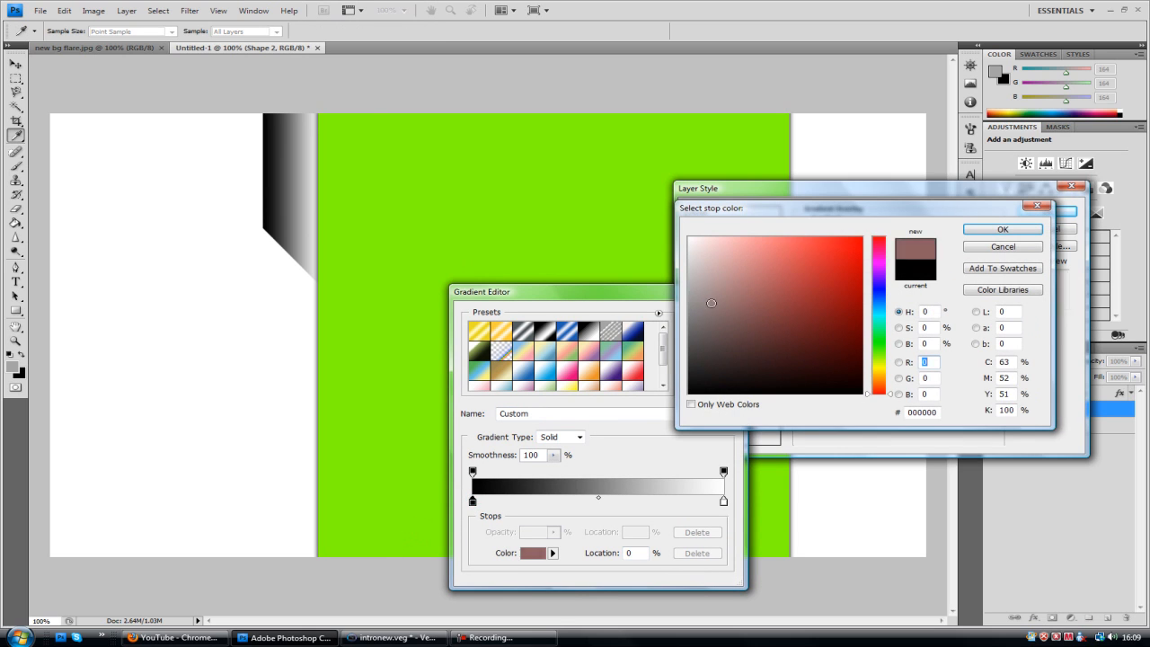
pyautogui.click(1002, 228)
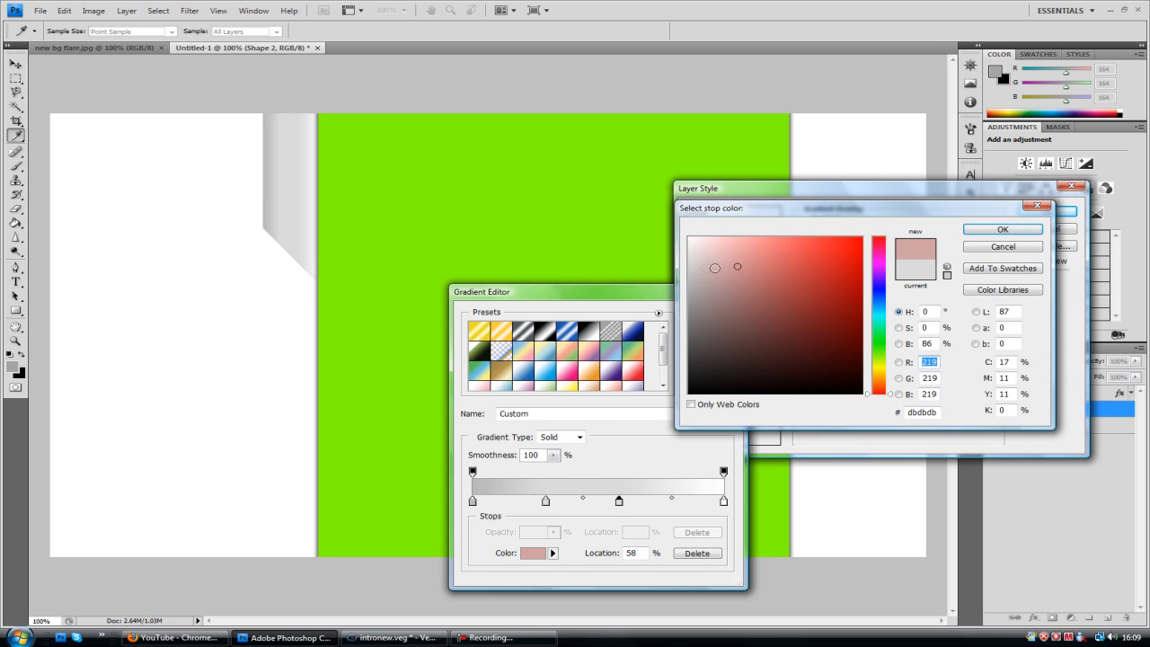
pyautogui.click(689, 271)
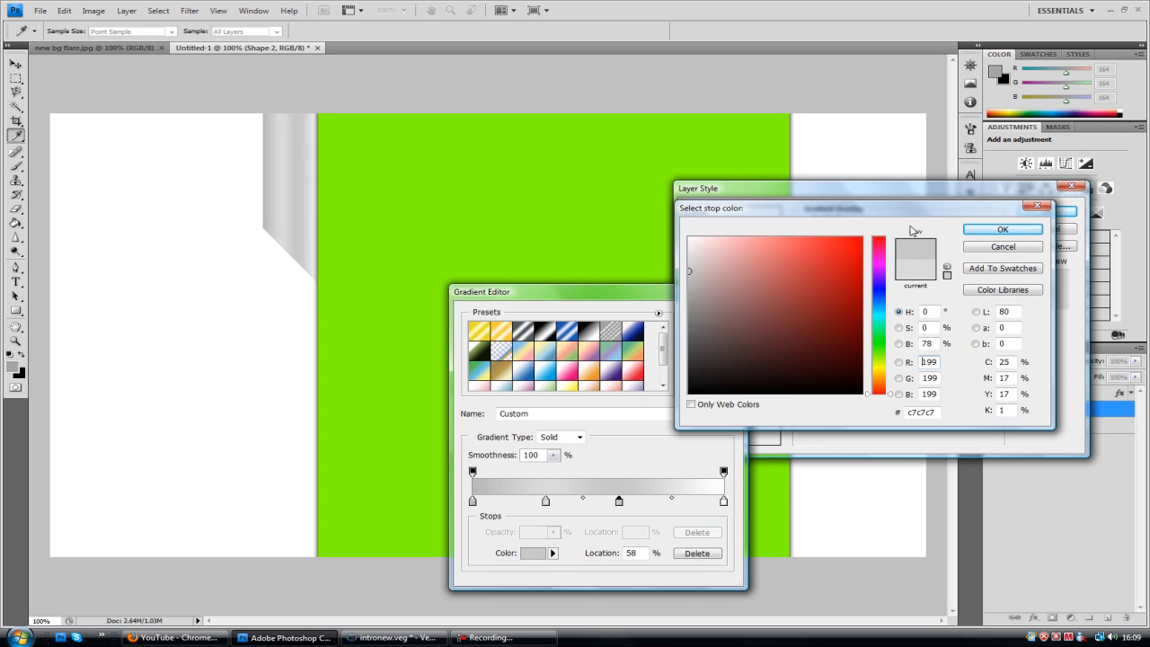
pyautogui.click(1003, 228)
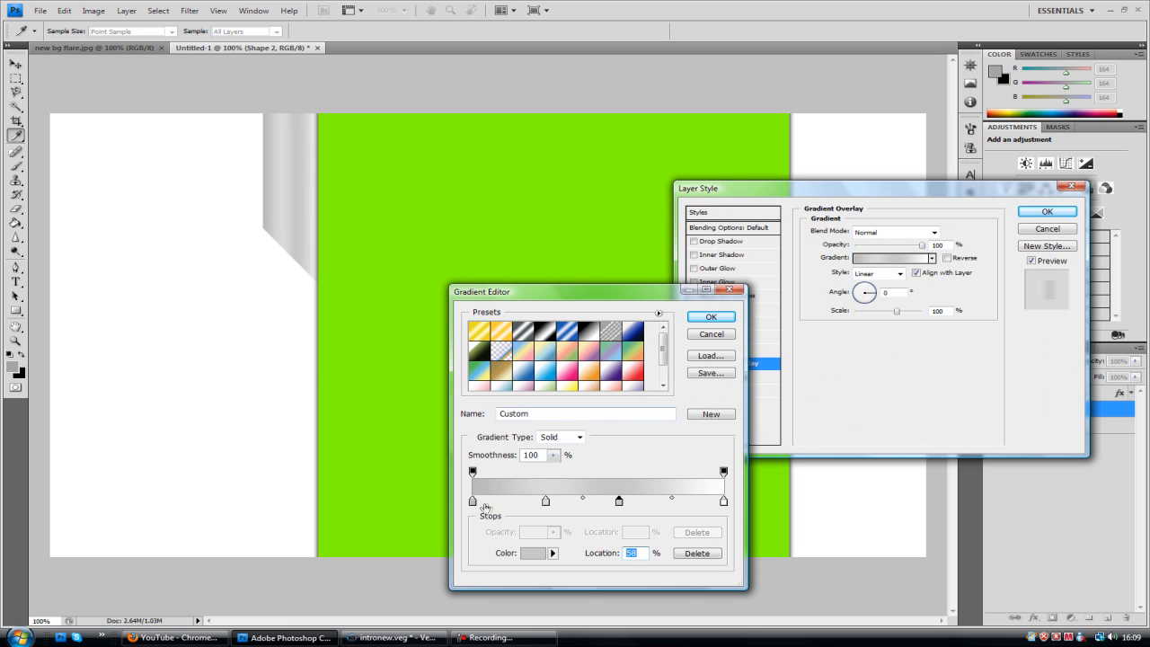
pyautogui.click(531, 553)
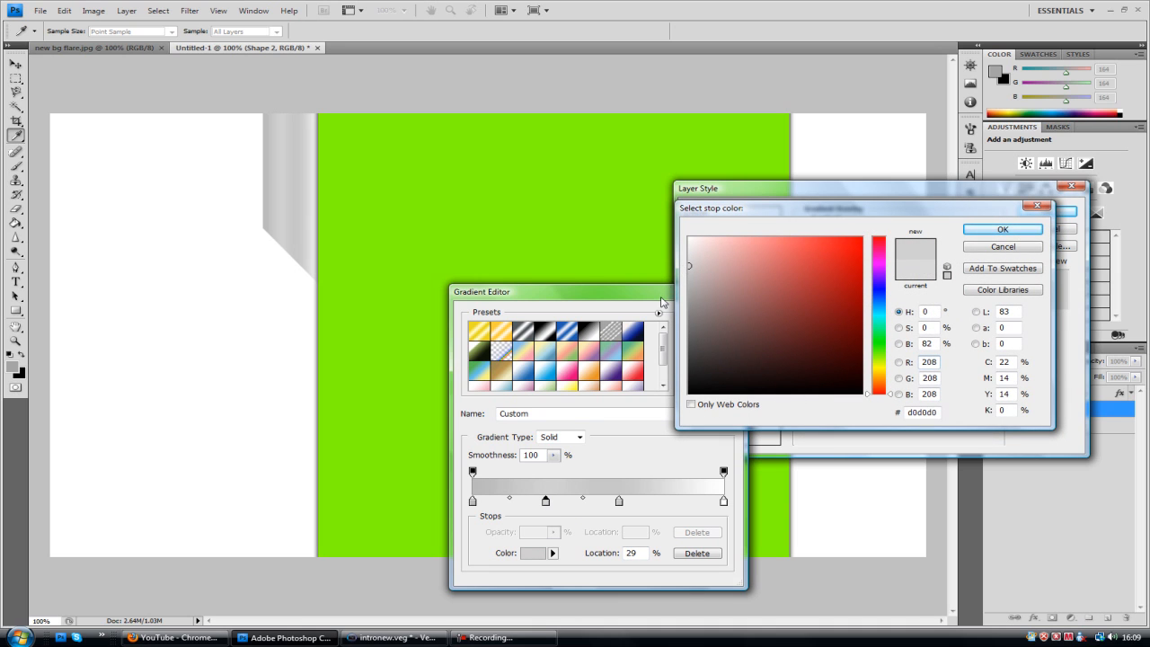
pyautogui.click(1002, 229)
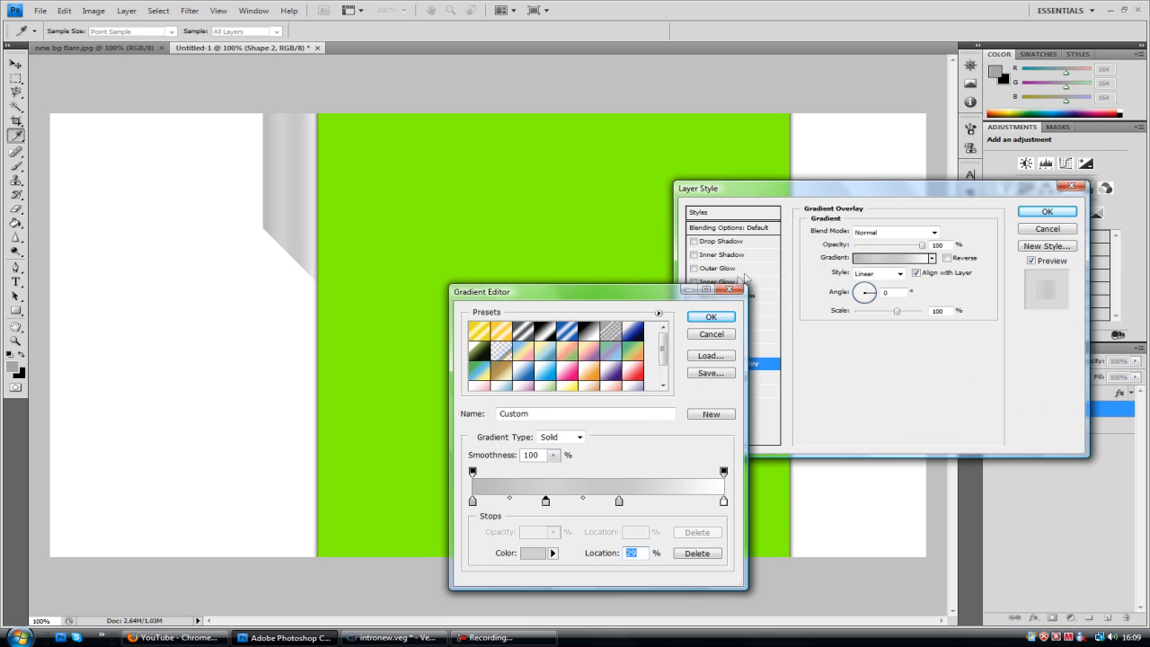
pyautogui.click(710, 316)
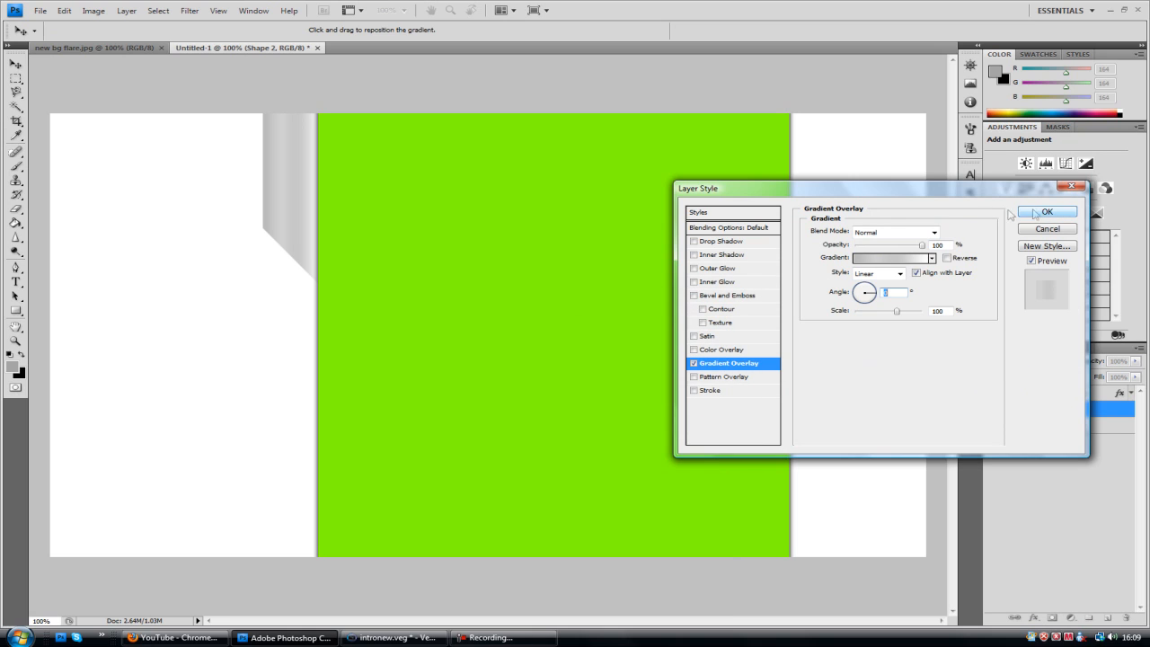
# Apply the gradient overlay and set the grey box's outer glow colour to black
pyautogui.click(718, 268)
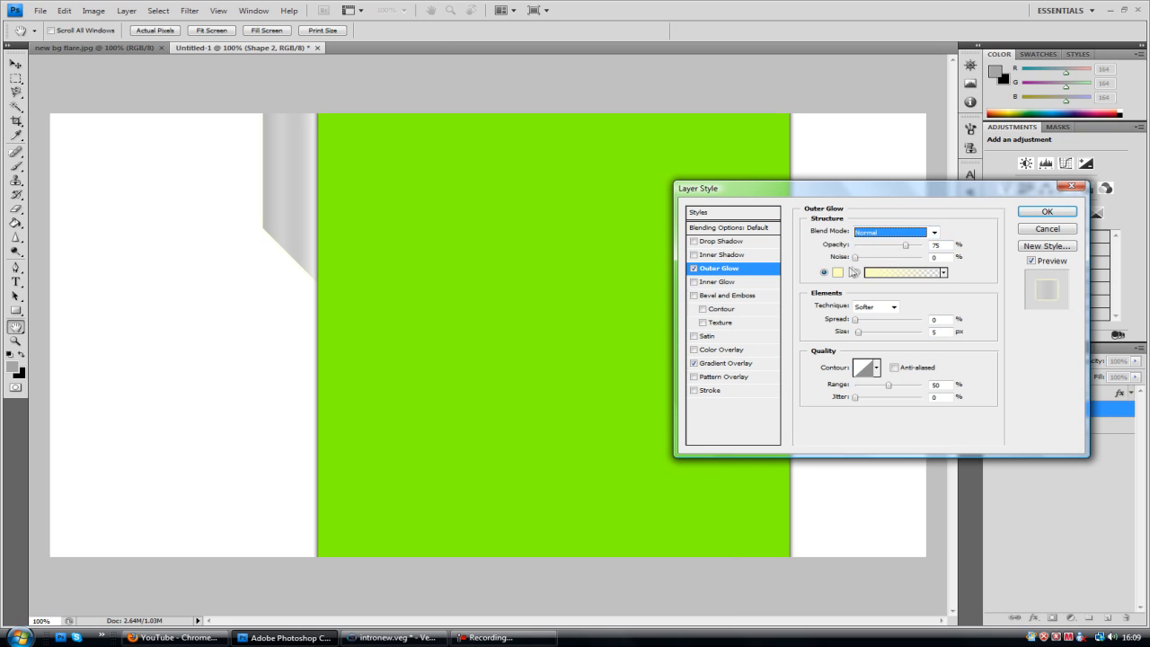
pyautogui.click(837, 272)
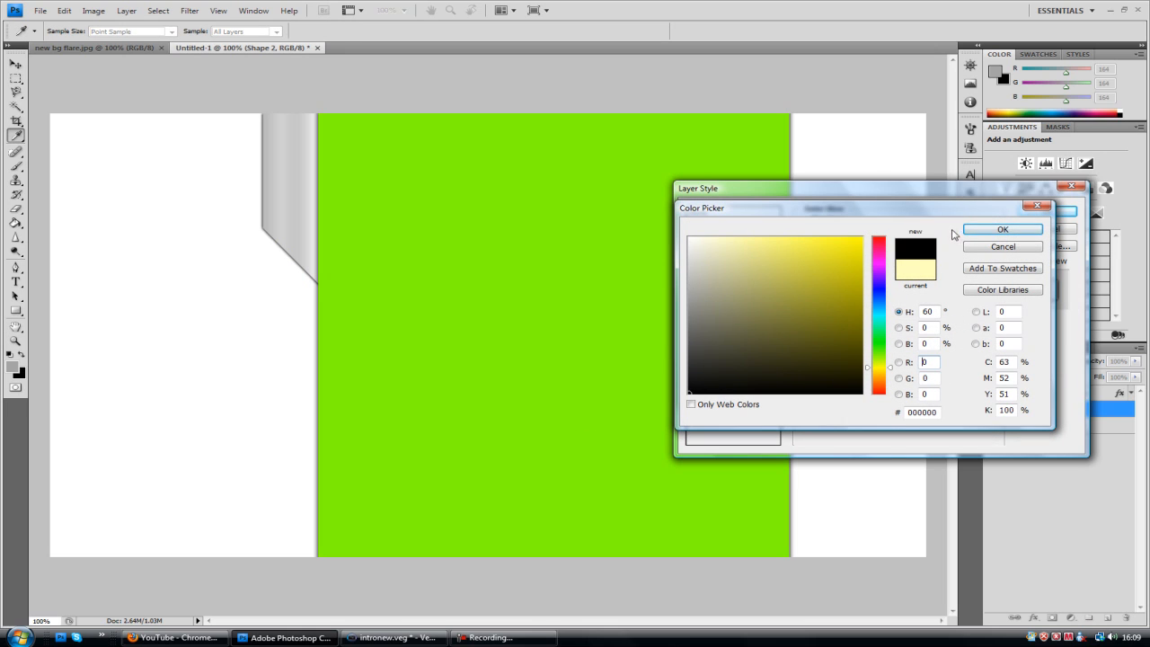
pyautogui.click(1003, 229)
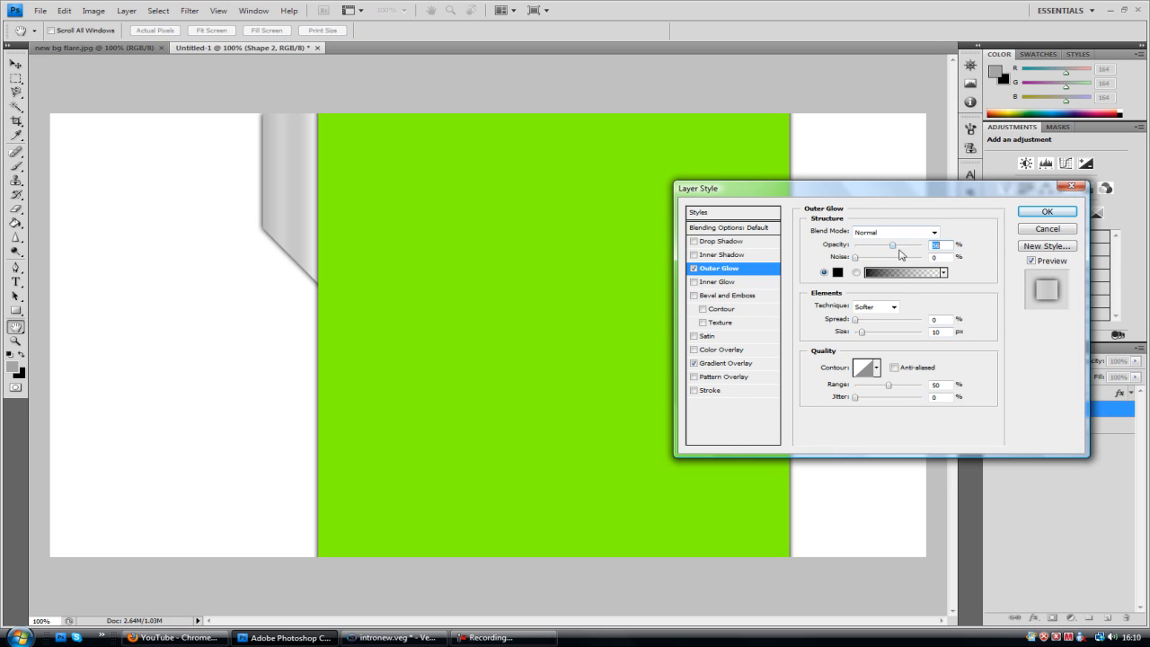
# Add a 1px mid-grey stroke outline around the grey box
pyautogui.click(711, 390)
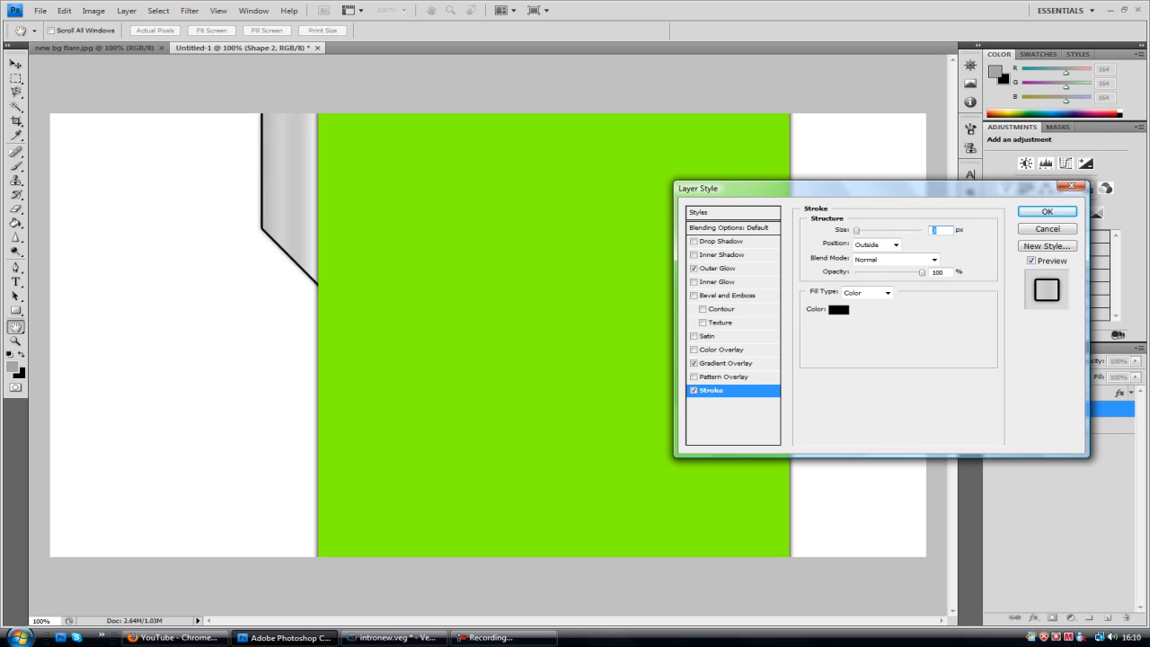
pyautogui.click(838, 309)
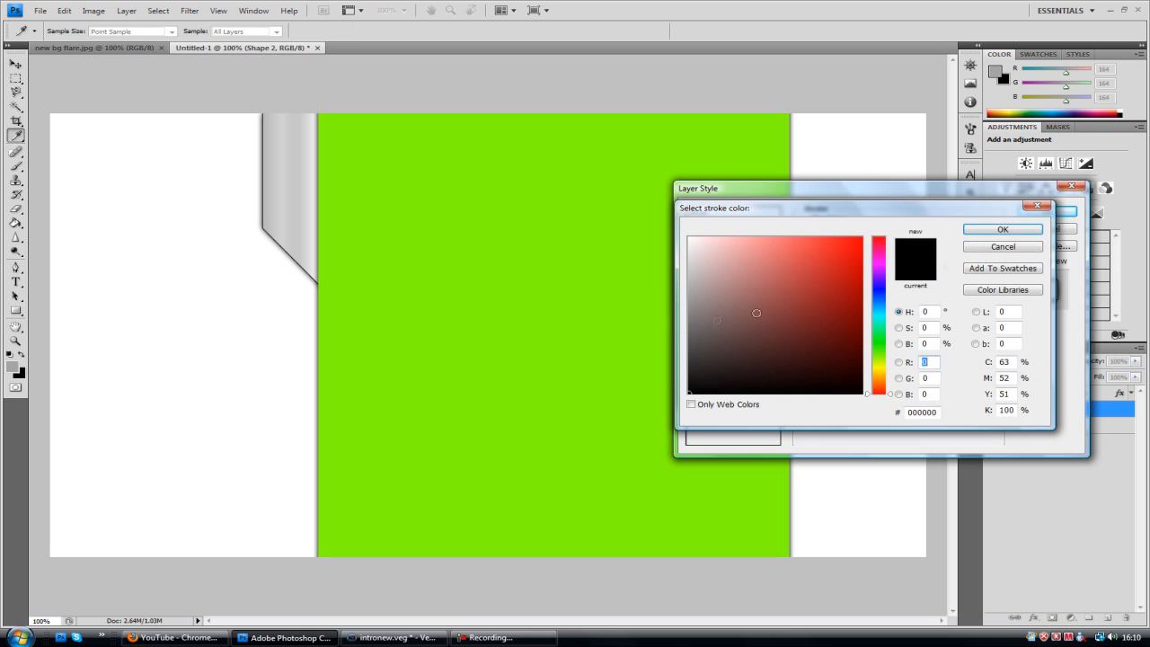
pyautogui.click(688, 328)
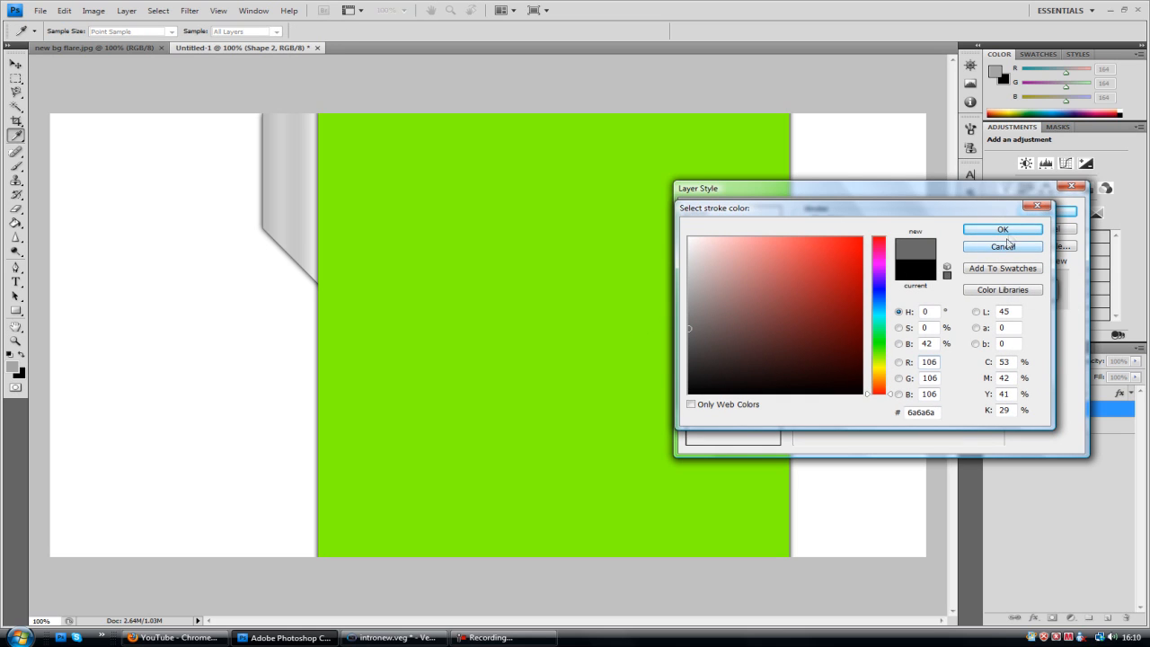
pyautogui.click(1002, 229)
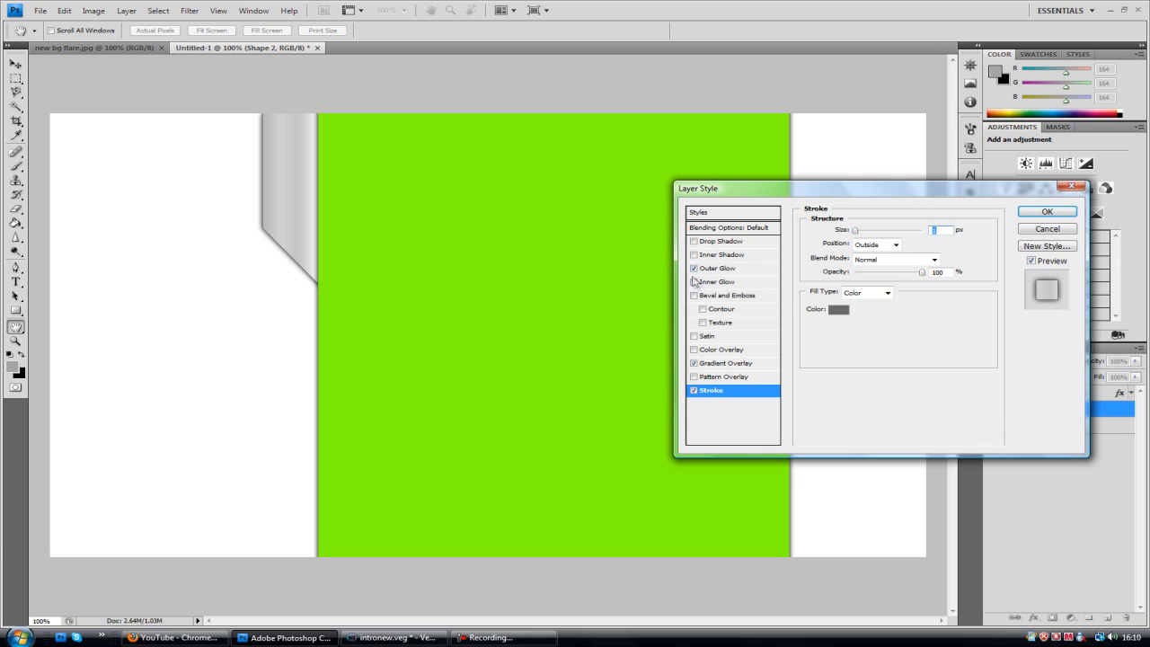
# Enable Bevel and Emboss with a raised lighting altitude and apply the effects
pyautogui.click(727, 294)
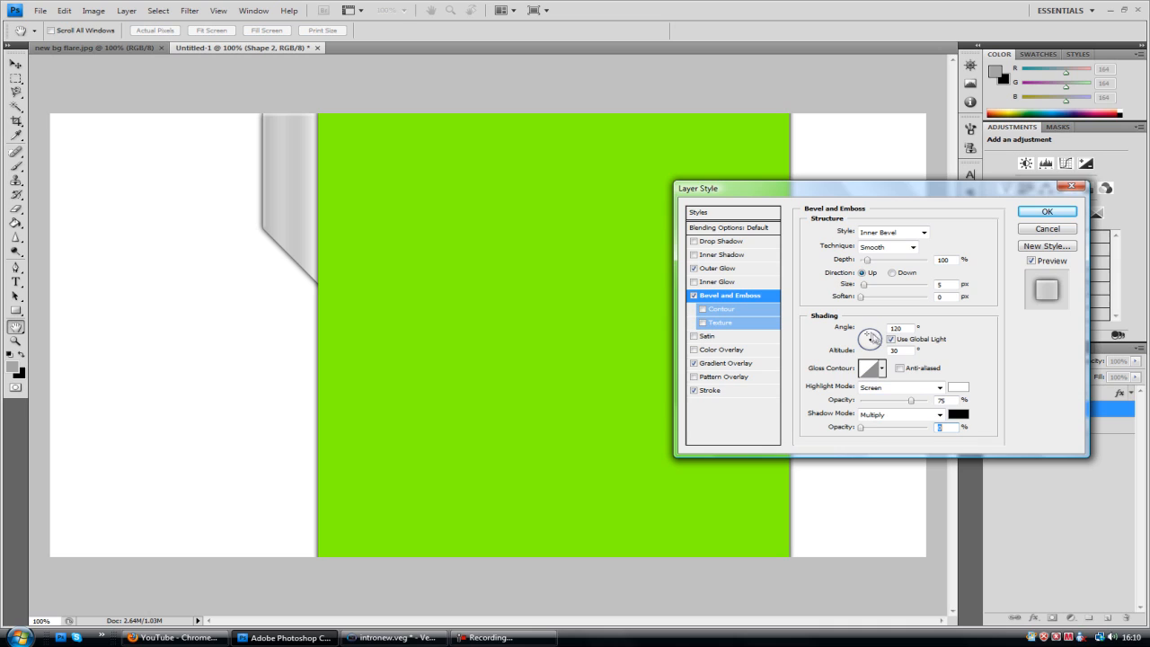
pyautogui.moveTo(872, 338); pyautogui.dragTo(884, 333)
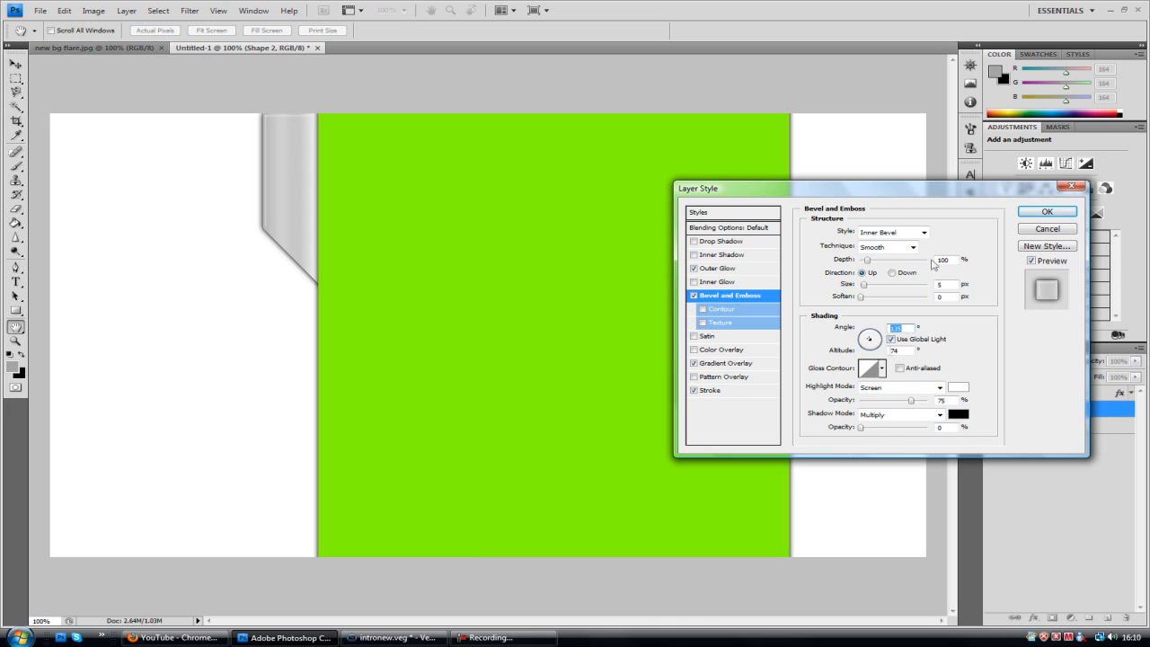
pyautogui.click(1045, 211)
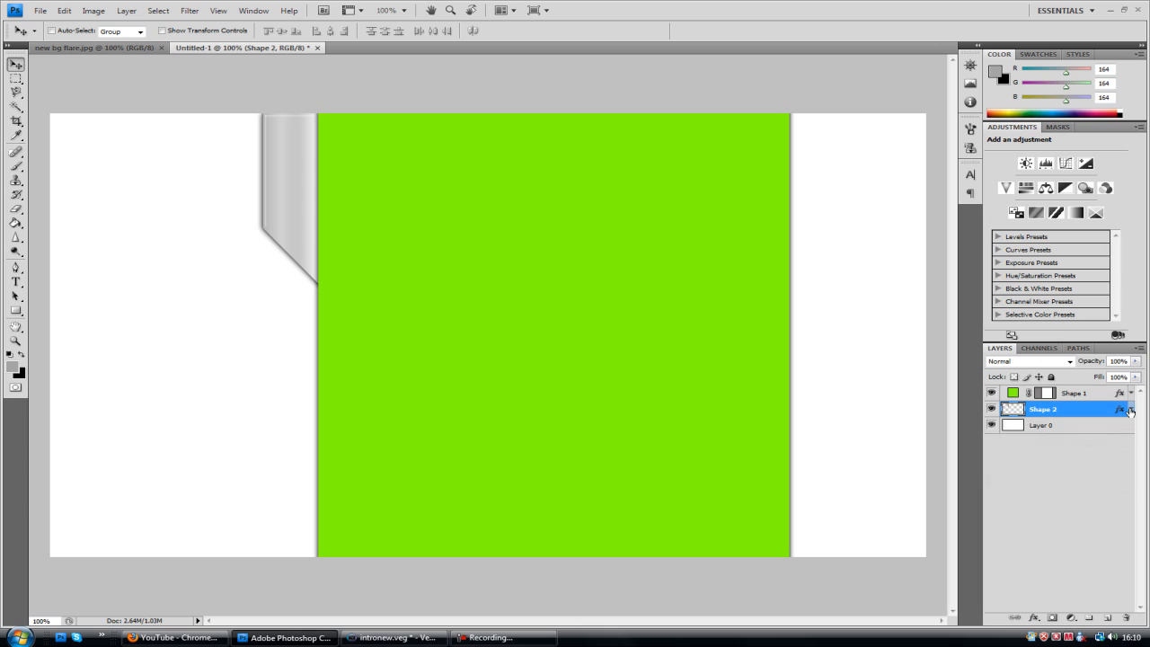
# Duplicate the grey box layer with Ctrl+J and cover the copy with a red colour overlay
pyautogui.press('ctrl+j')
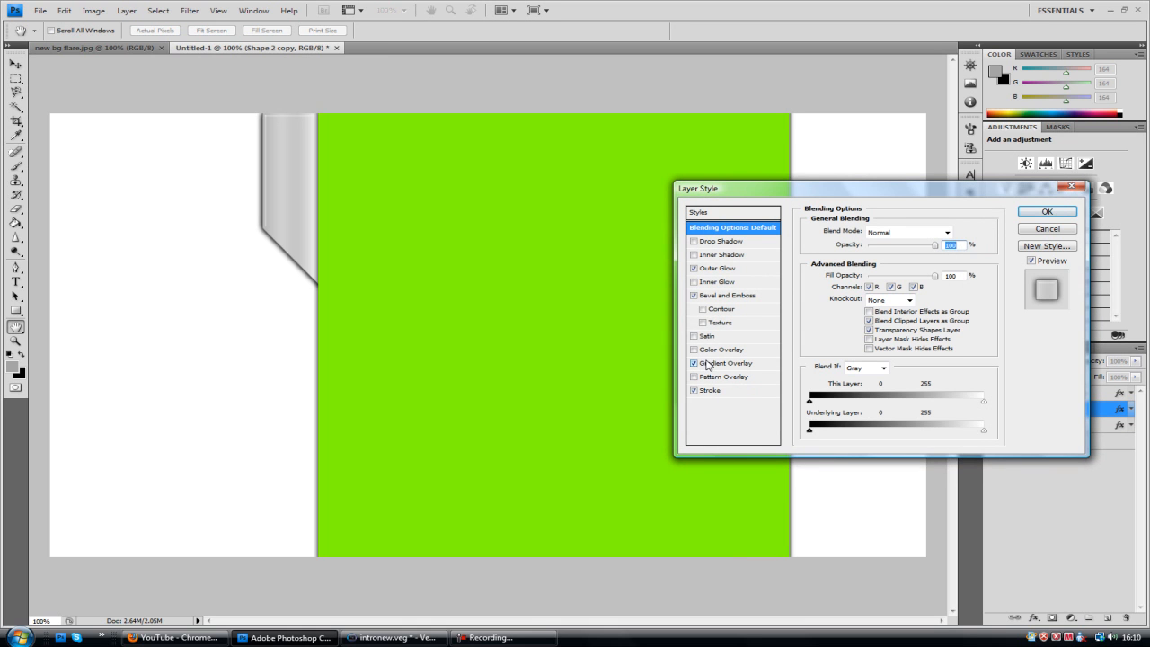
pyautogui.click(692, 349)
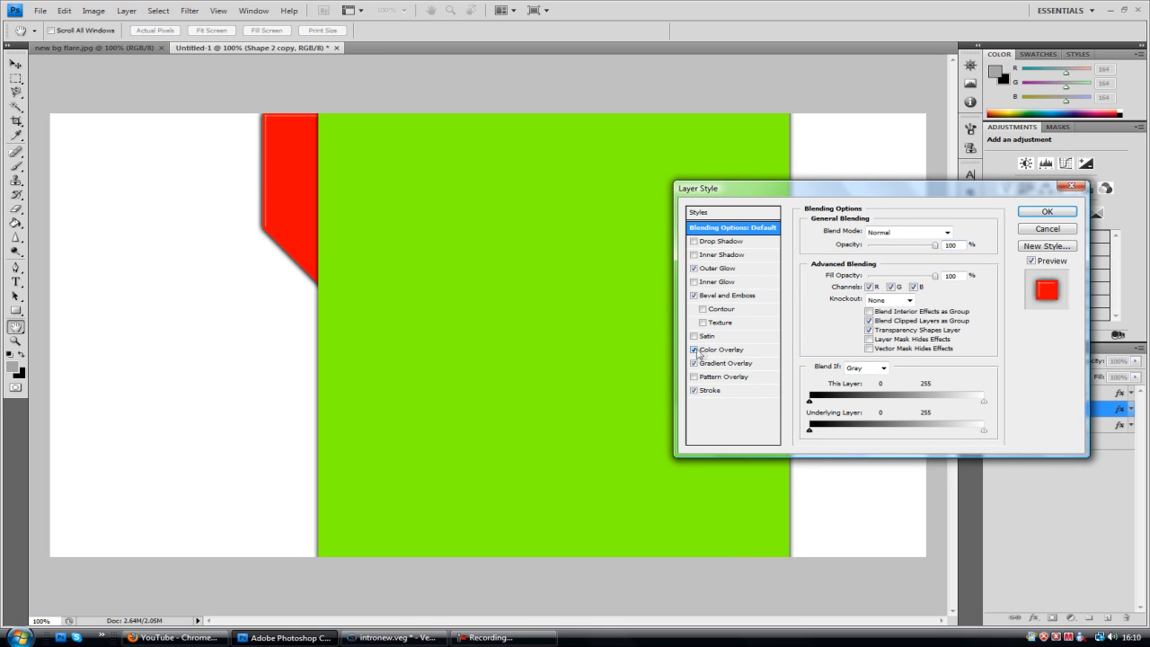
pyautogui.click(722, 349)
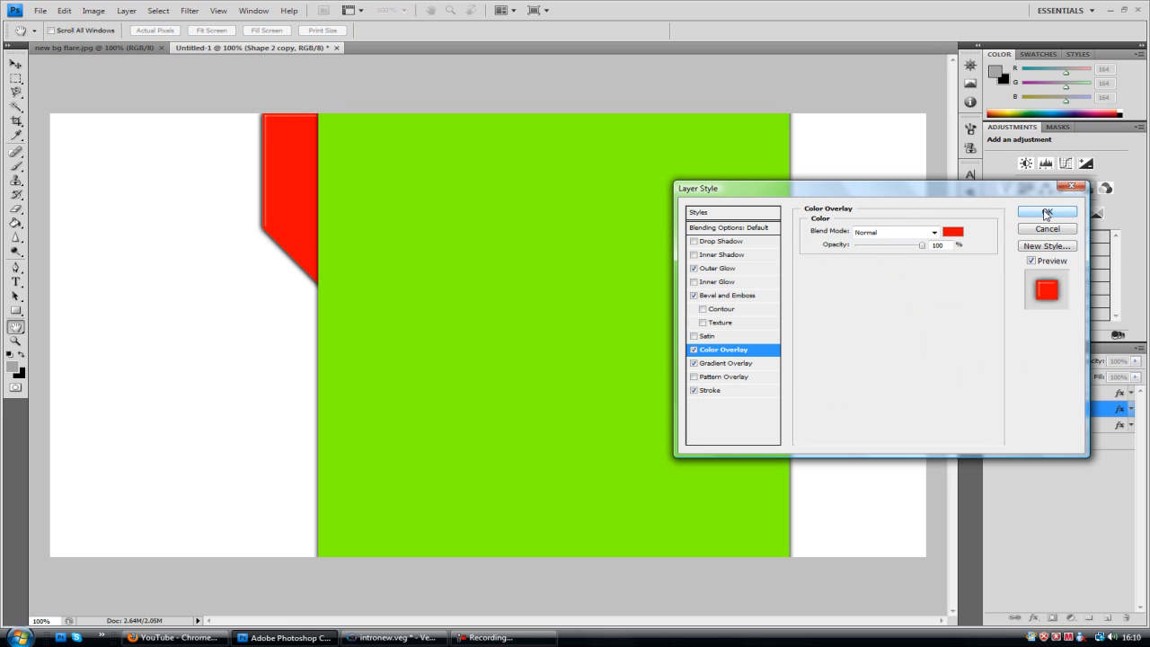
pyautogui.click(1046, 212)
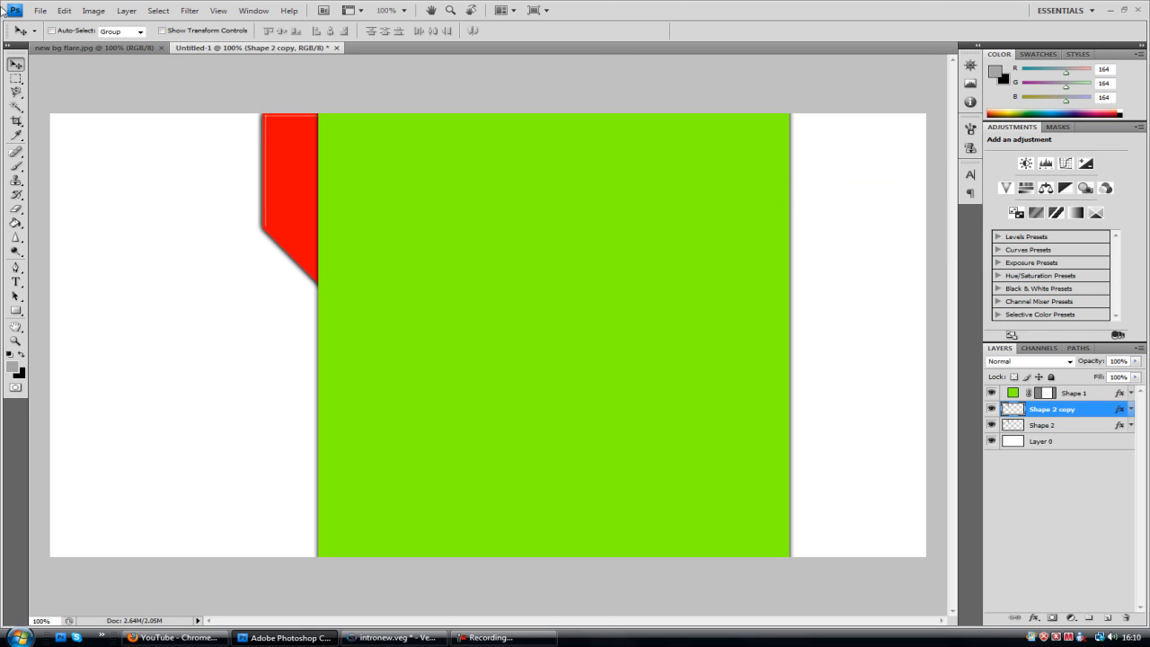
# Scale the red copy to about 82% inside the grey box, then open its layer style
pyautogui.click(64, 10)
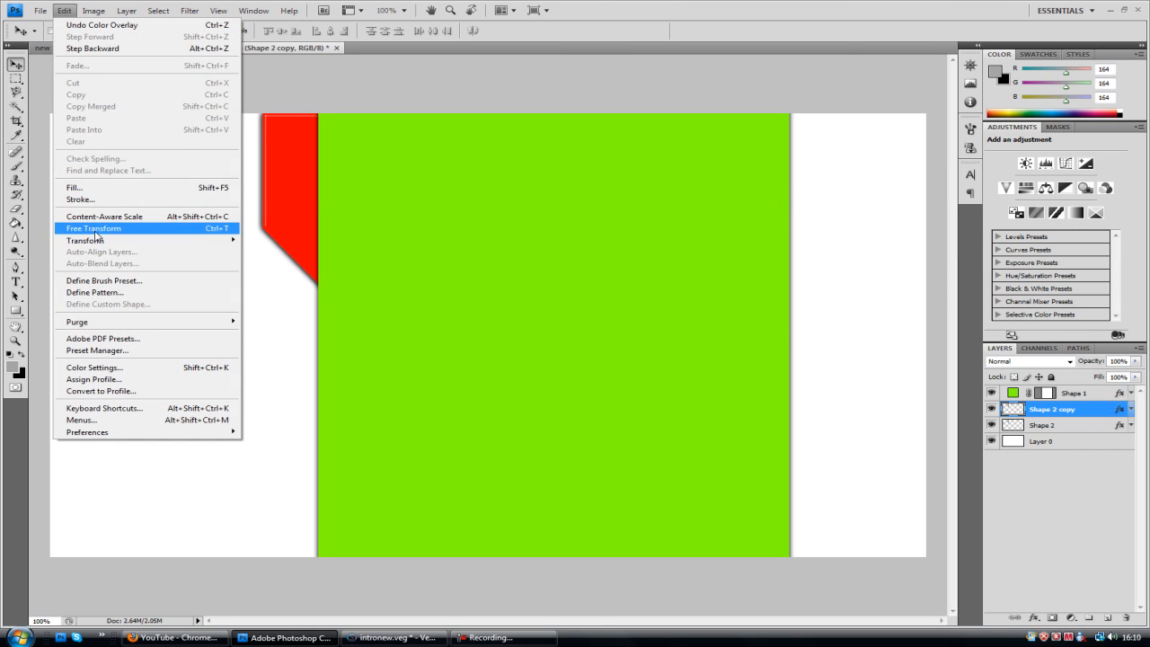
pyautogui.click(92, 227)
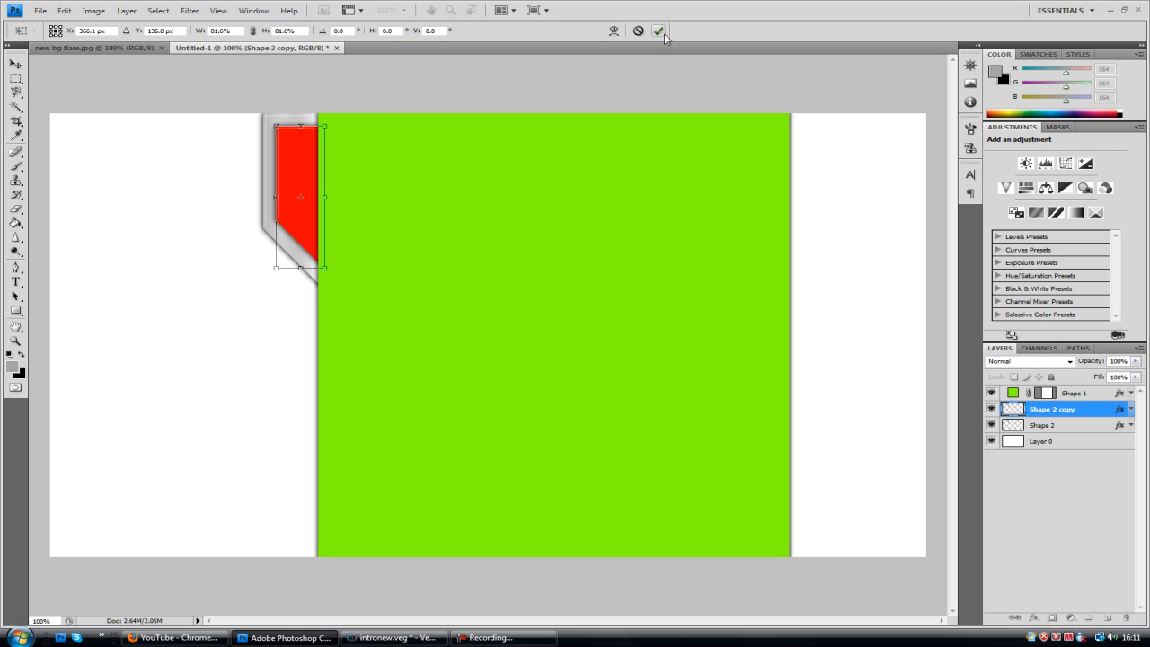
pyautogui.click(659, 31)
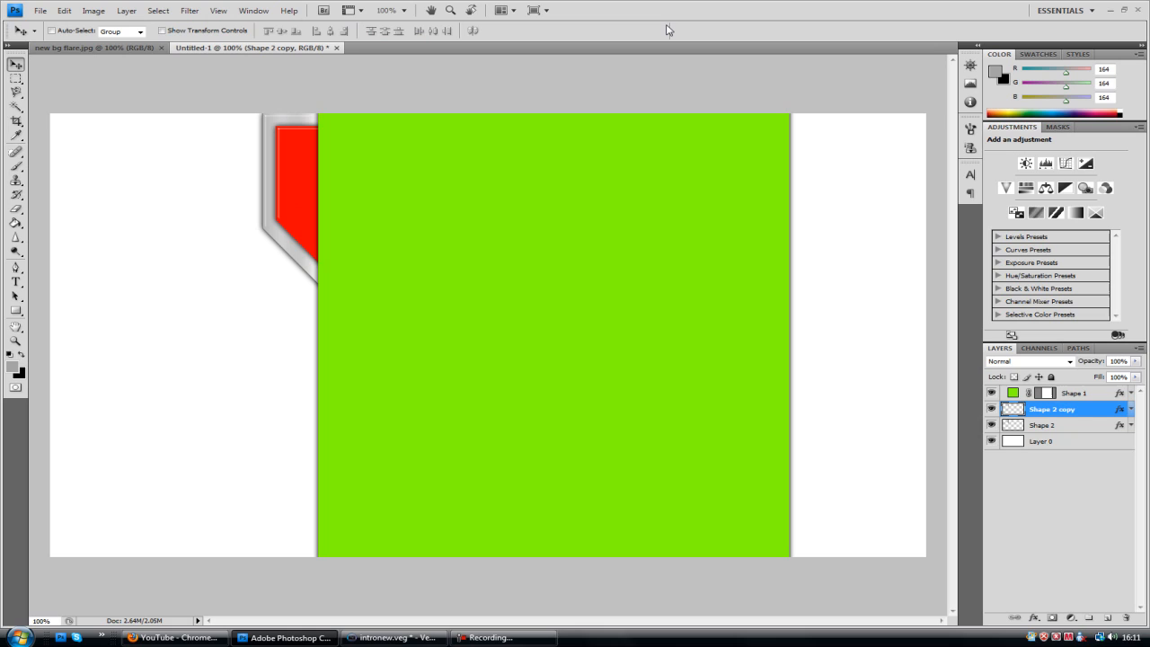
pyautogui.moveTo(981, 276)
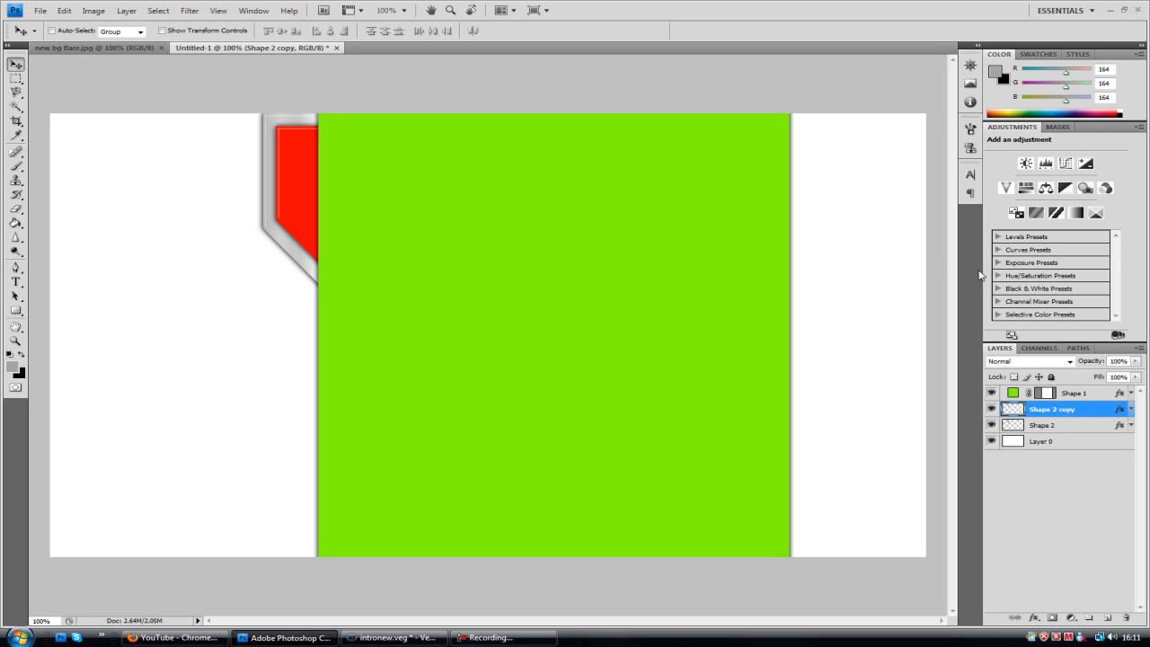
pyautogui.moveTo(479, 391)
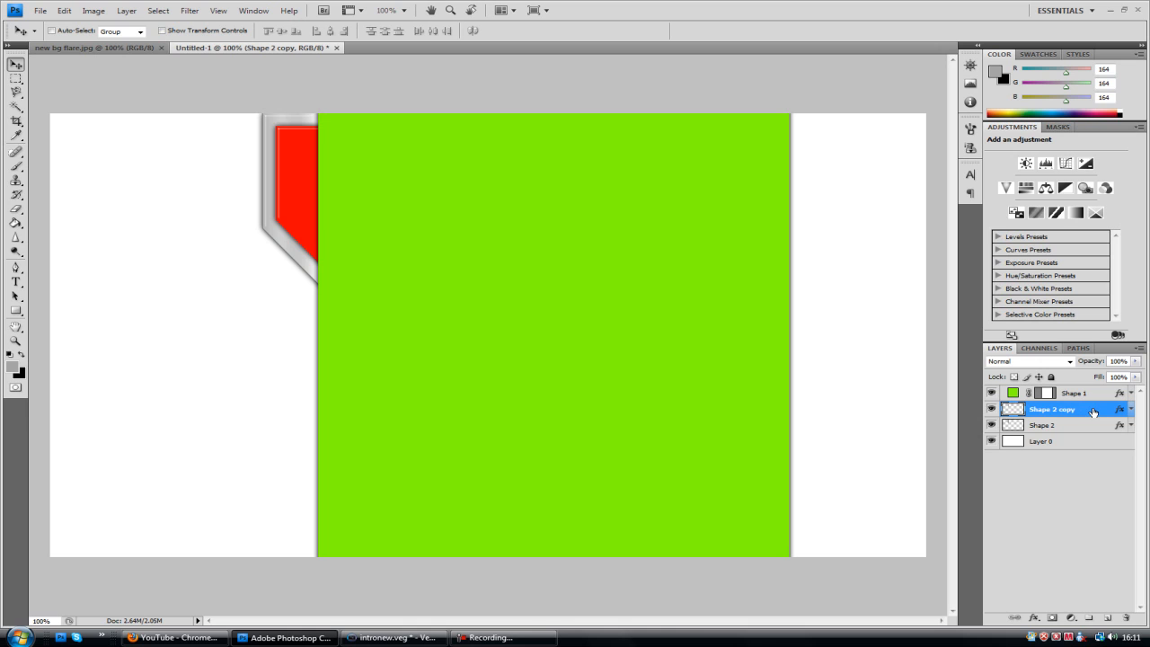
pyautogui.doubleClick(1051, 409)
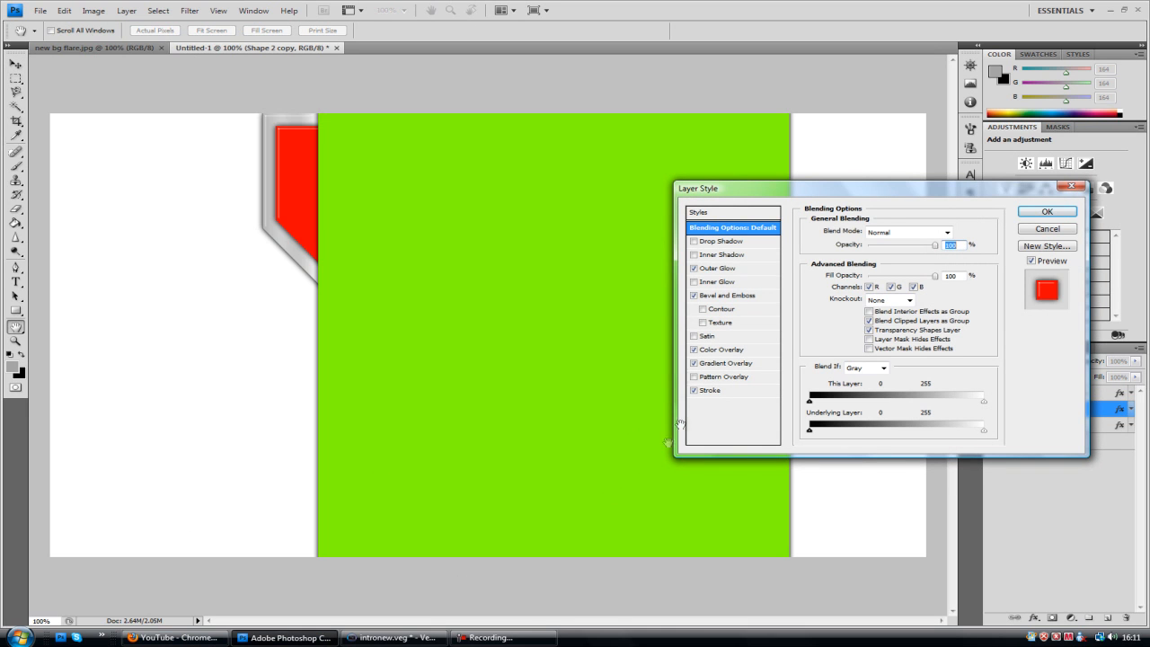
# Set the inner panel's Color Overlay to Overlay blend mode with a darker green colour
pyautogui.click(729, 363)
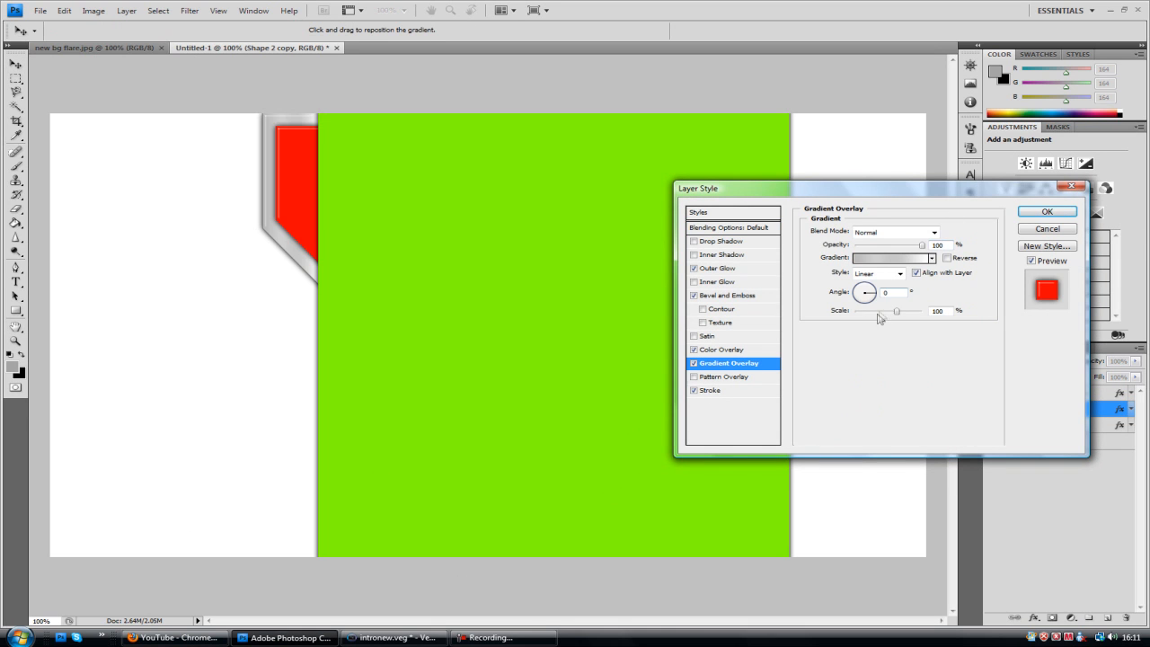
pyautogui.click(724, 349)
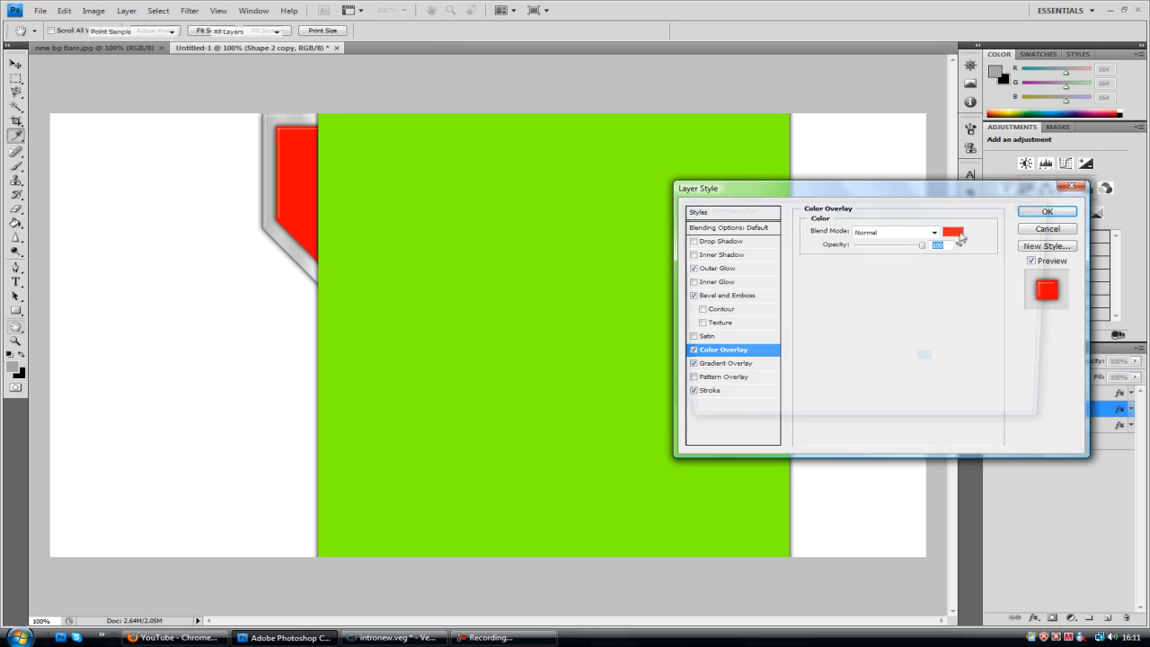
pyautogui.click(953, 232)
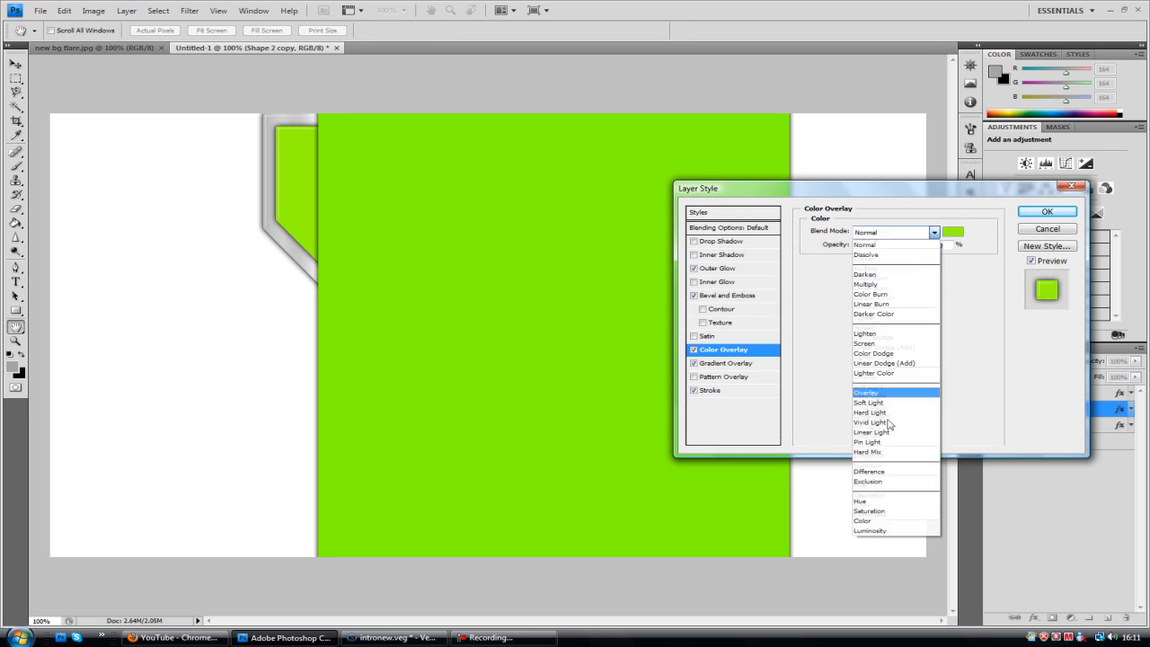
pyautogui.click(865, 392)
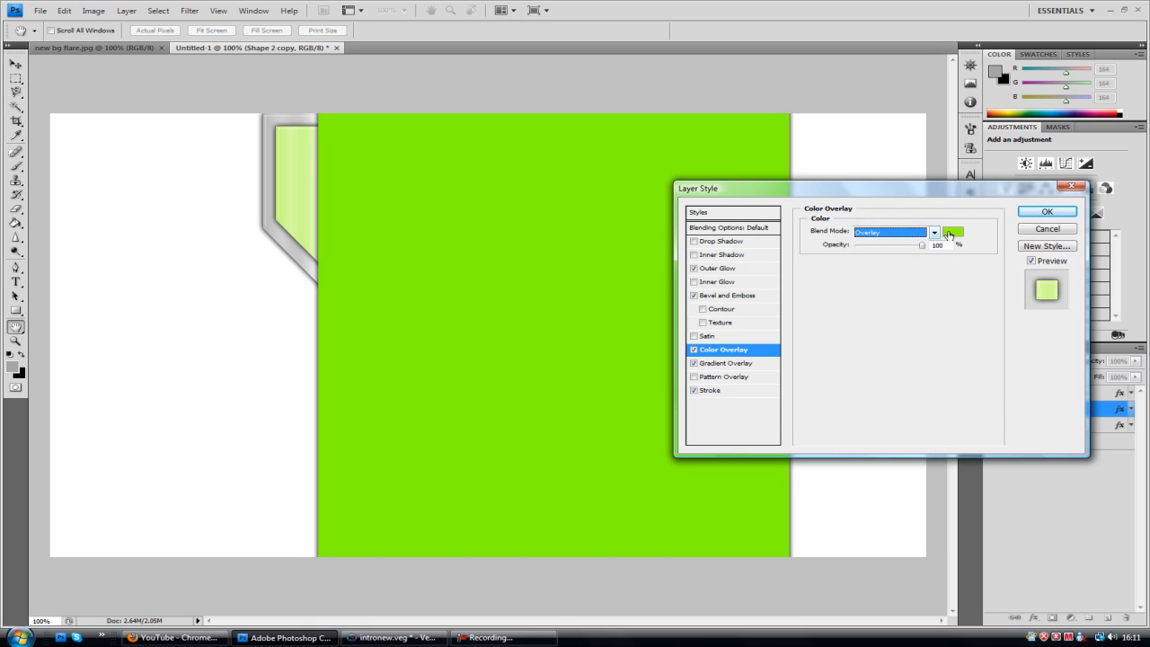
pyautogui.click(953, 232)
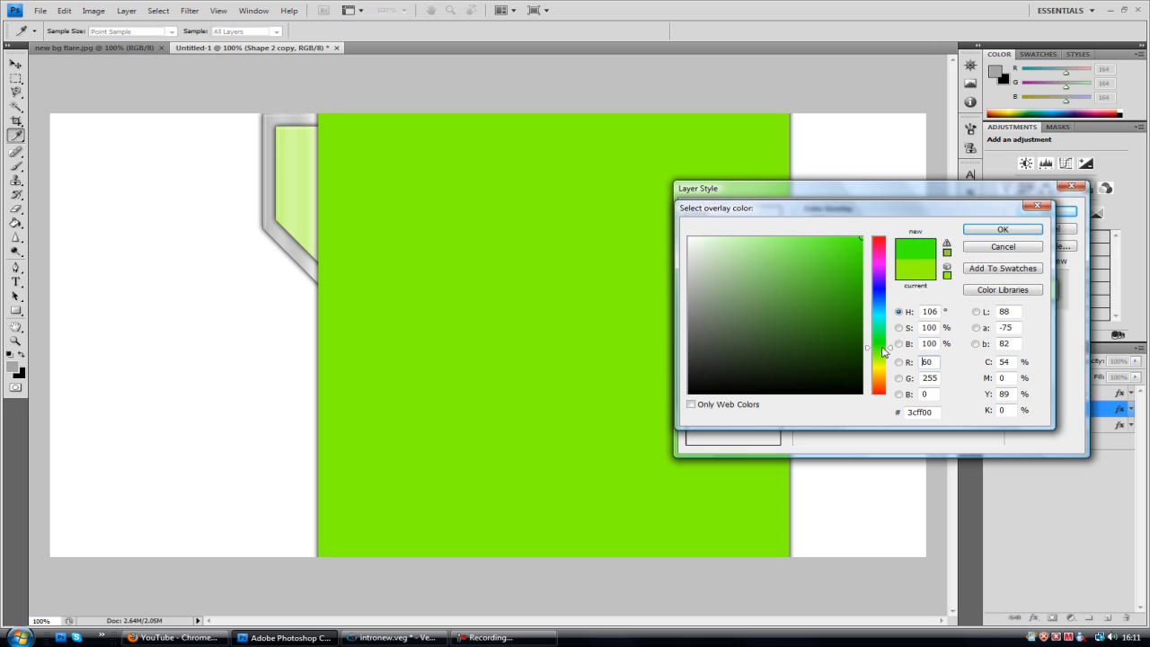
pyautogui.click(865, 351)
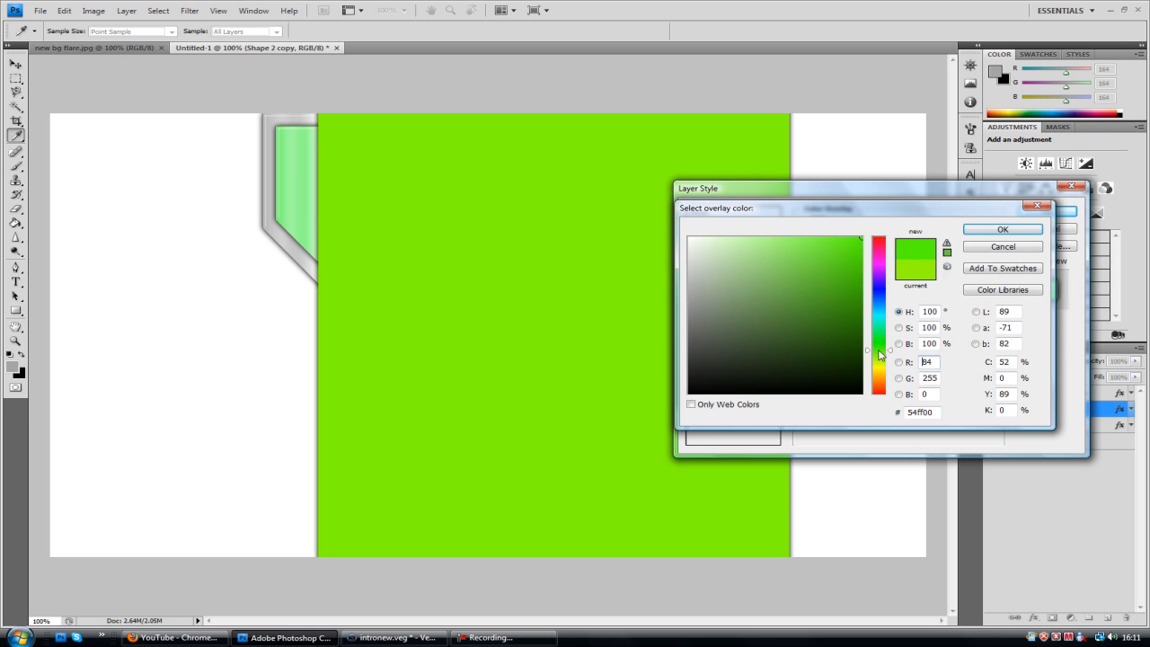
pyautogui.click(878, 351)
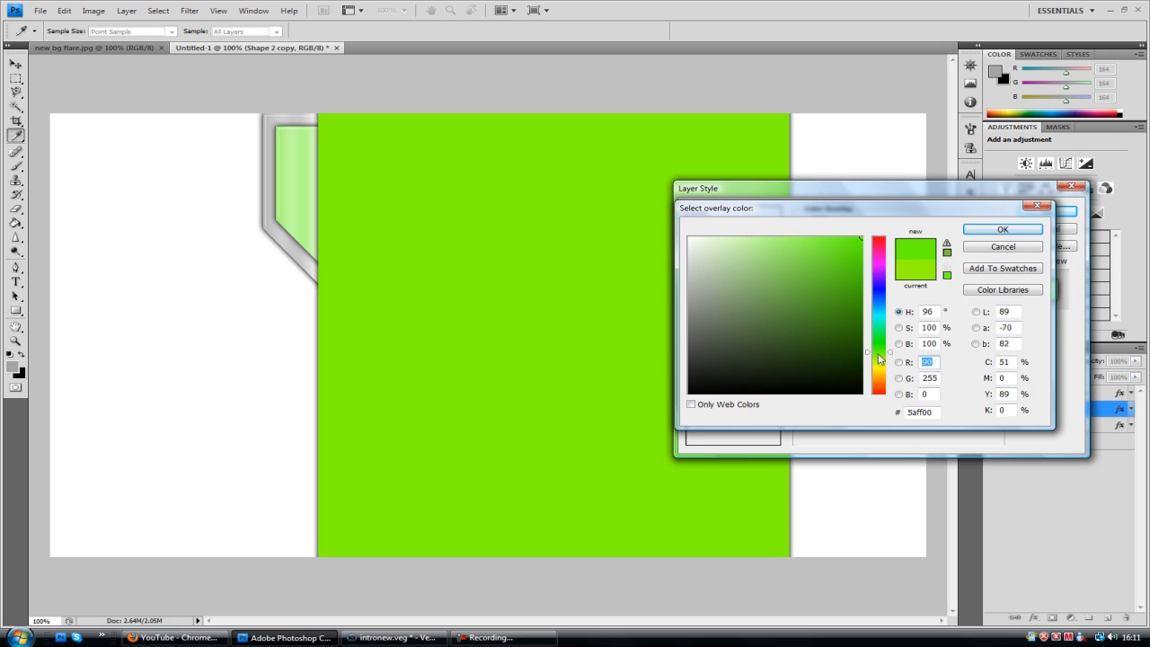
pyautogui.click(878, 353)
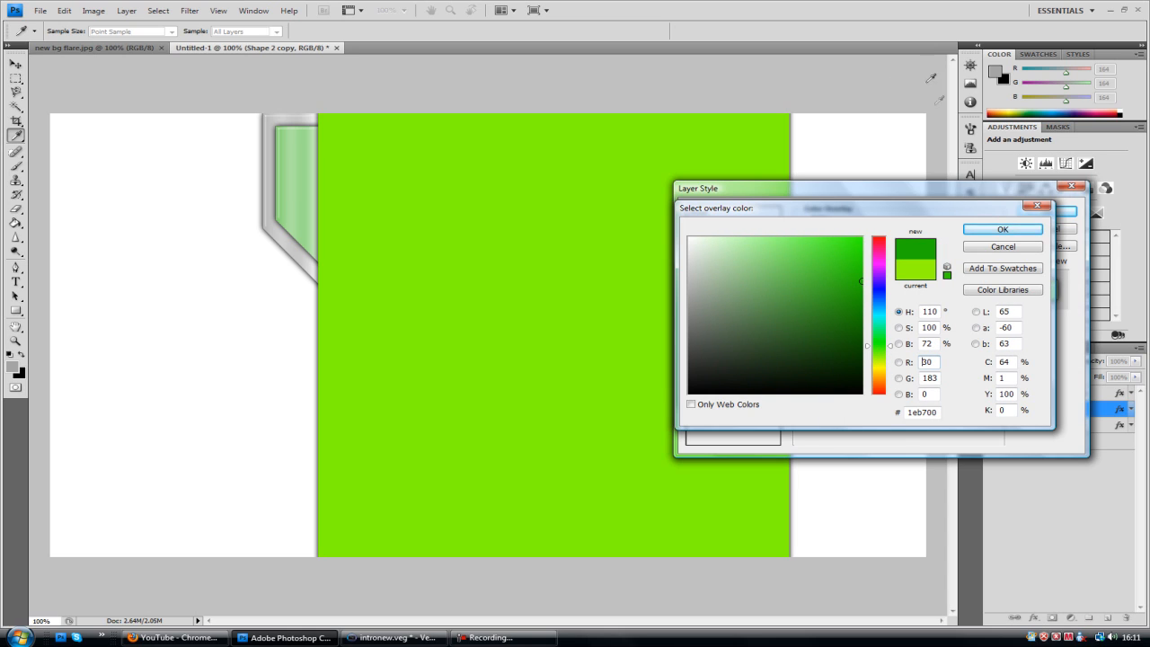
pyautogui.click(1002, 229)
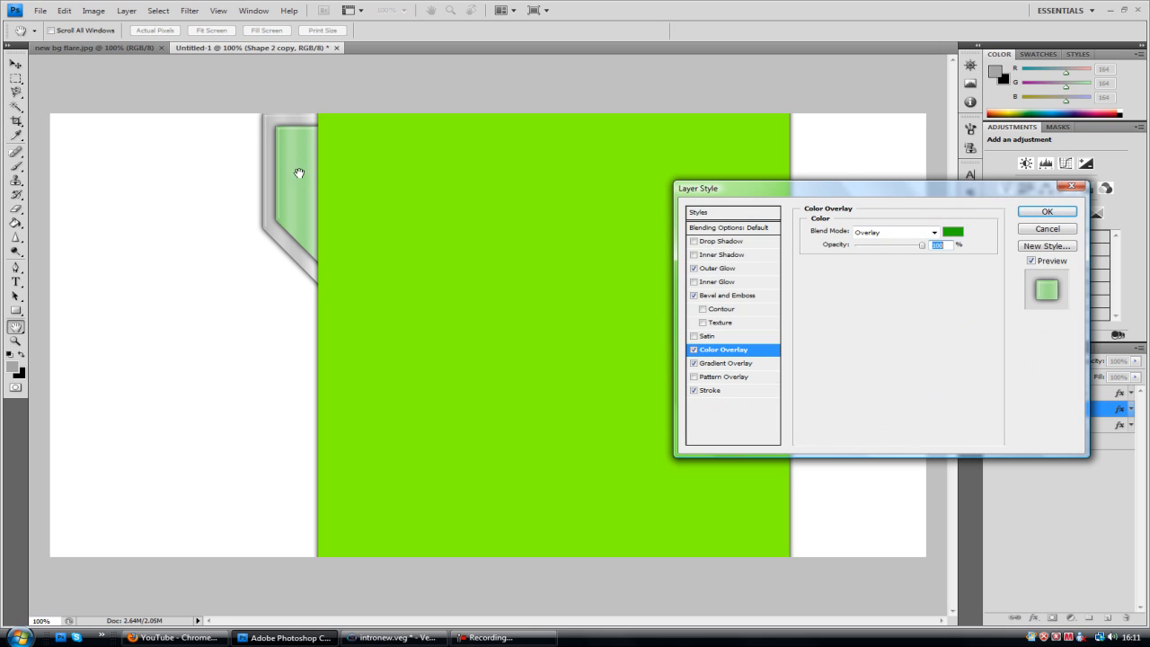
pyautogui.moveTo(240, 107)
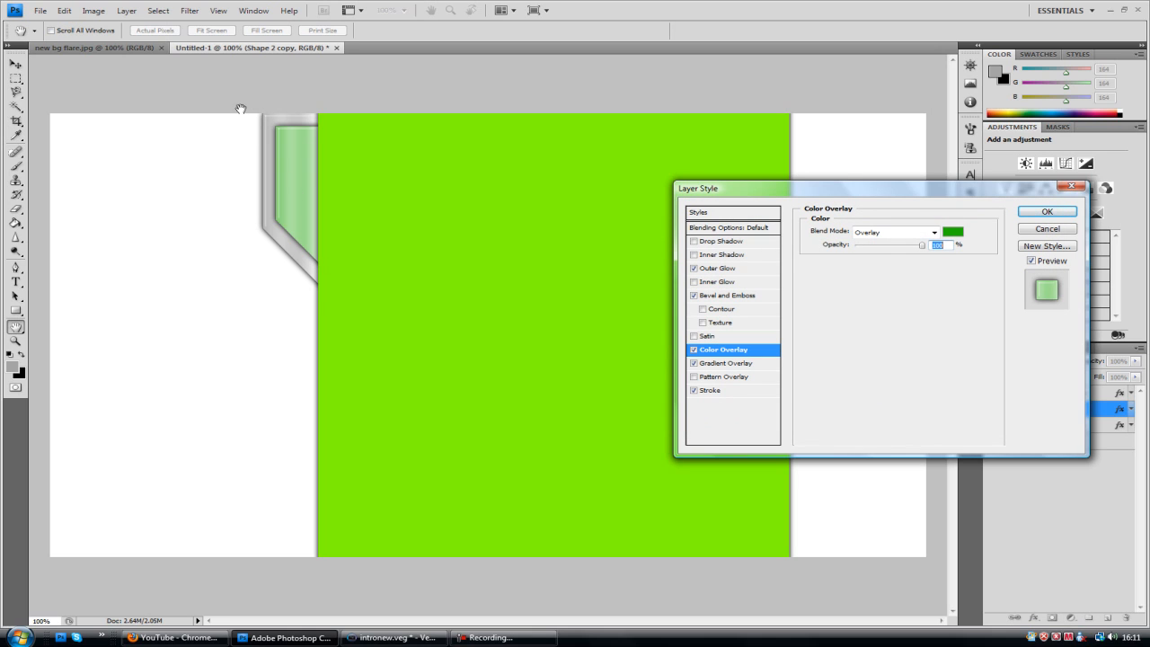
pyautogui.moveTo(1005, 161)
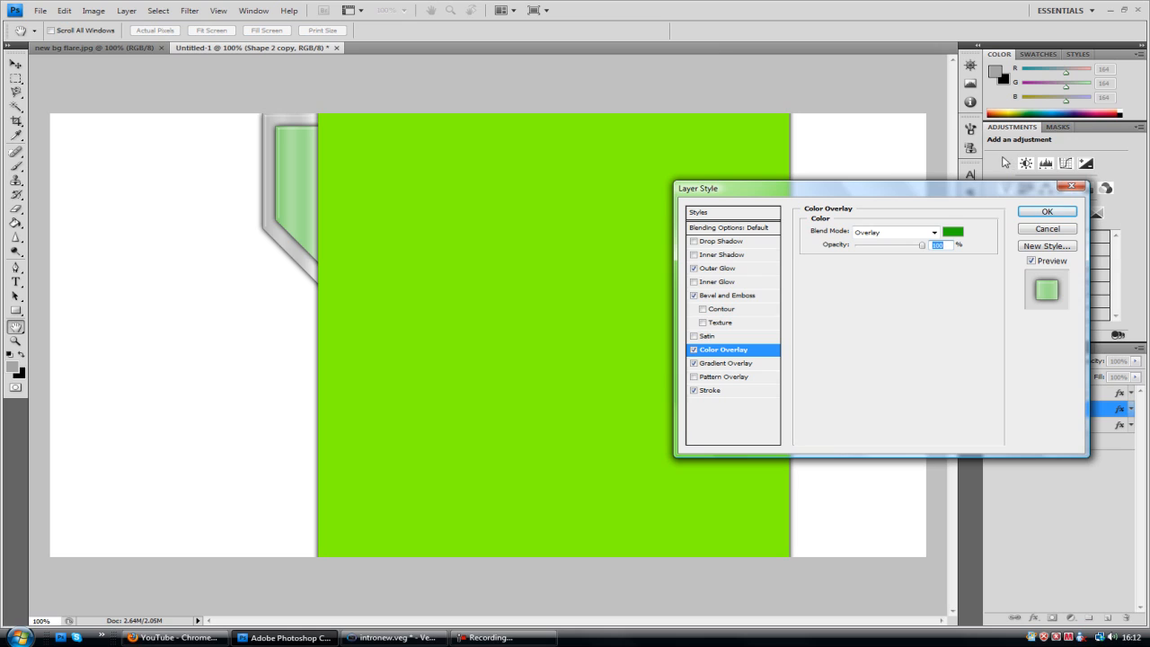
pyautogui.moveTo(308, 123)
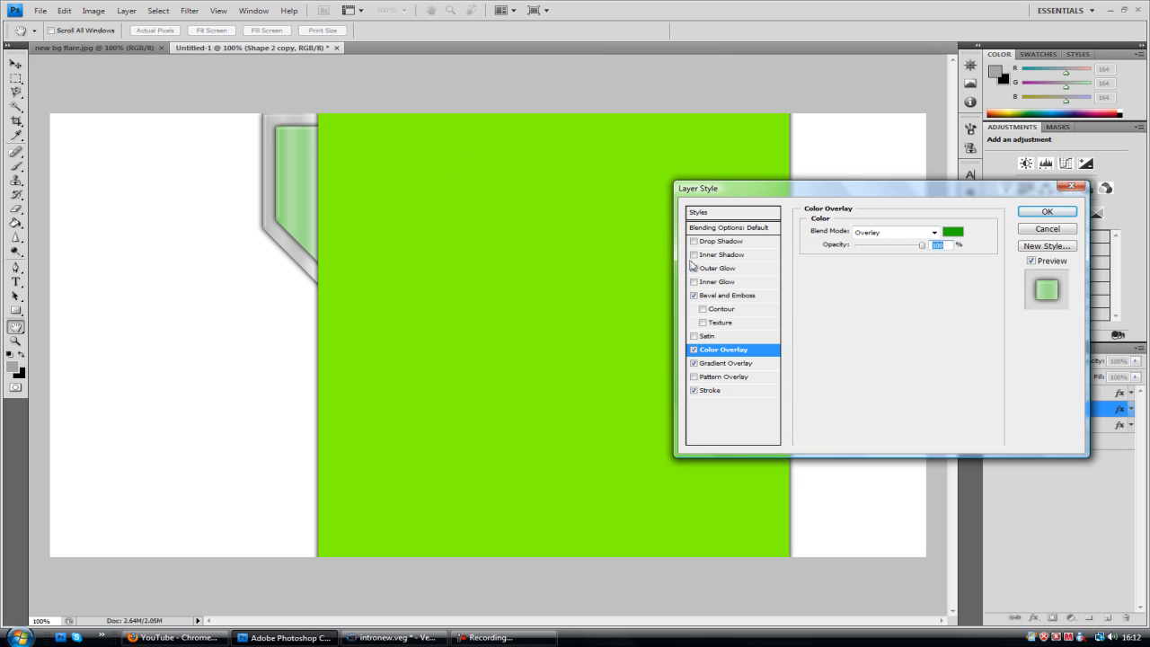
pyautogui.moveTo(683, 268)
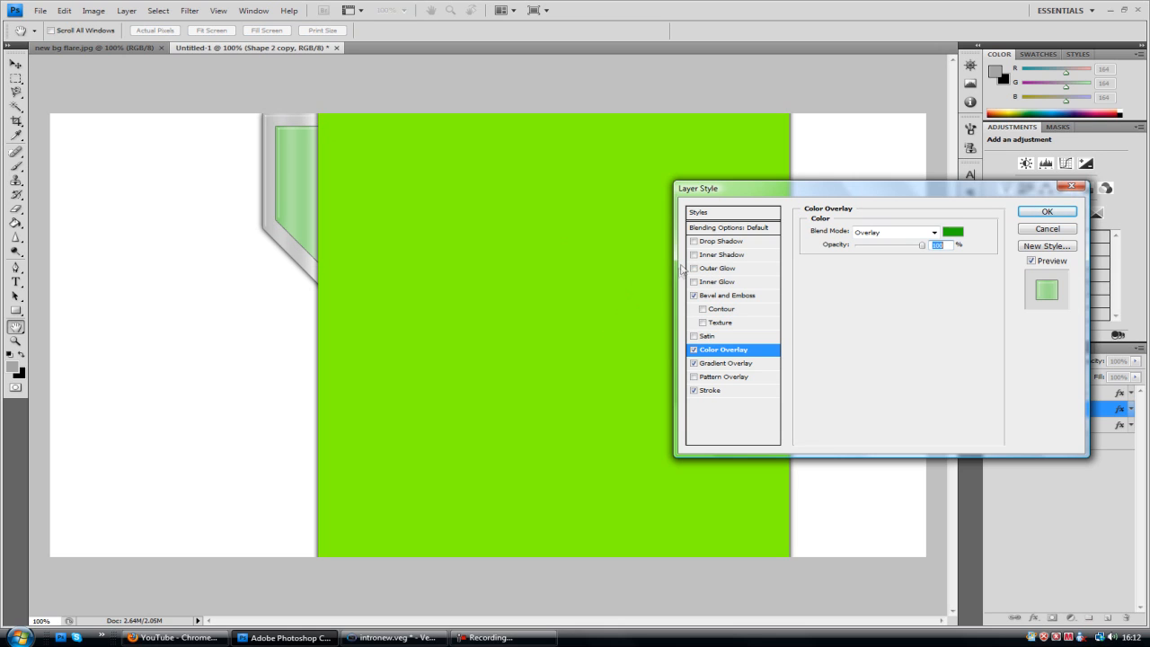
# Give the green inner panel an Inner Shadow and switch off Bevel and Emboss
pyautogui.click(722, 254)
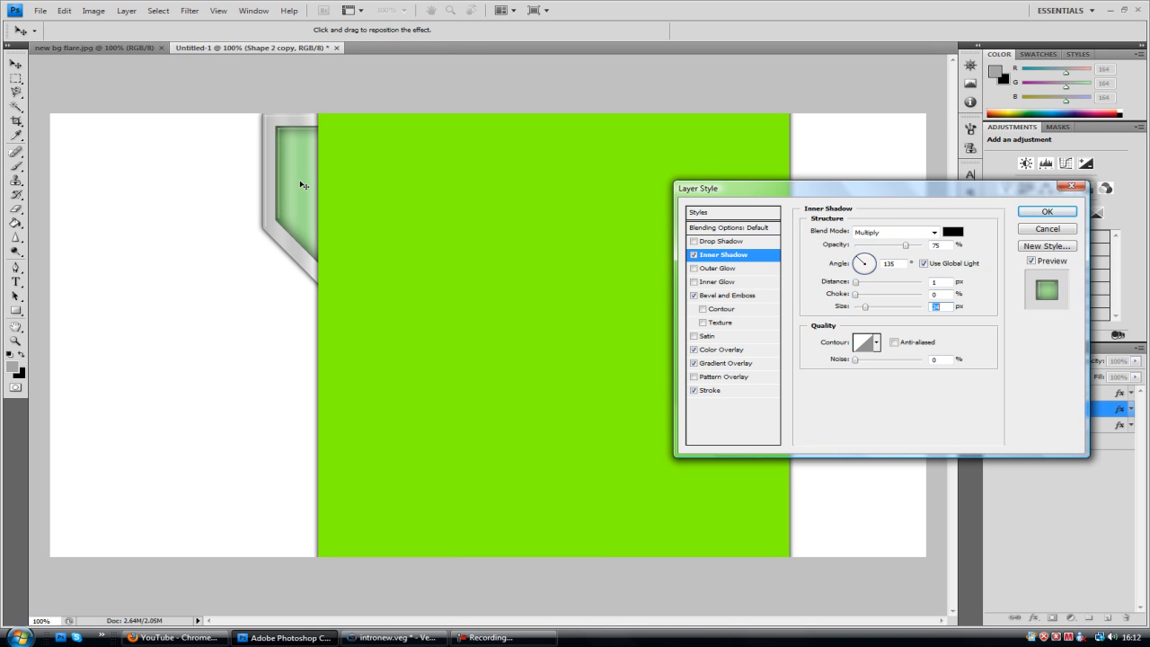
pyautogui.moveTo(565, 247)
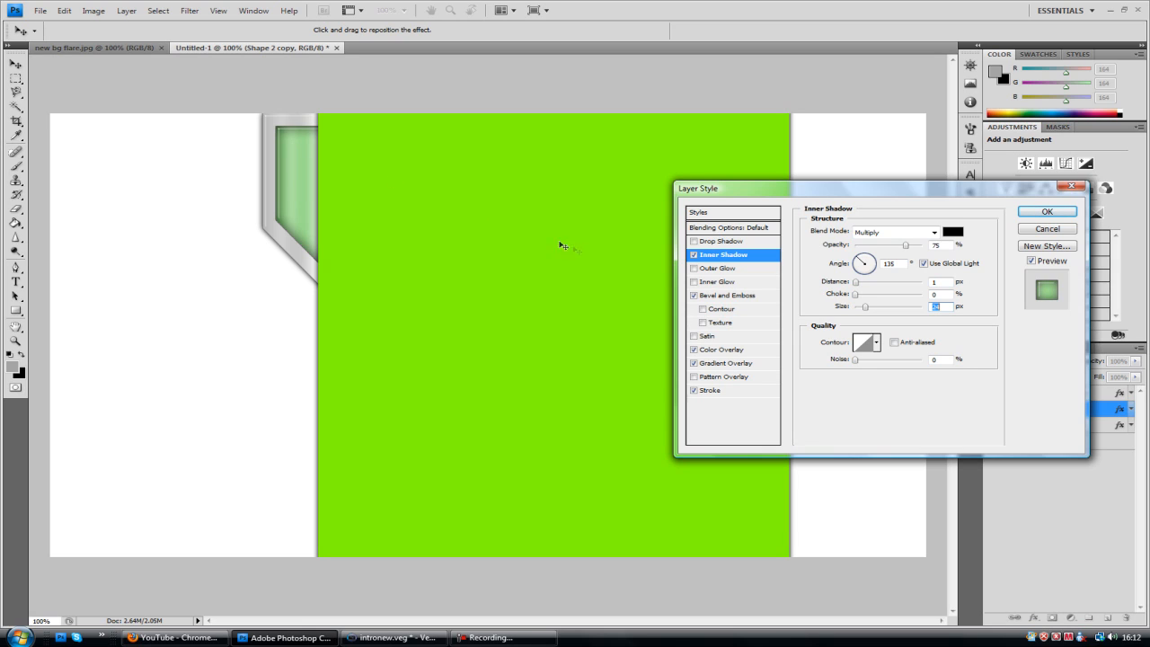
pyautogui.click(693, 294)
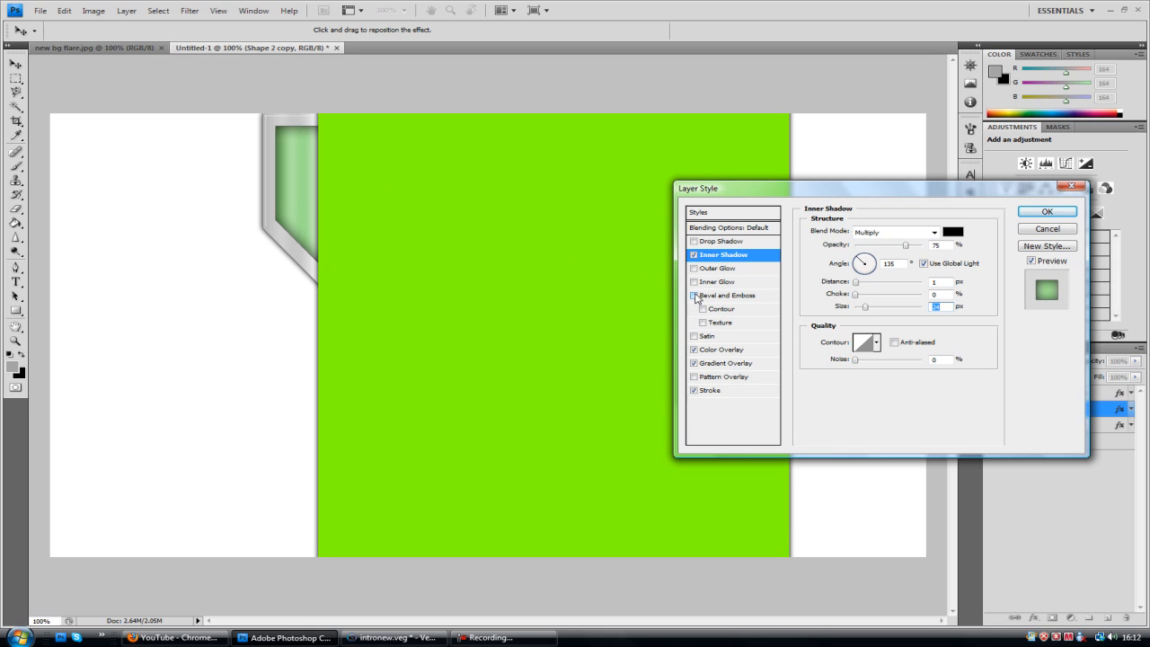
pyautogui.click(693, 296)
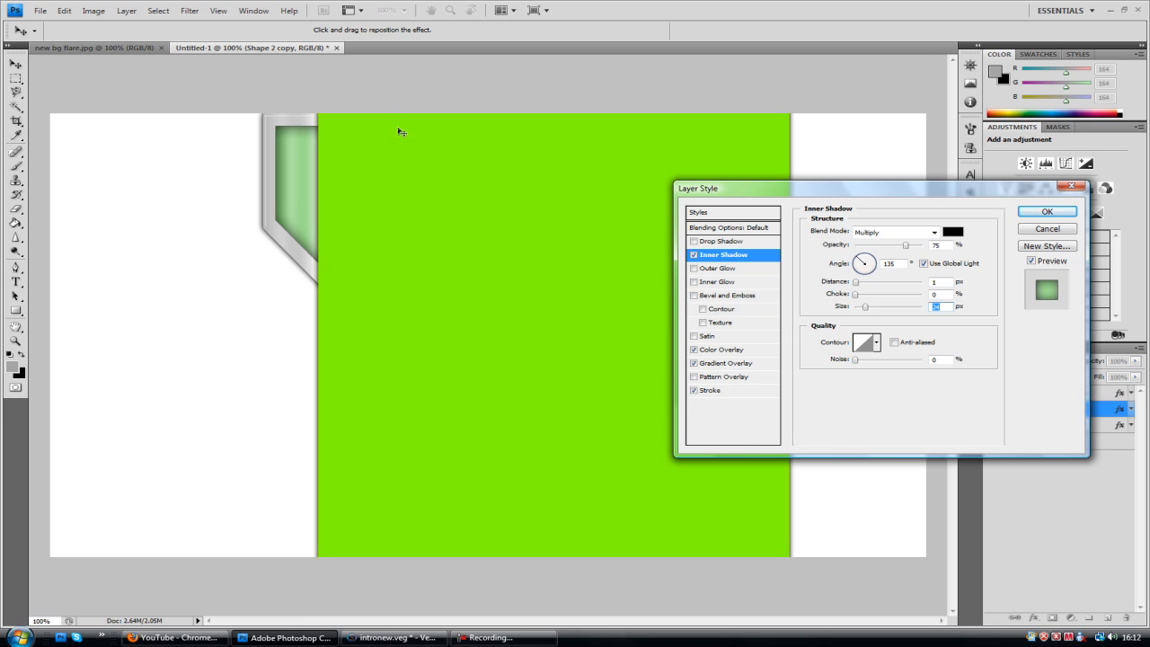
pyautogui.moveTo(287, 108)
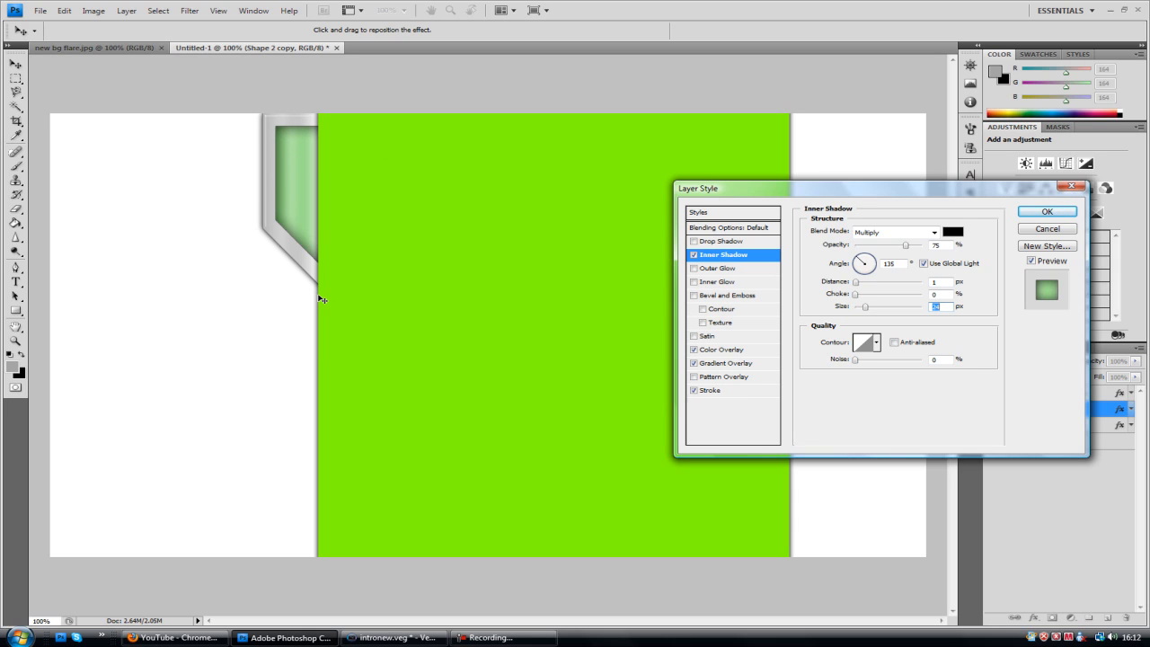
pyautogui.click(710, 390)
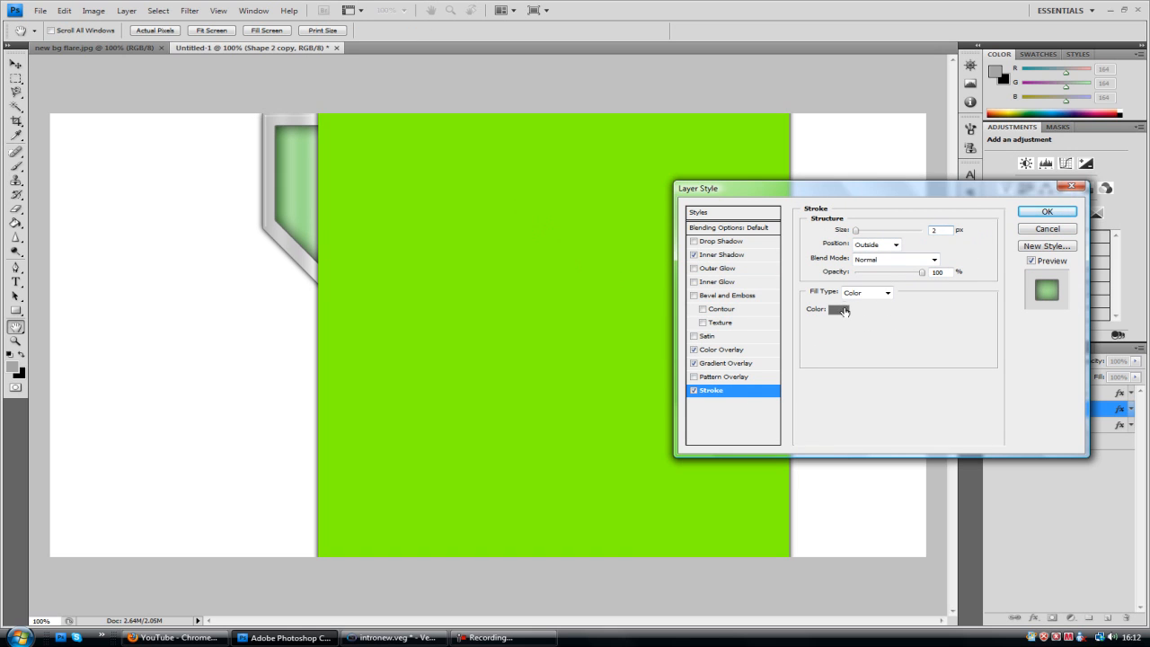
# Apply a 505050 stroke, a pattern overlay and lower gradient opacity to the panel
pyautogui.click(838, 309)
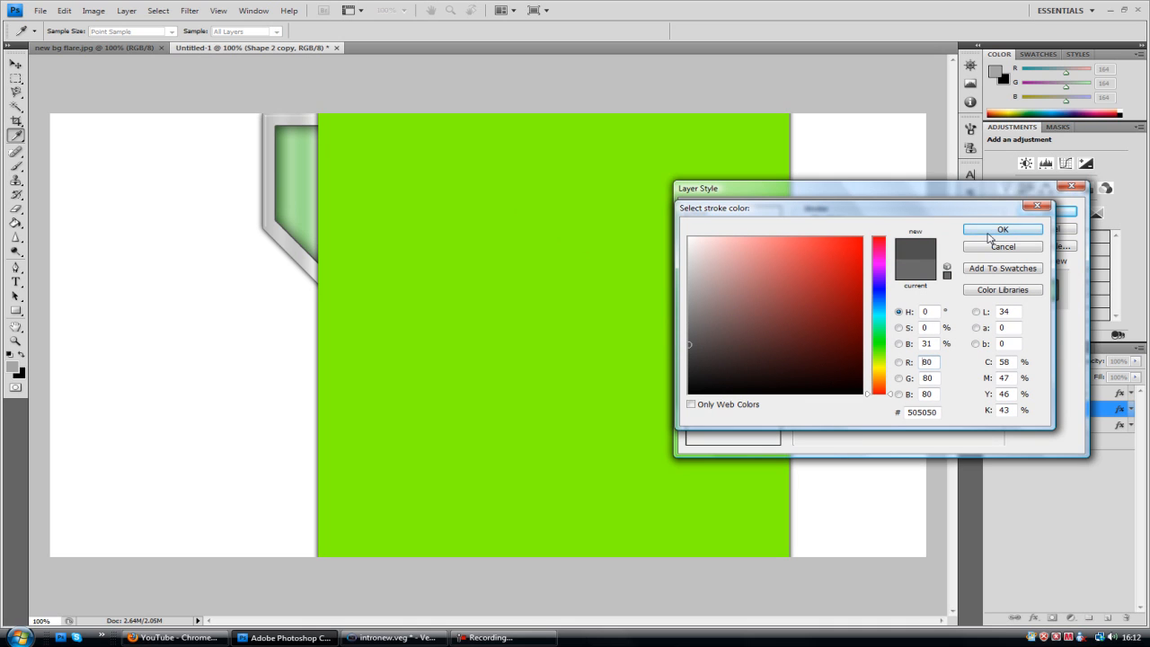
pyautogui.click(1002, 229)
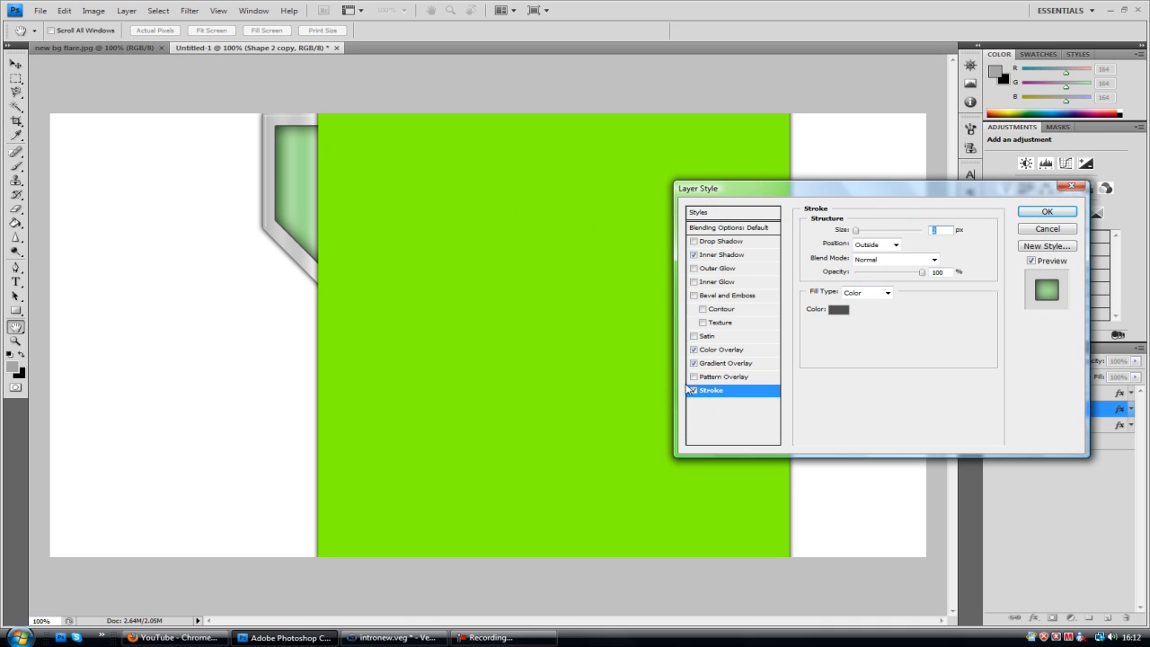
pyautogui.click(725, 376)
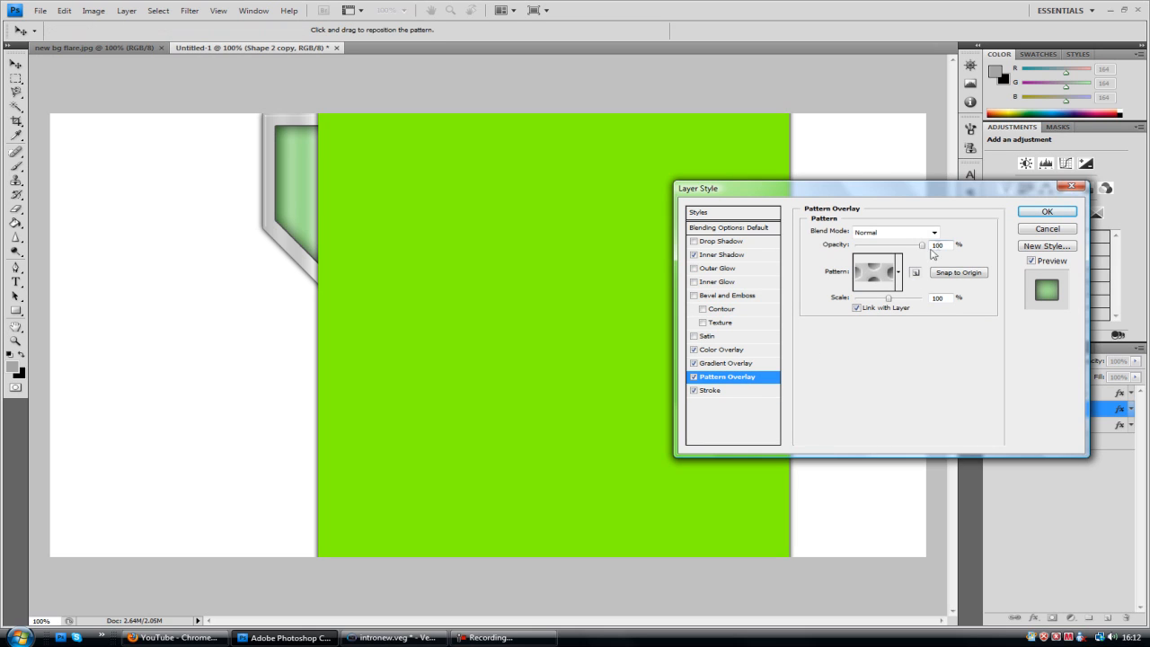
pyautogui.click(898, 271)
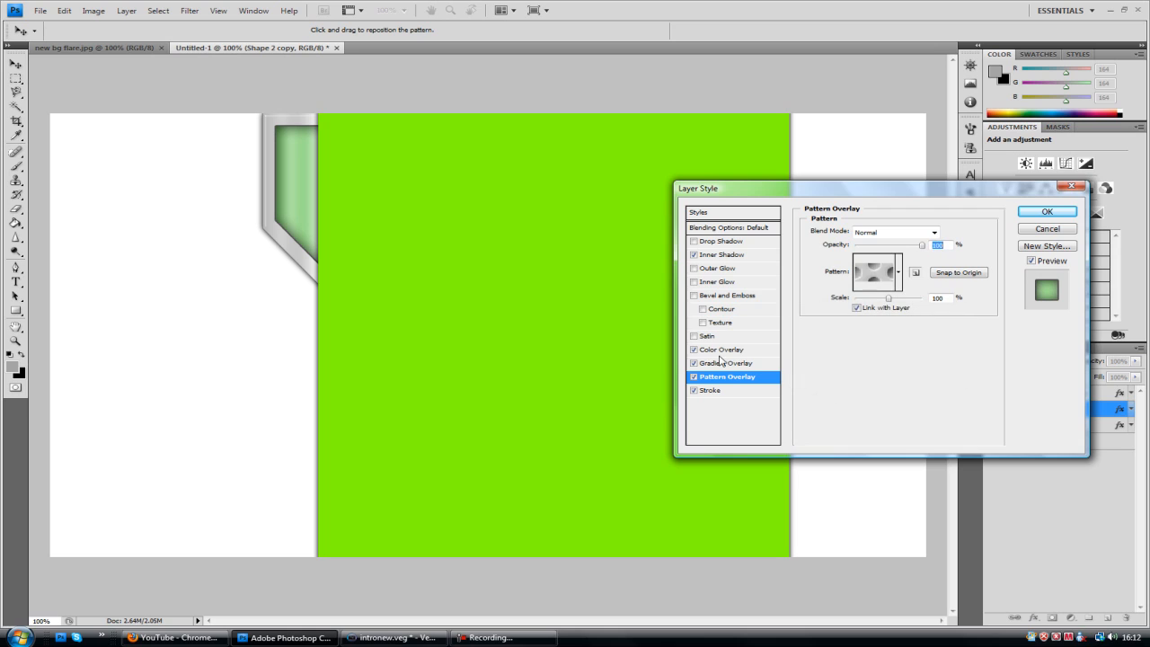
pyautogui.click(728, 363)
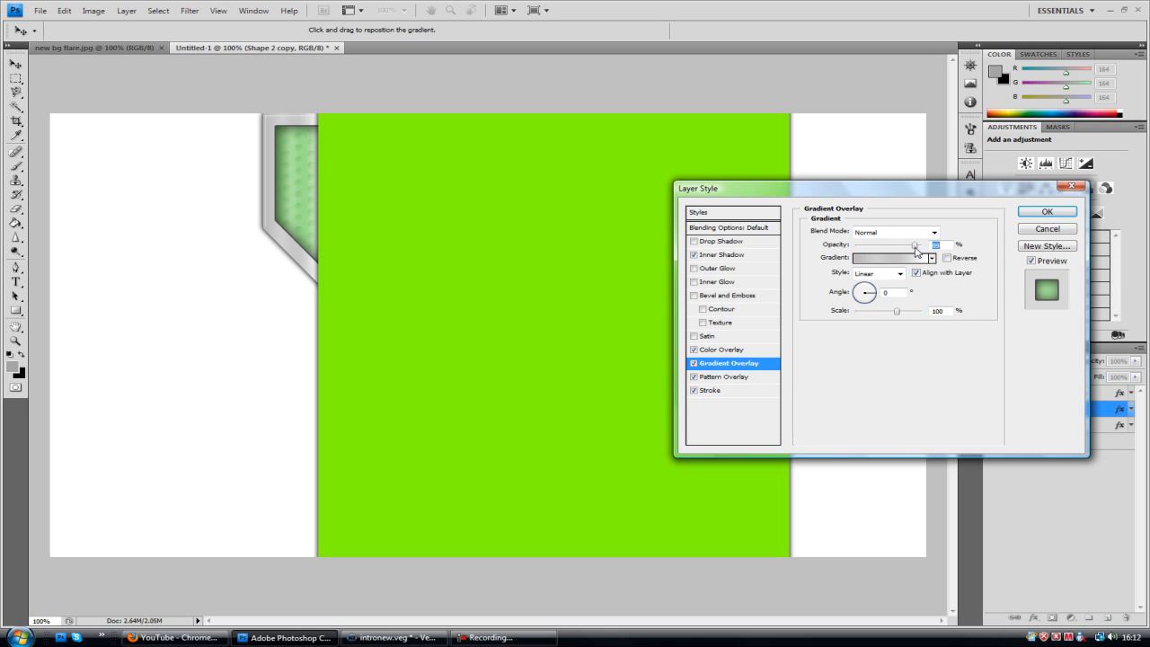
pyautogui.click(727, 377)
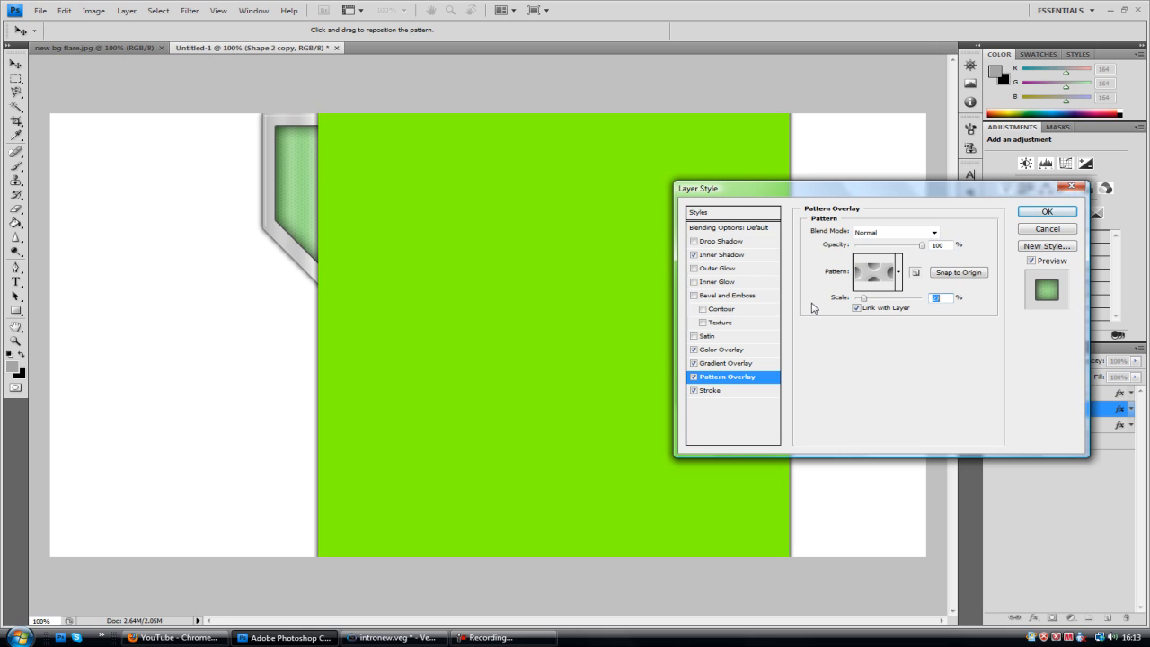
pyautogui.click(1045, 211)
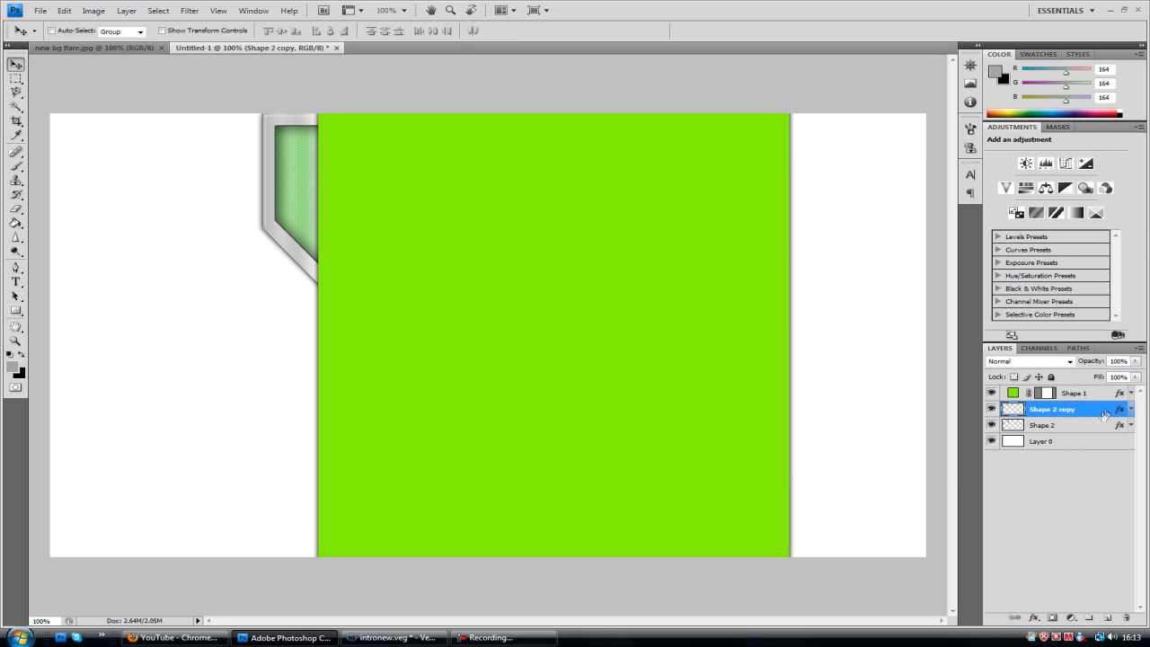
# Merge both beveled-box shape layers into one and flip the box horizontally
pyautogui.click(1042, 424)
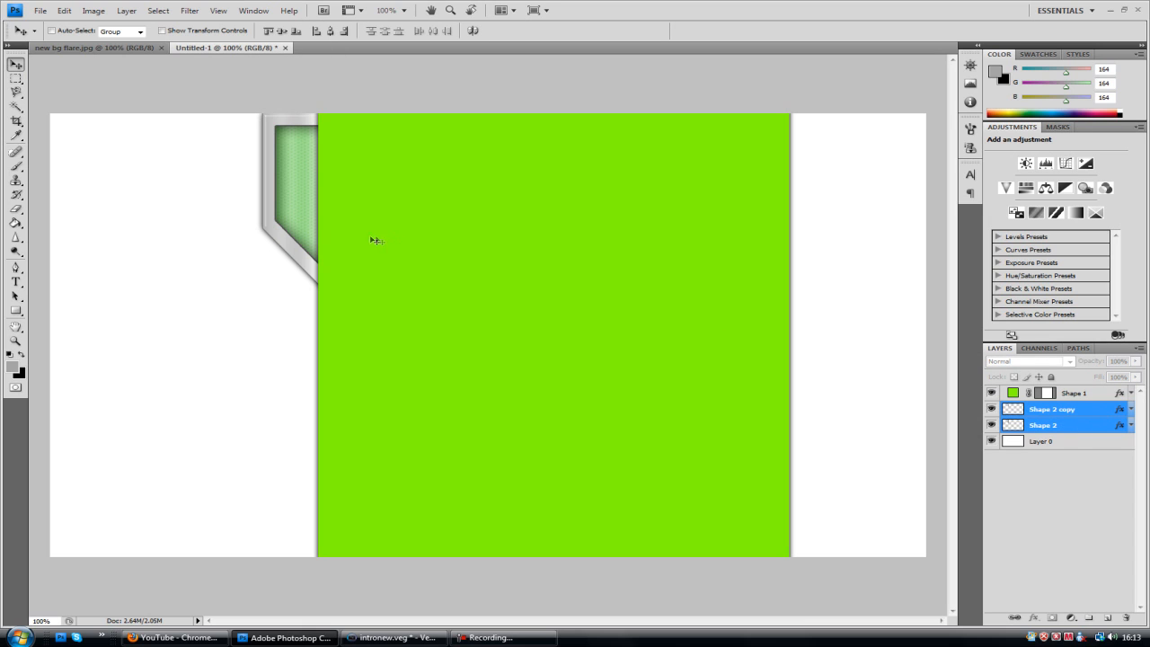
pyautogui.rightClick(1065, 409)
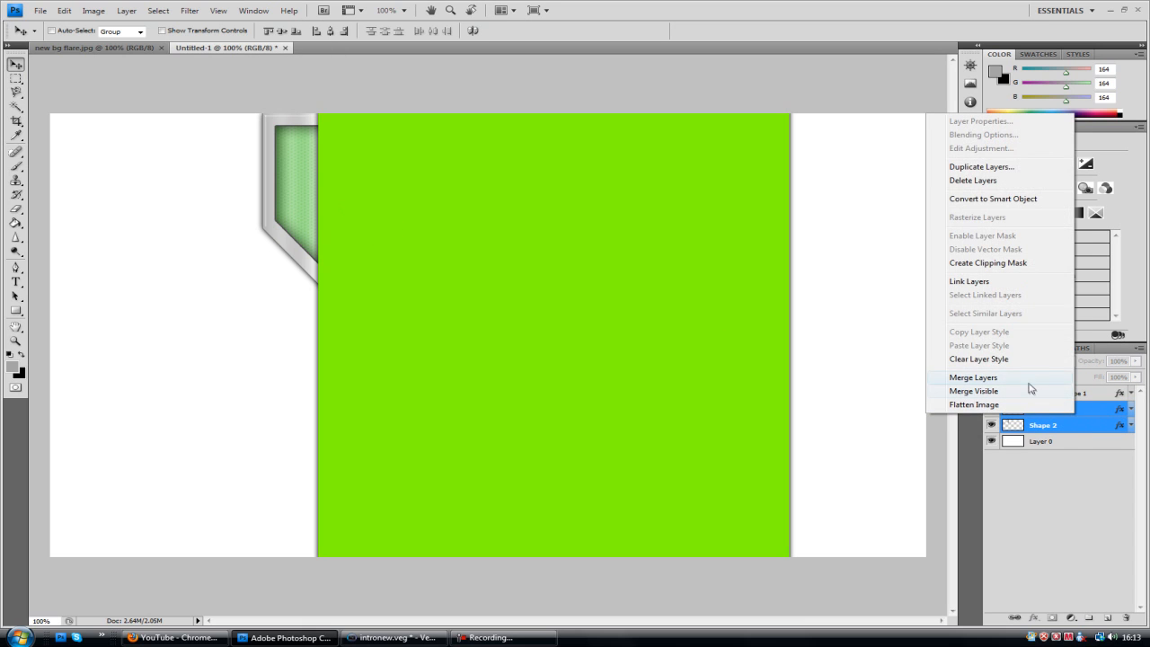
pyautogui.click(981, 166)
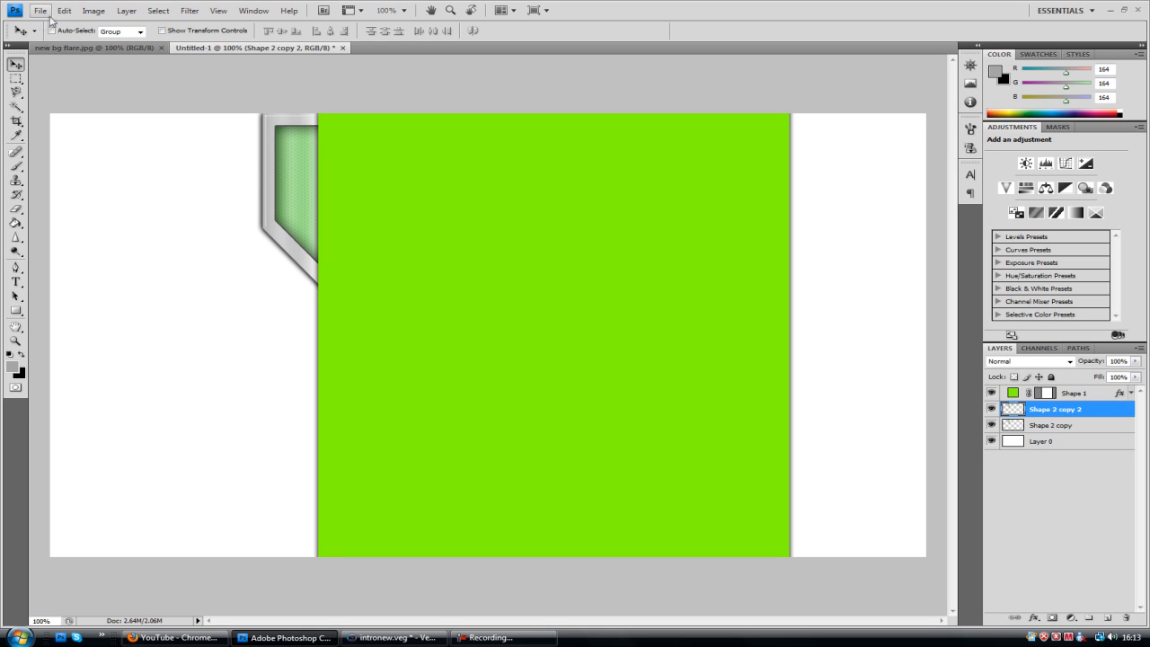
pyautogui.click(63, 10)
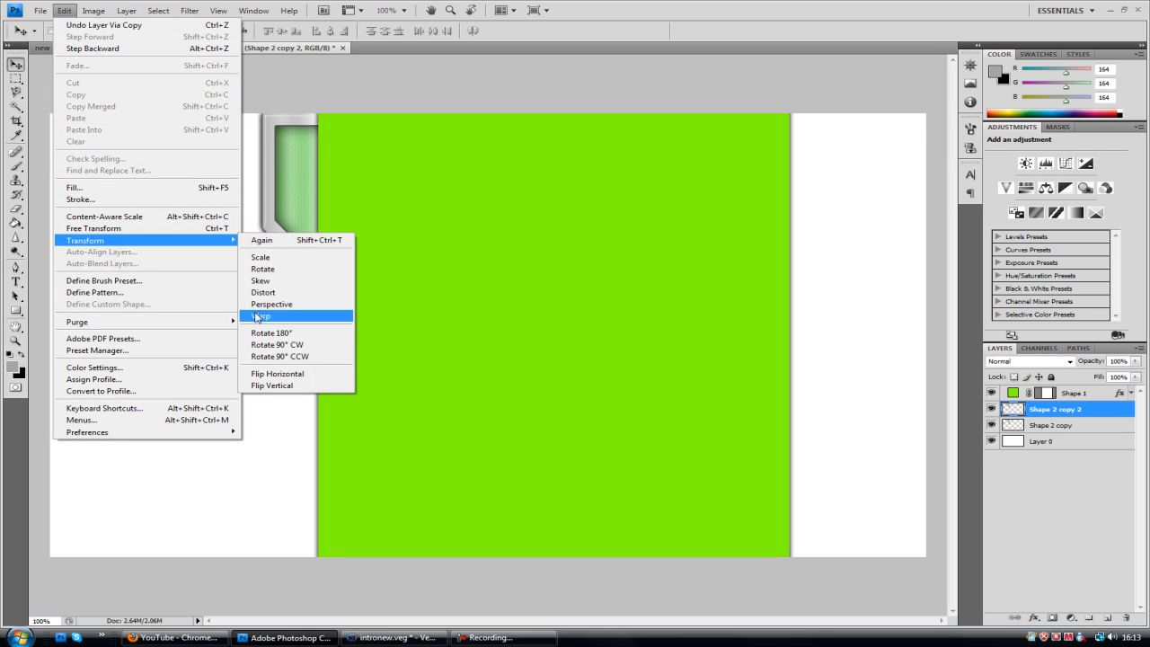
pyautogui.click(260, 316)
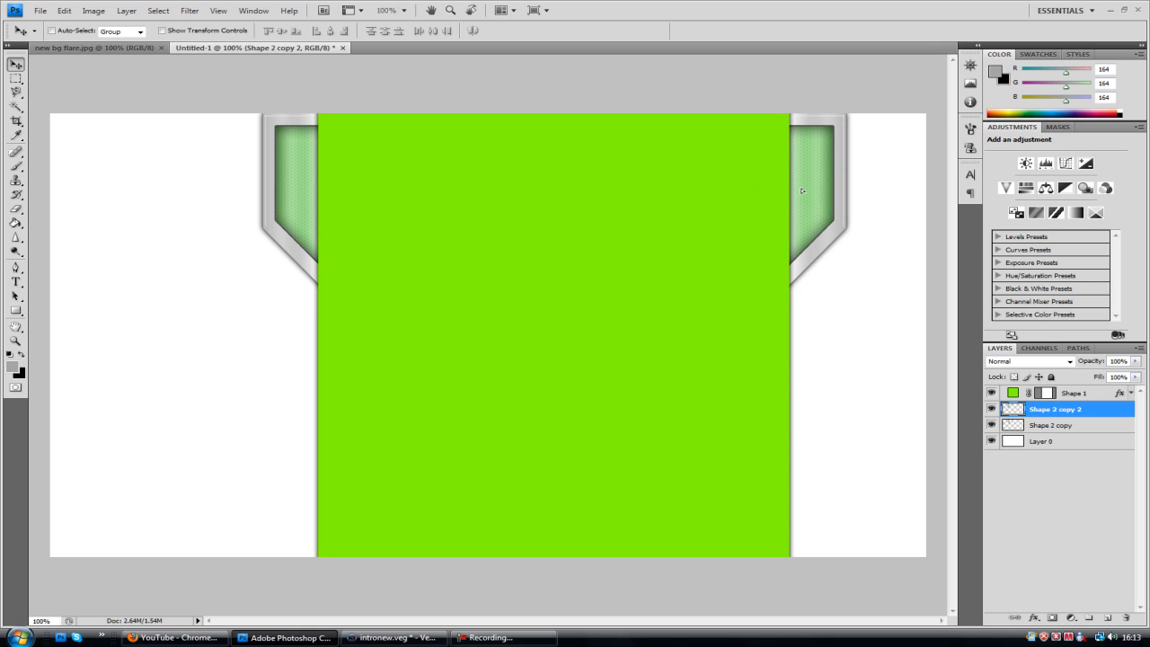
pyautogui.moveTo(804, 191)
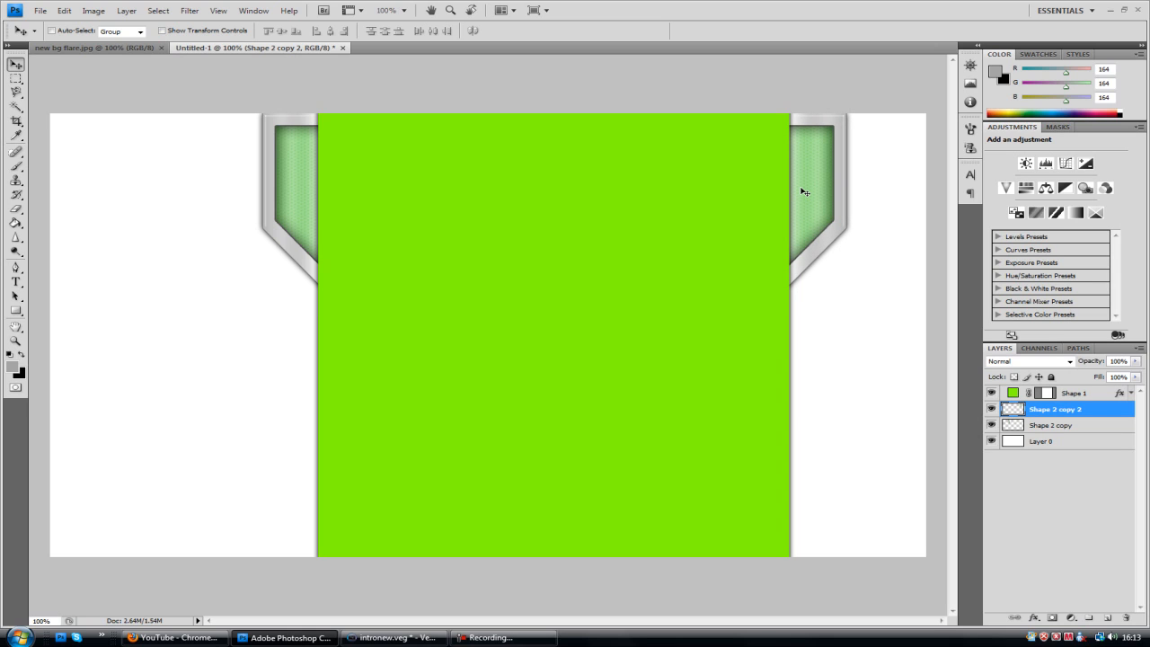
pyautogui.moveTo(51, 39)
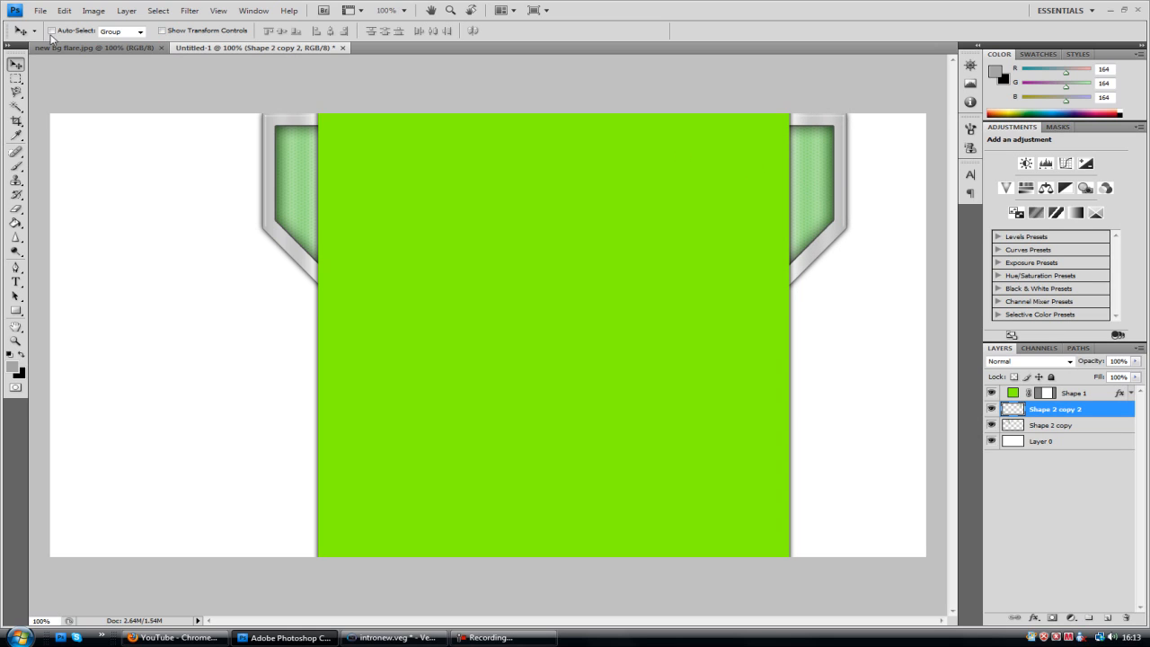
pyautogui.click(94, 48)
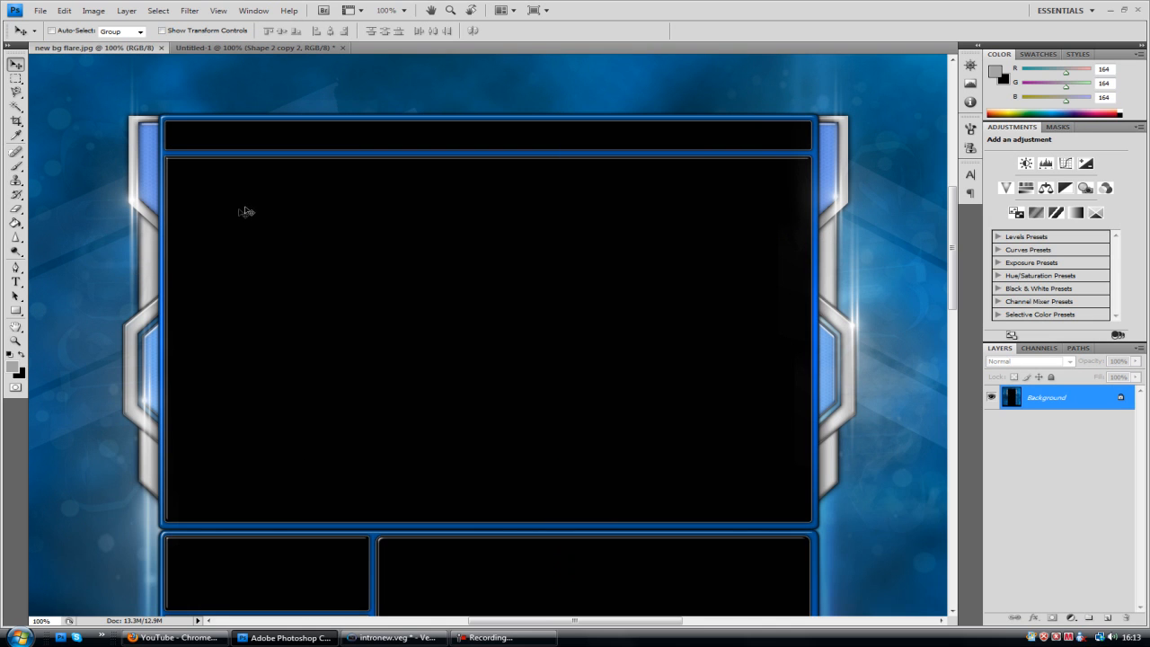
pyautogui.moveTo(137, 411)
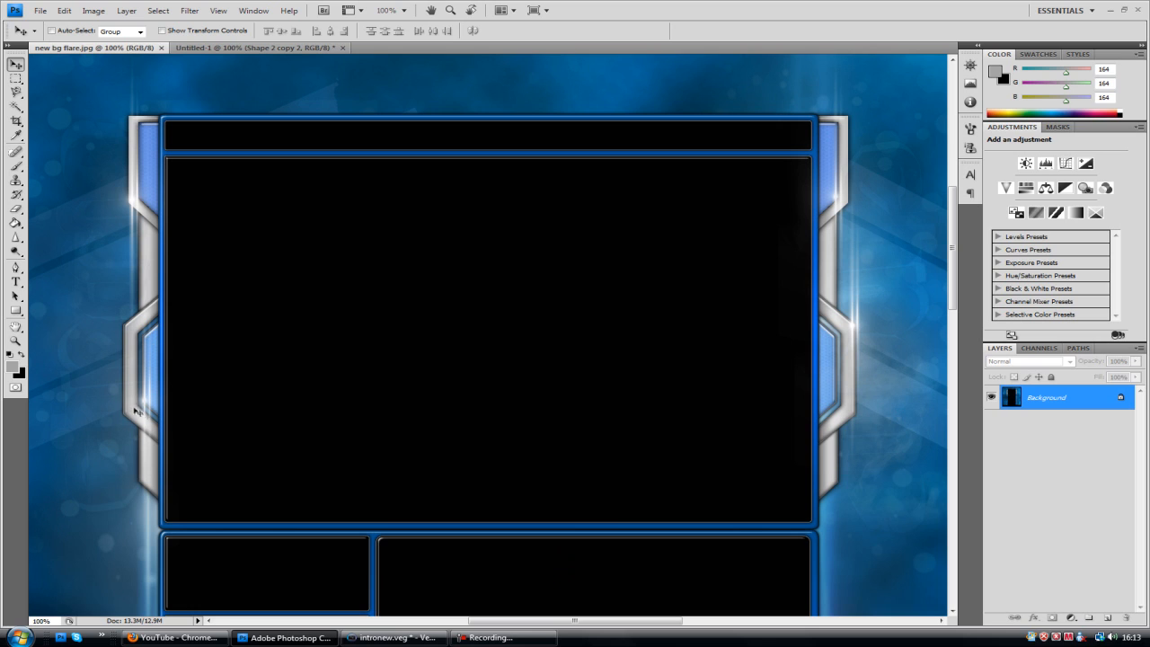
pyautogui.moveTo(931, 220)
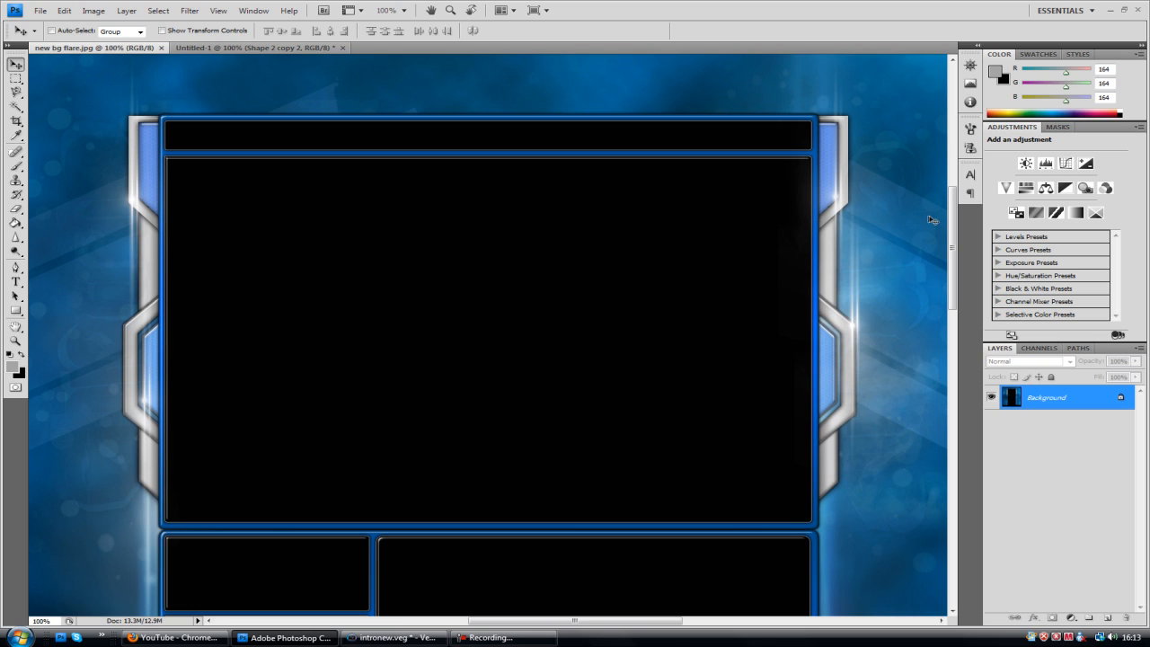
pyautogui.scroll(-3)
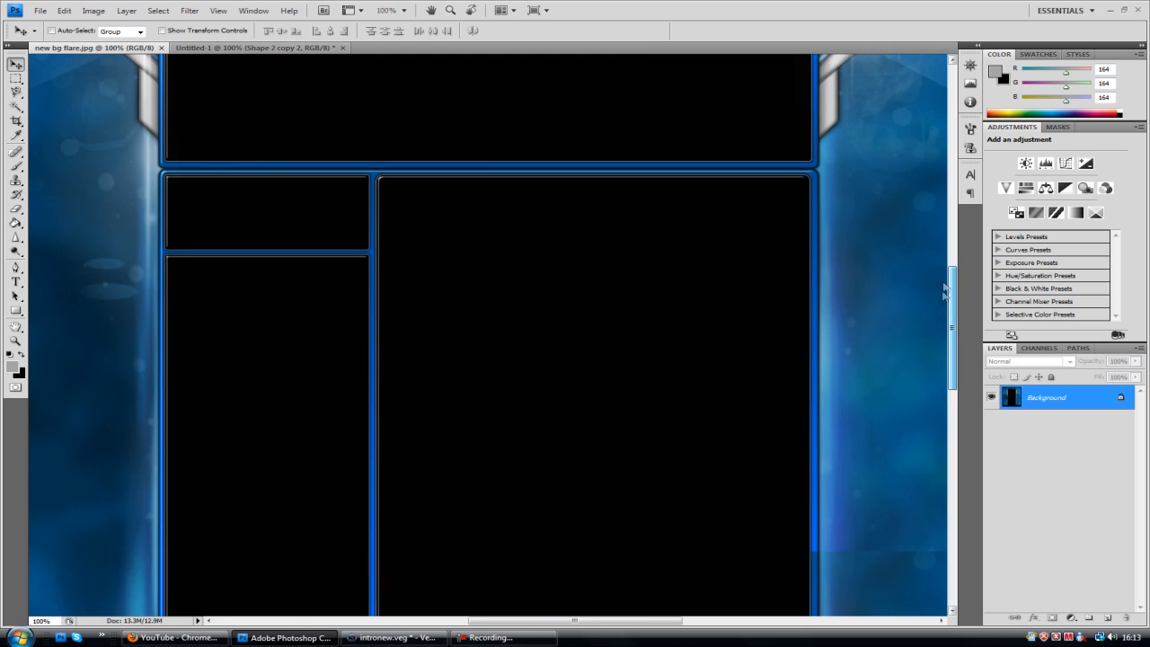
pyautogui.scroll(3)
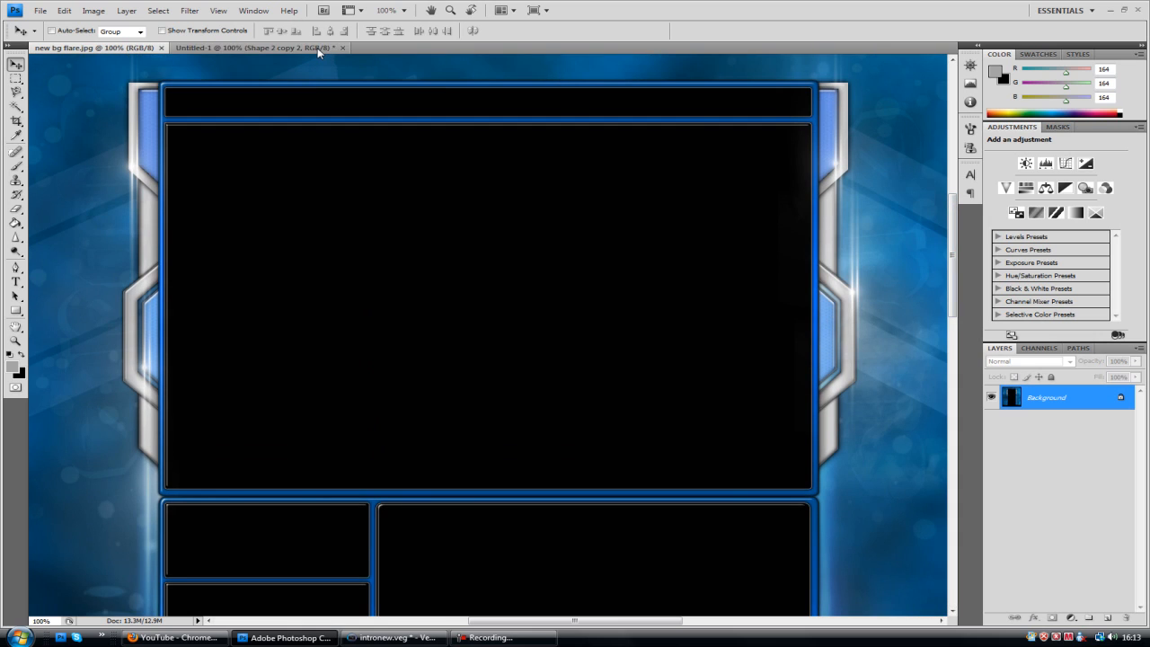
pyautogui.click(251, 48)
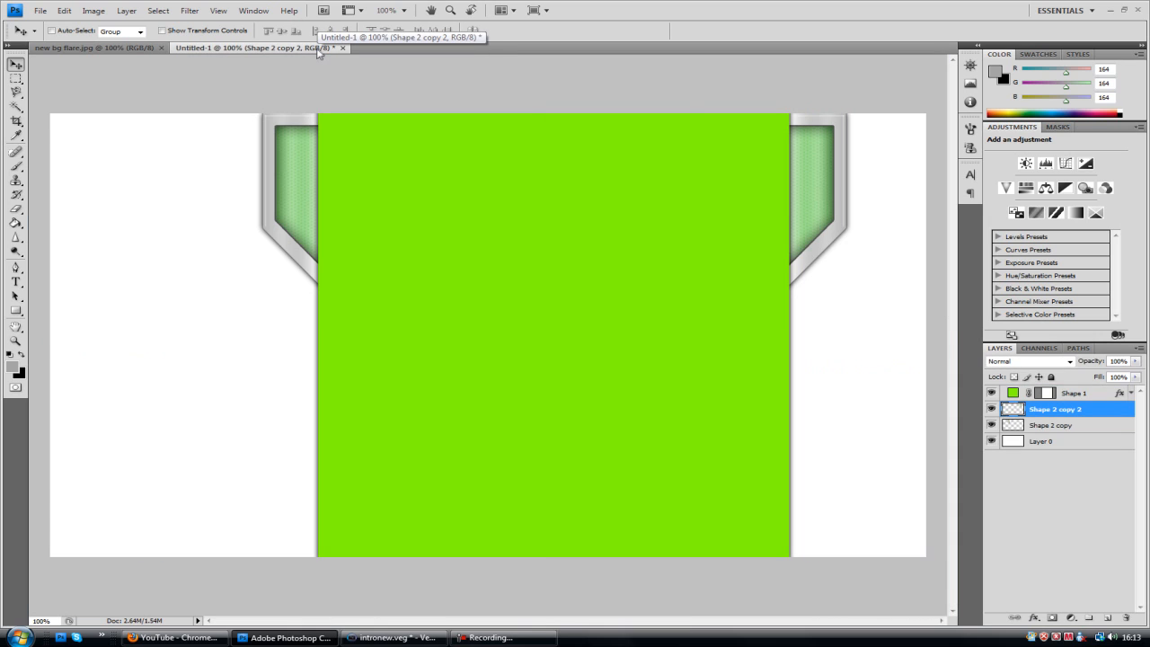
pyautogui.moveTo(318, 55)
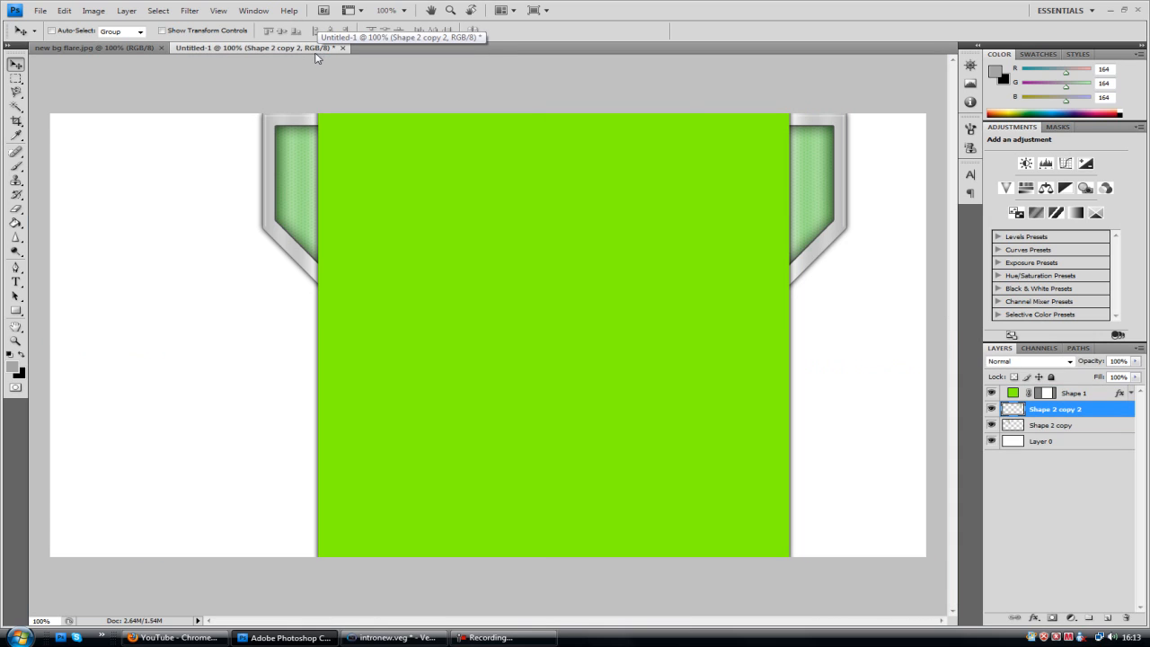